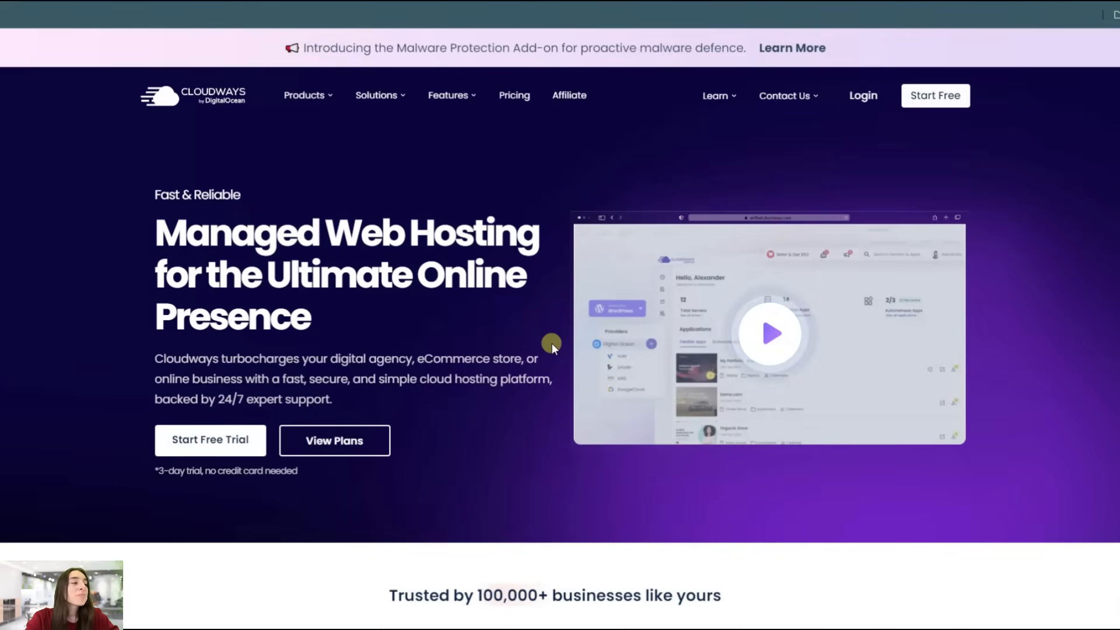
{"action": "mouse_move", "coordinate": [265, 251]}
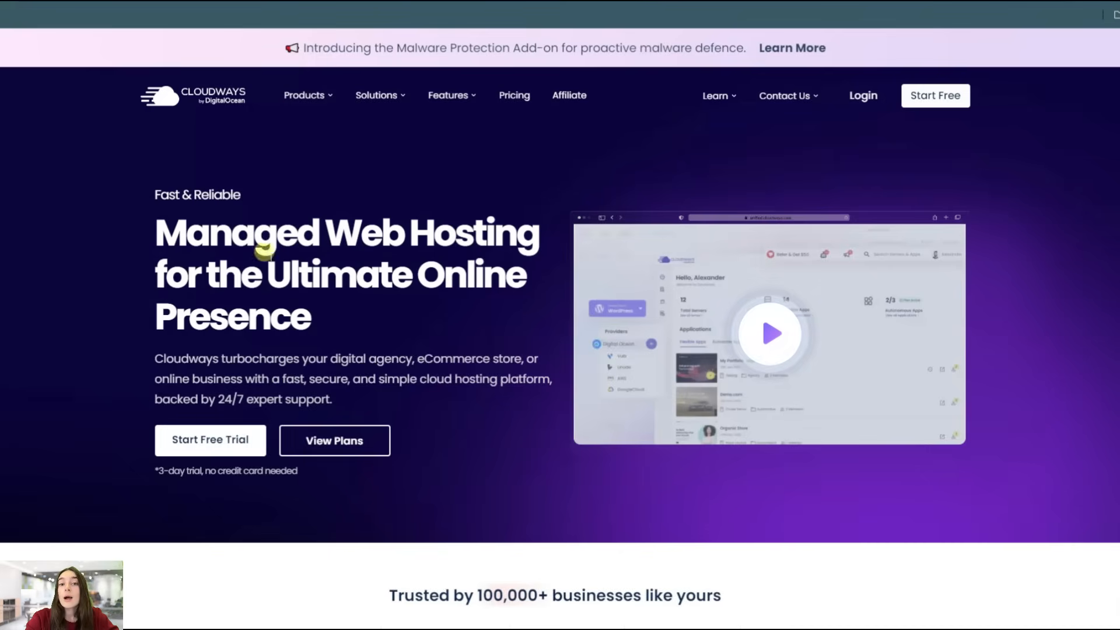
{"action": "mouse_move", "coordinate": [212, 100]}
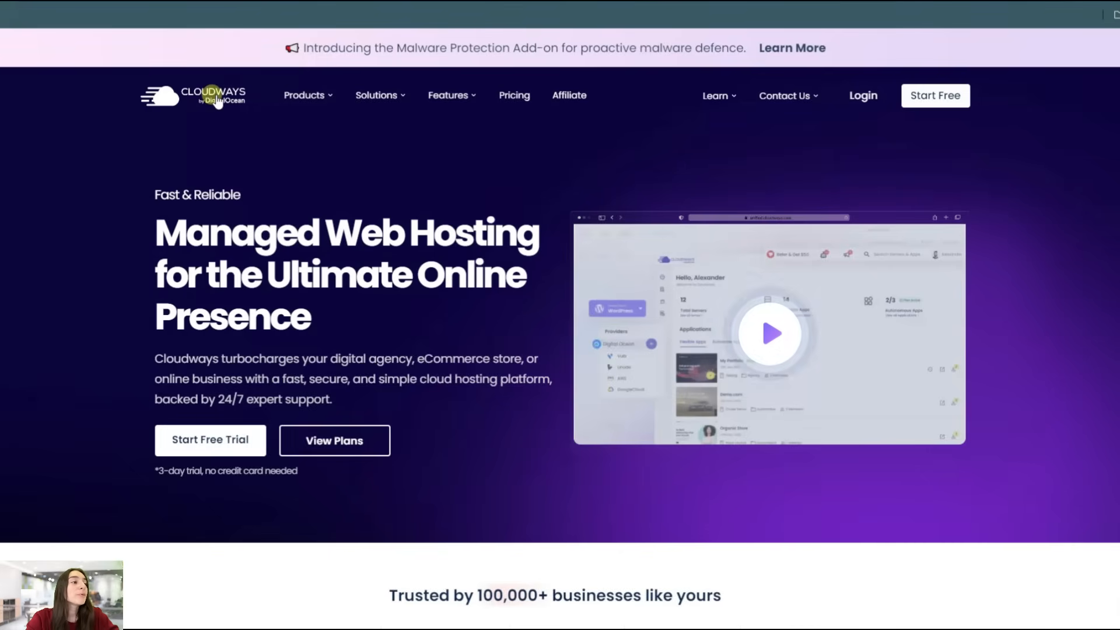
{"action": "mouse_move", "coordinate": [277, 243]}
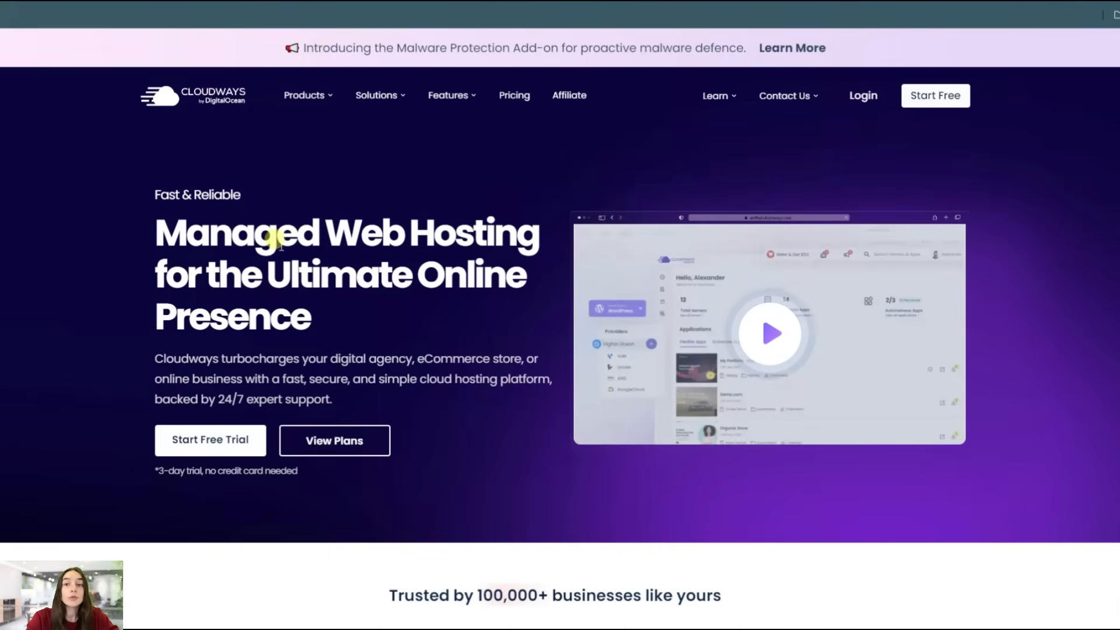
{"action": "mouse_move", "coordinate": [336, 400]}
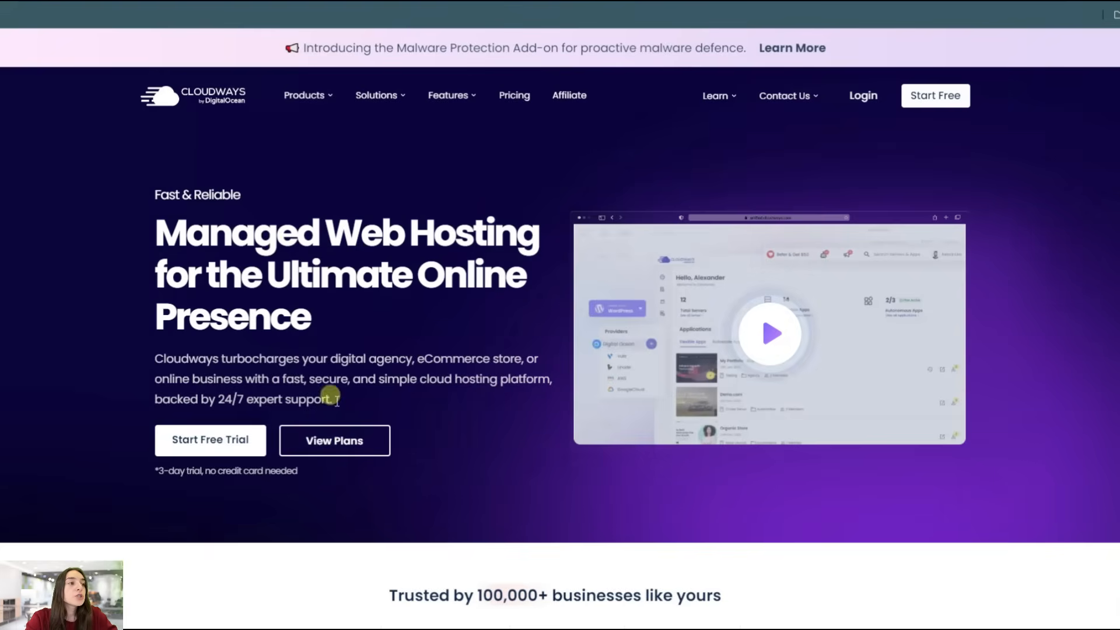
{"action": "mouse_move", "coordinate": [335, 439]}
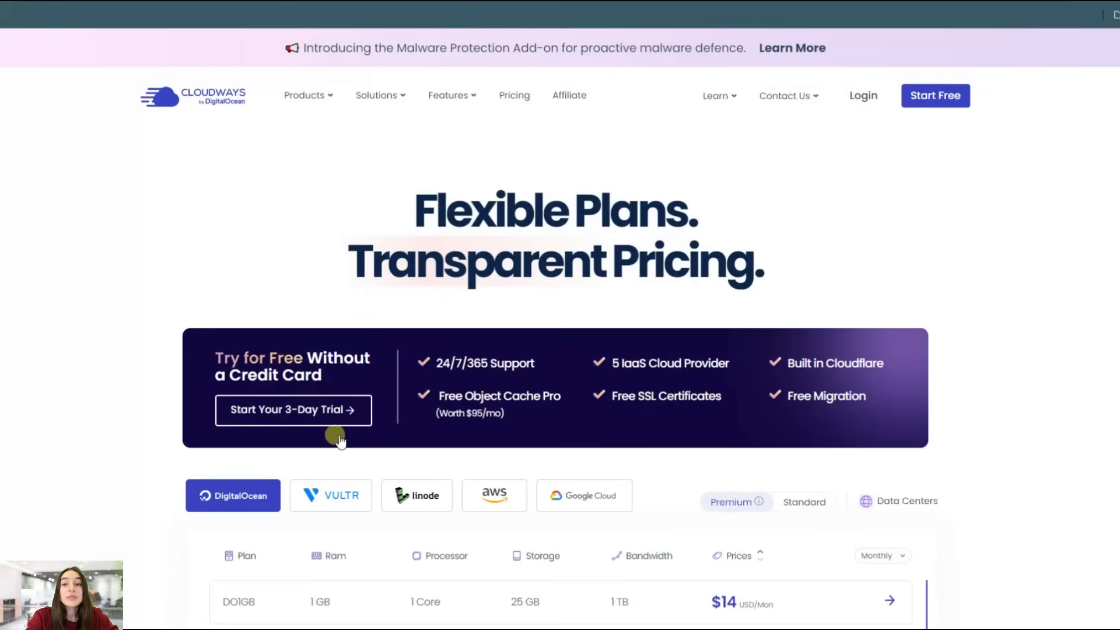
{"action": "scroll", "scroll_direction": "down", "scroll_amount": 3}
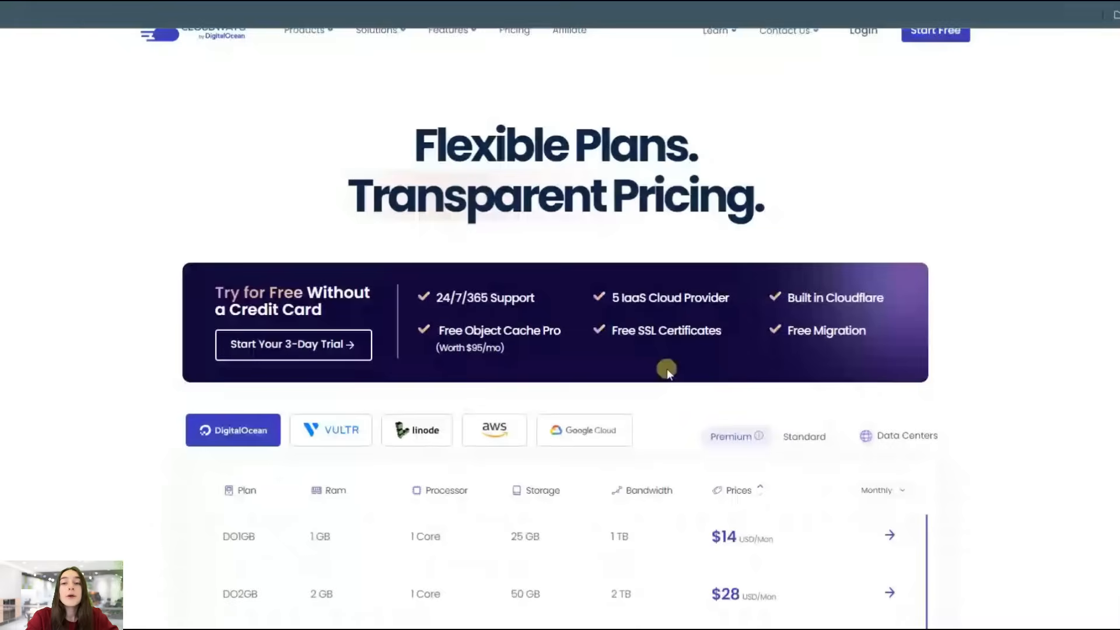
{"action": "scroll", "scroll_direction": "down", "scroll_amount": 3}
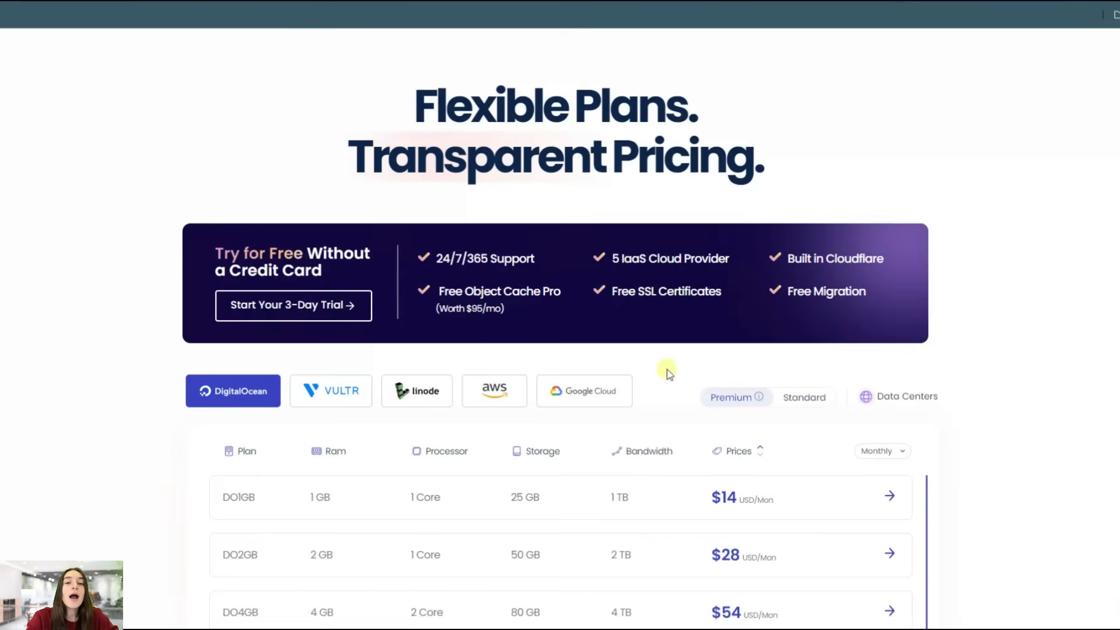
{"action": "scroll", "scroll_direction": "up", "scroll_amount": 3}
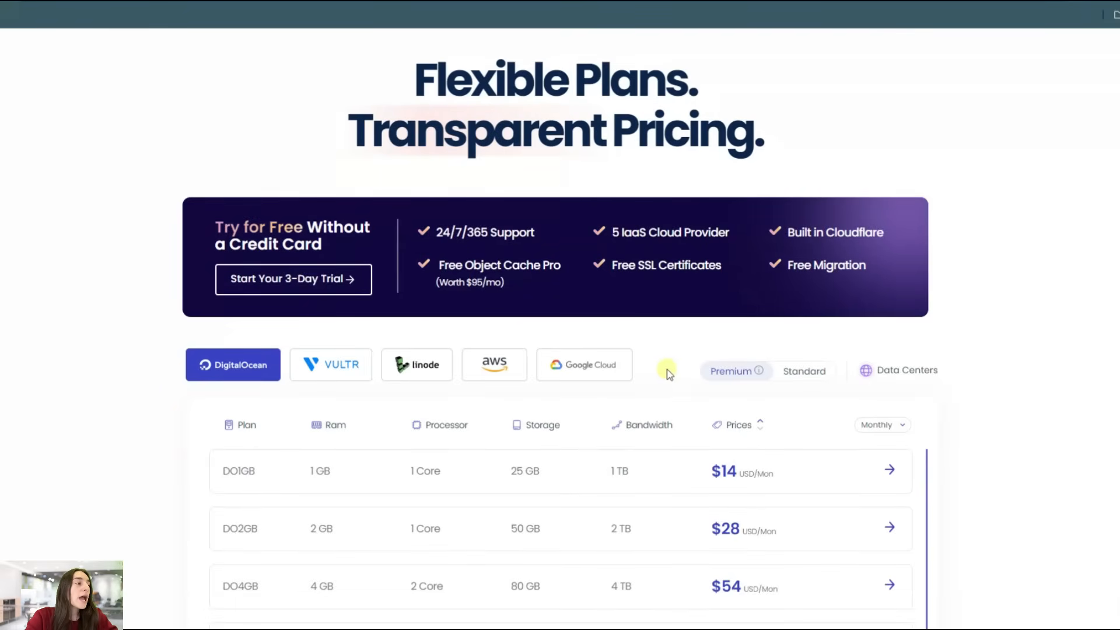
{"action": "mouse_move", "coordinate": [506, 284]}
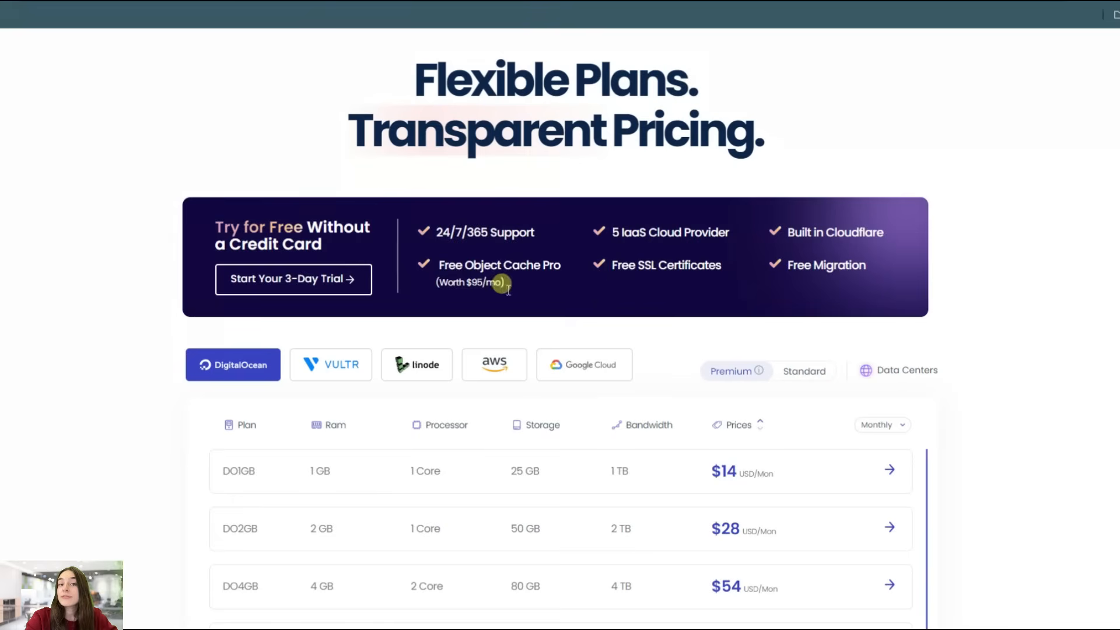
{"action": "mouse_move", "coordinate": [257, 279]}
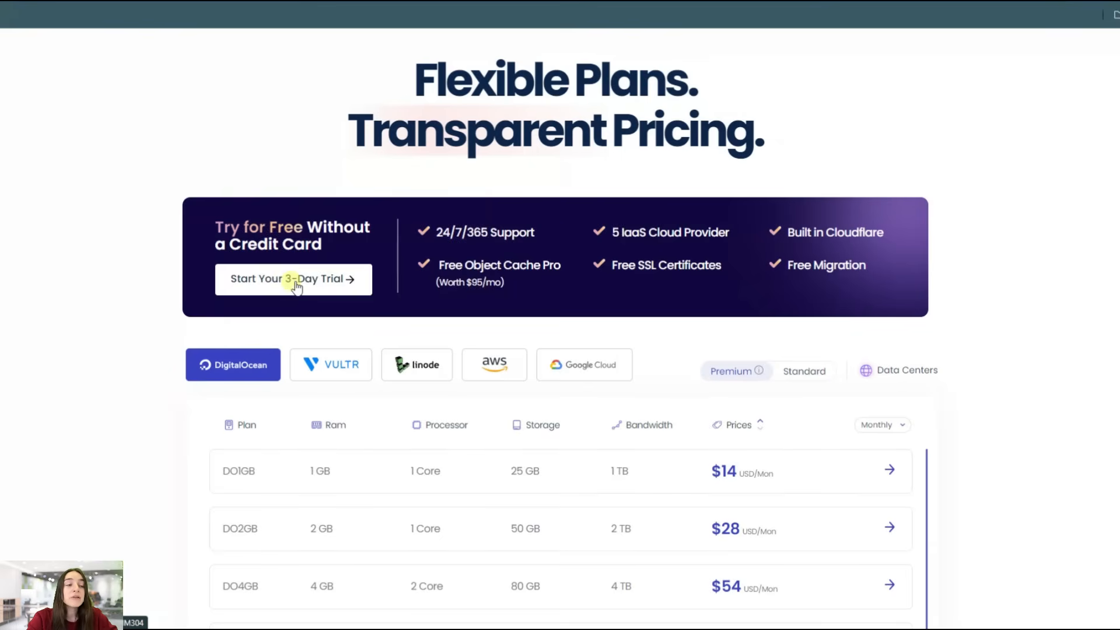
{"action": "mouse_move", "coordinate": [347, 277]}
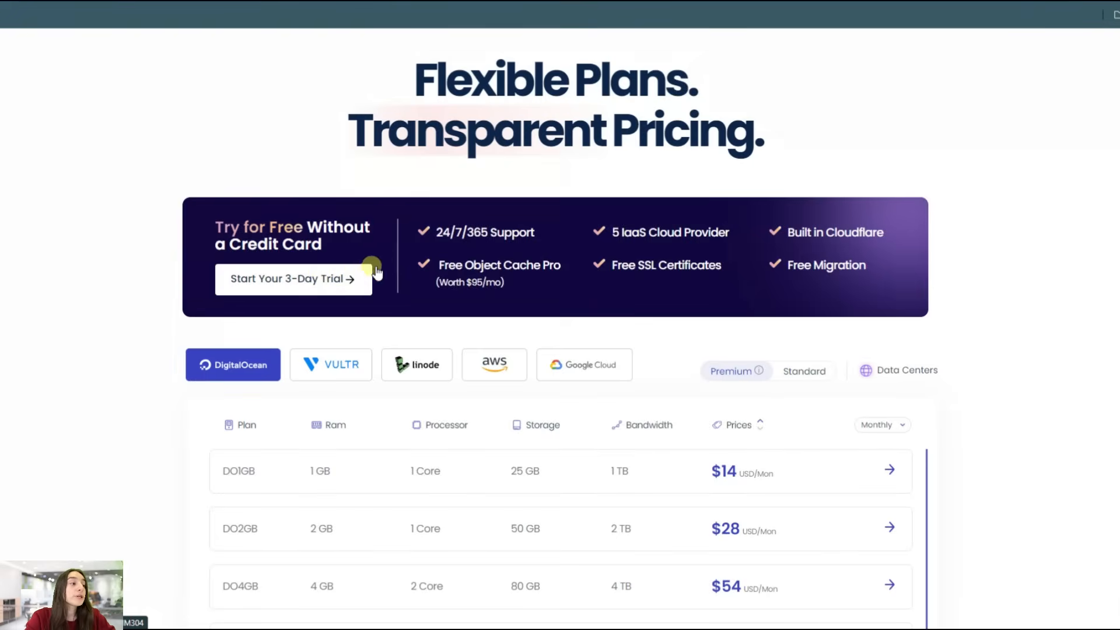
{"action": "mouse_move", "coordinate": [460, 232]}
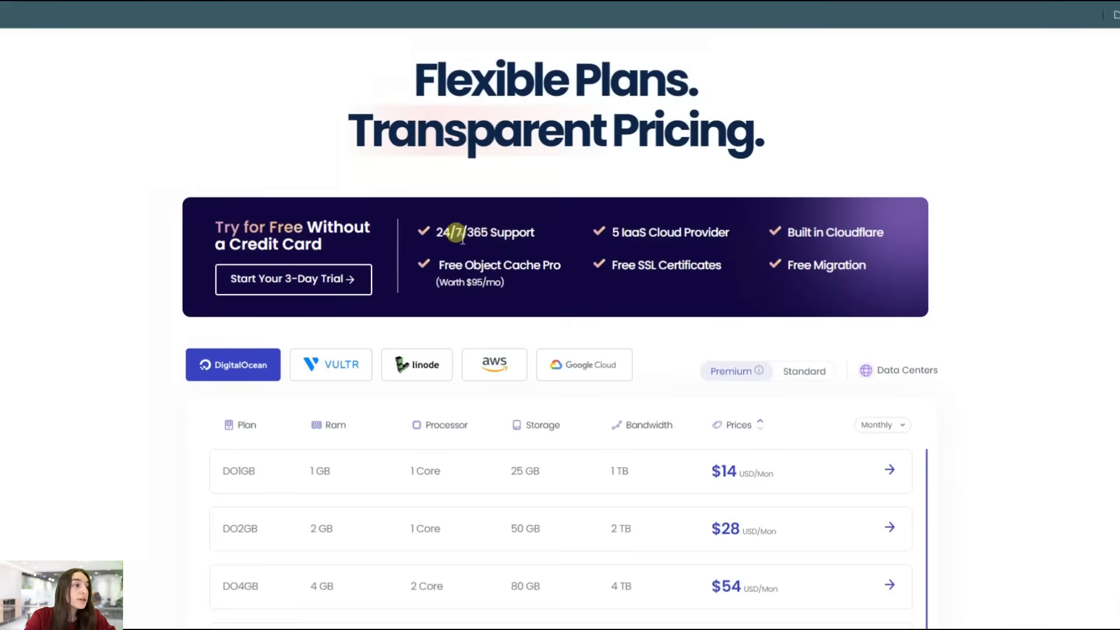
{"action": "mouse_move", "coordinate": [613, 217]}
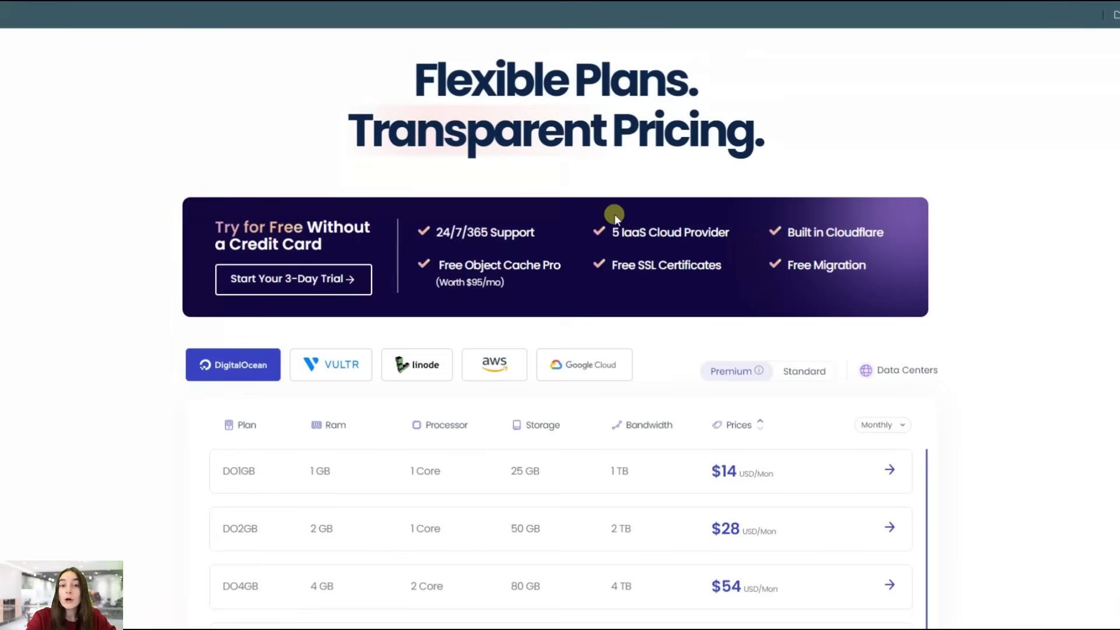
{"action": "mouse_move", "coordinate": [857, 215]}
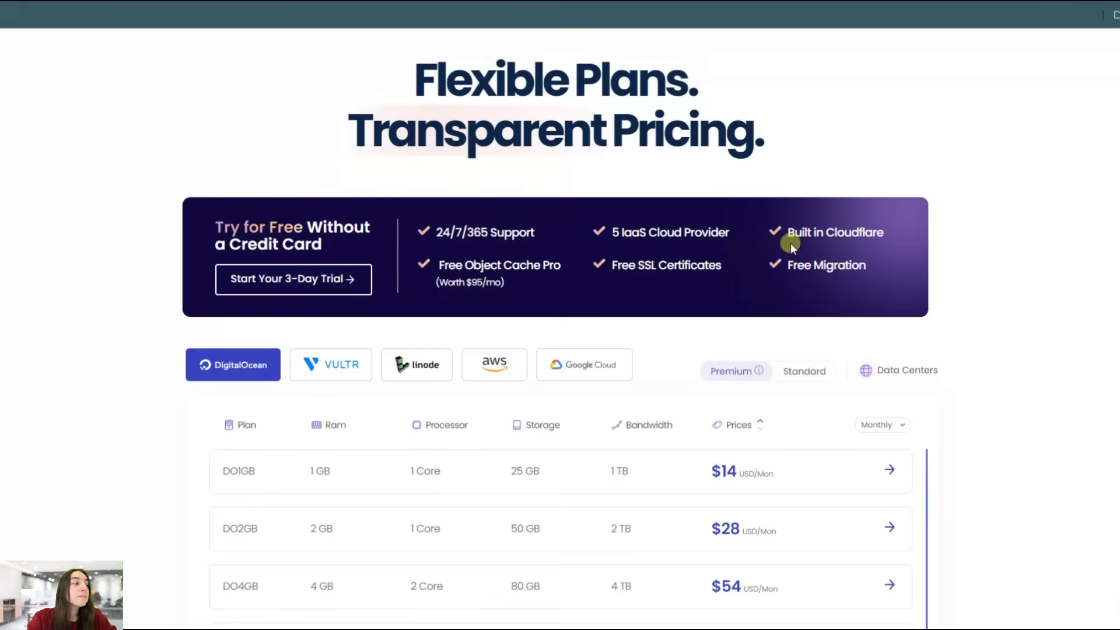
{"action": "mouse_move", "coordinate": [478, 265]}
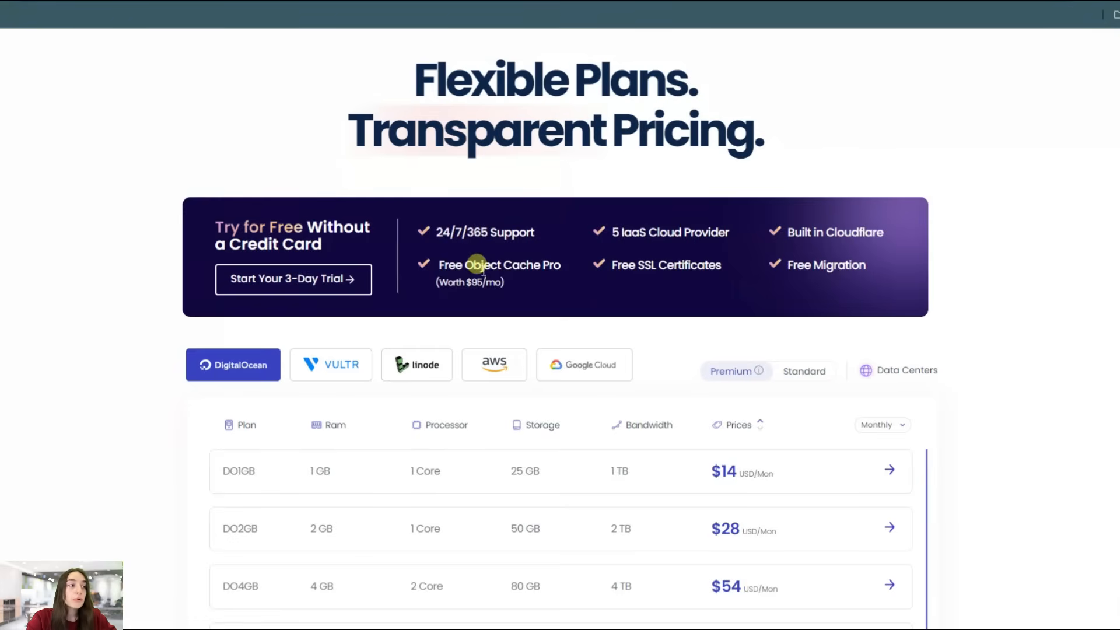
{"action": "mouse_move", "coordinate": [693, 280]}
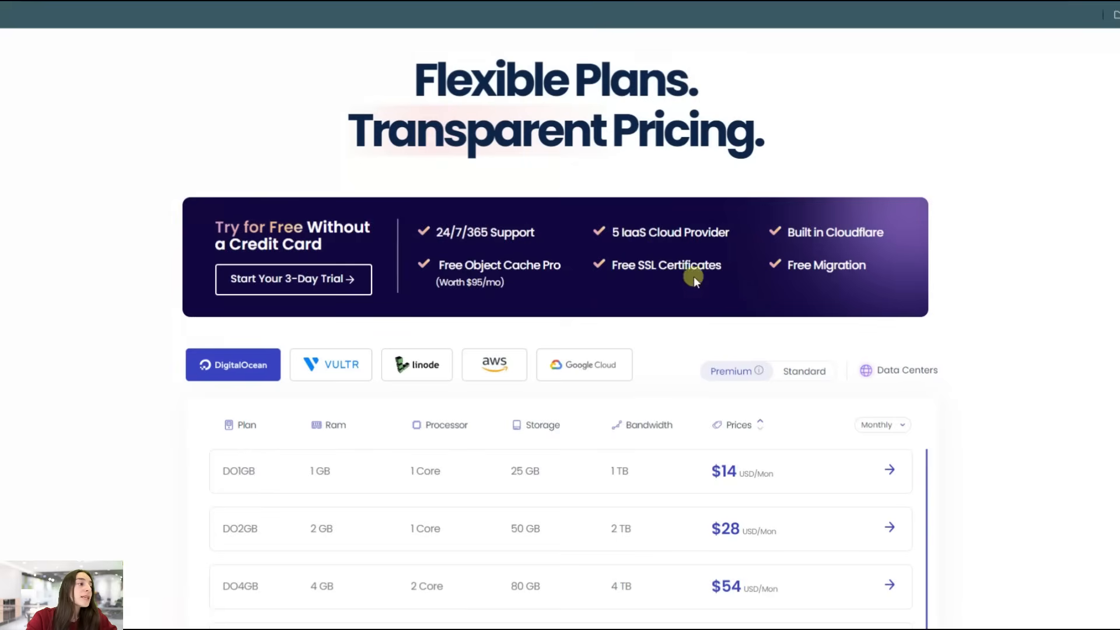
{"action": "mouse_move", "coordinate": [849, 277]}
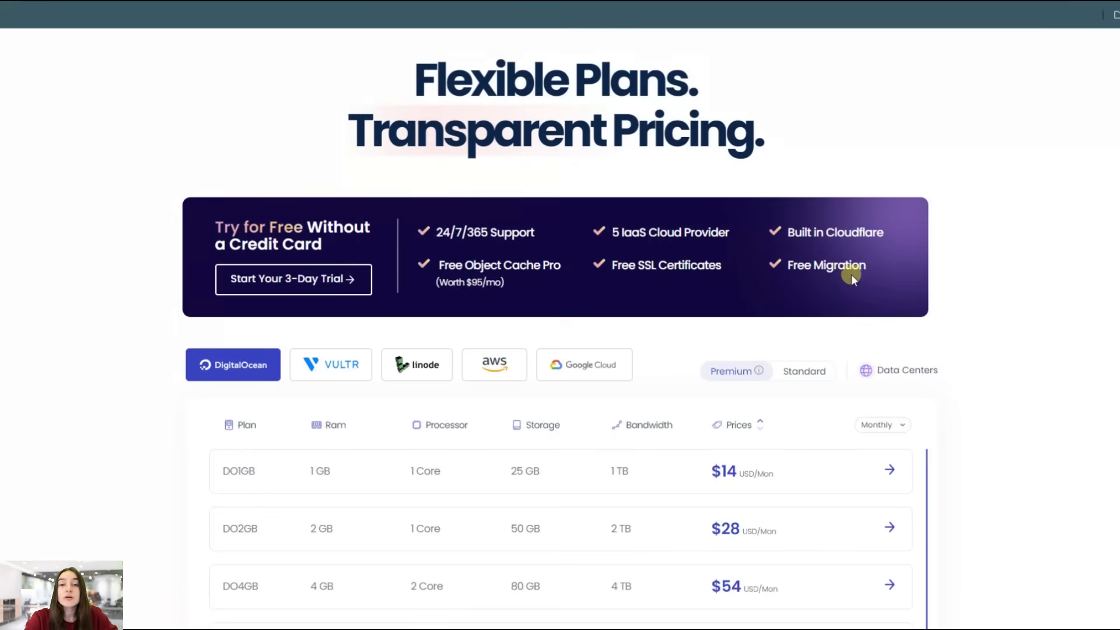
{"action": "scroll", "scroll_direction": "down", "scroll_amount": 3}
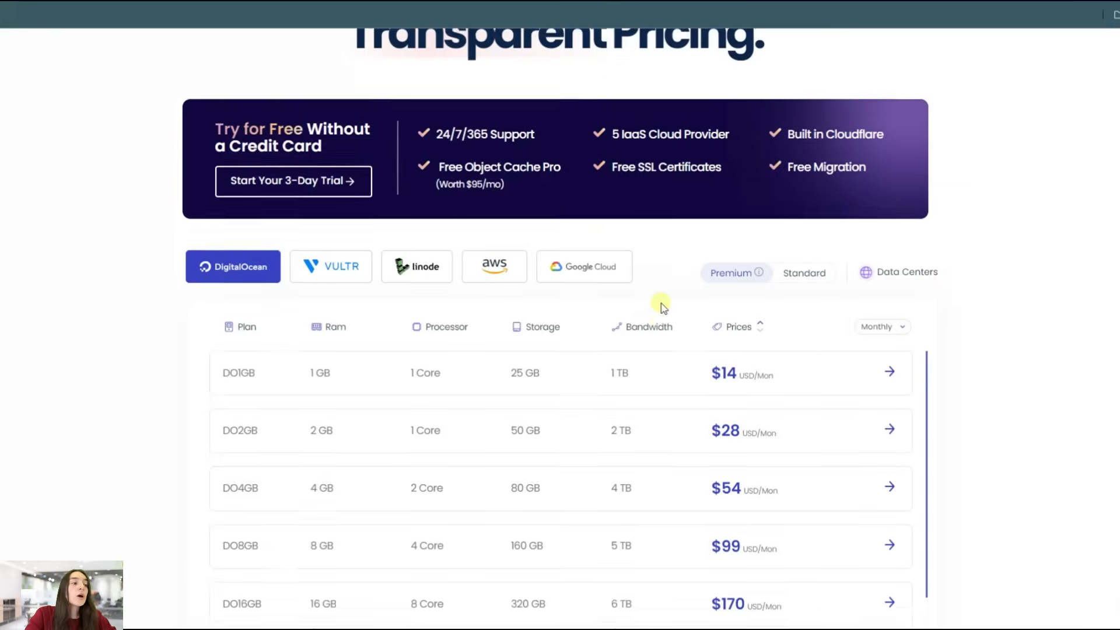
{"action": "scroll", "scroll_direction": "down", "scroll_amount": 3}
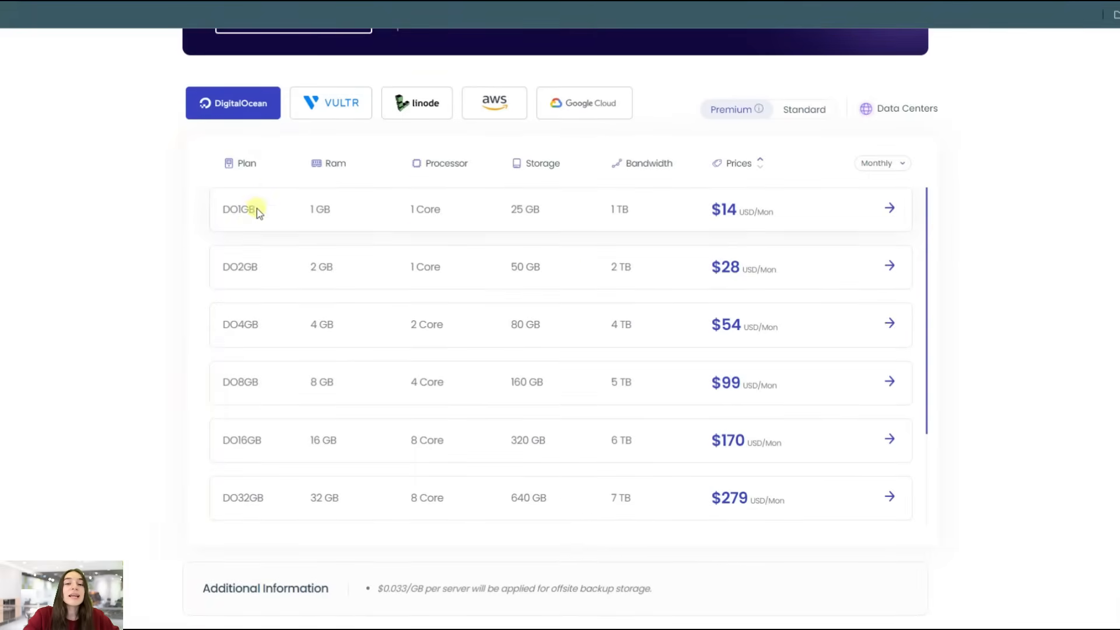
{"action": "mouse_move", "coordinate": [257, 461]}
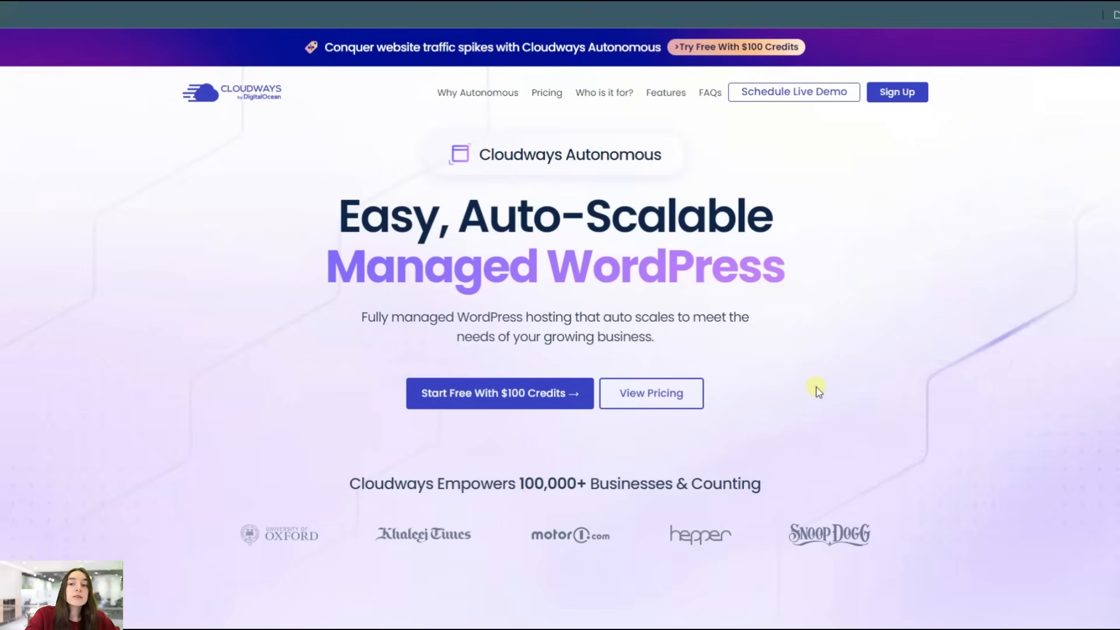
{"action": "mouse_move", "coordinate": [640, 156]}
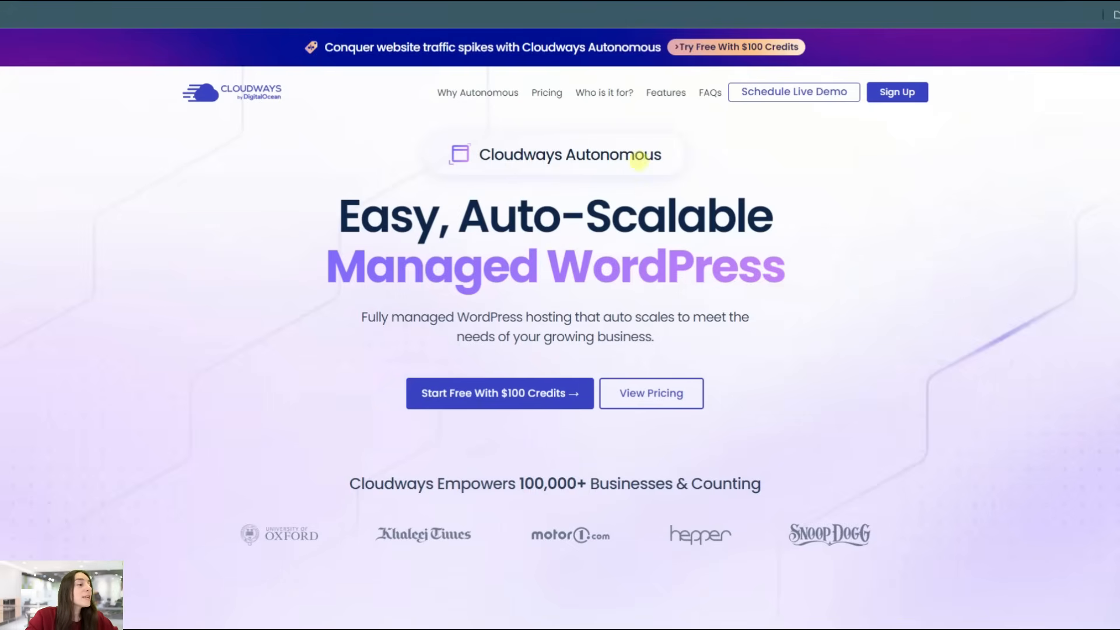
{"action": "scroll", "scroll_direction": "down", "scroll_amount": 3}
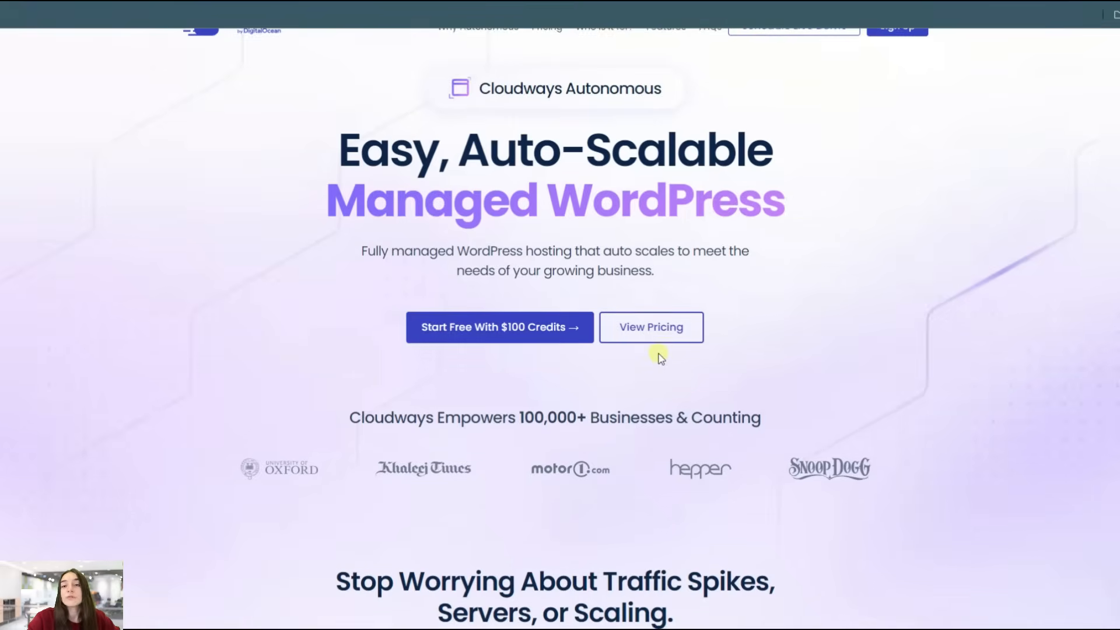
{"action": "scroll", "scroll_direction": "down", "scroll_amount": 3}
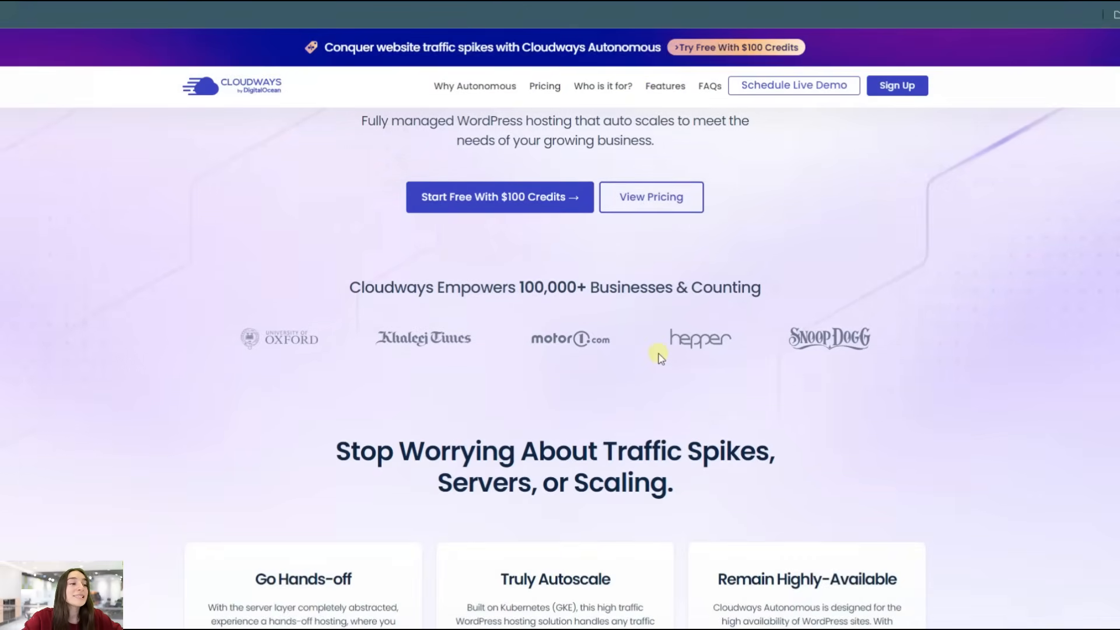
{"action": "scroll", "scroll_direction": "down", "scroll_amount": 3}
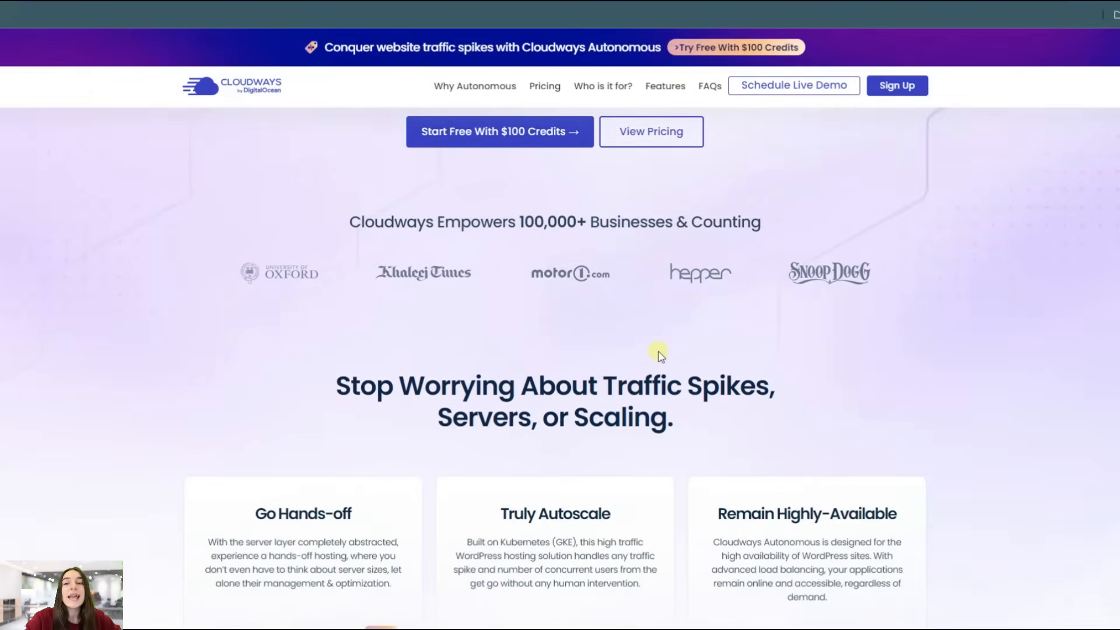
{"action": "scroll", "scroll_direction": "down", "scroll_amount": 3}
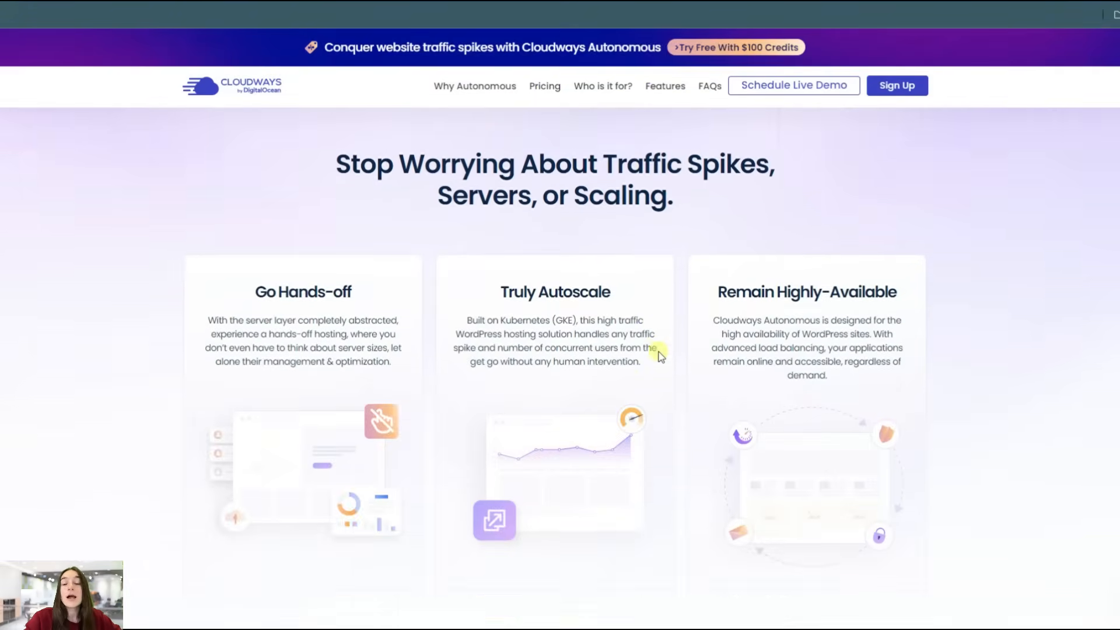
{"action": "scroll", "scroll_direction": "down", "scroll_amount": 3}
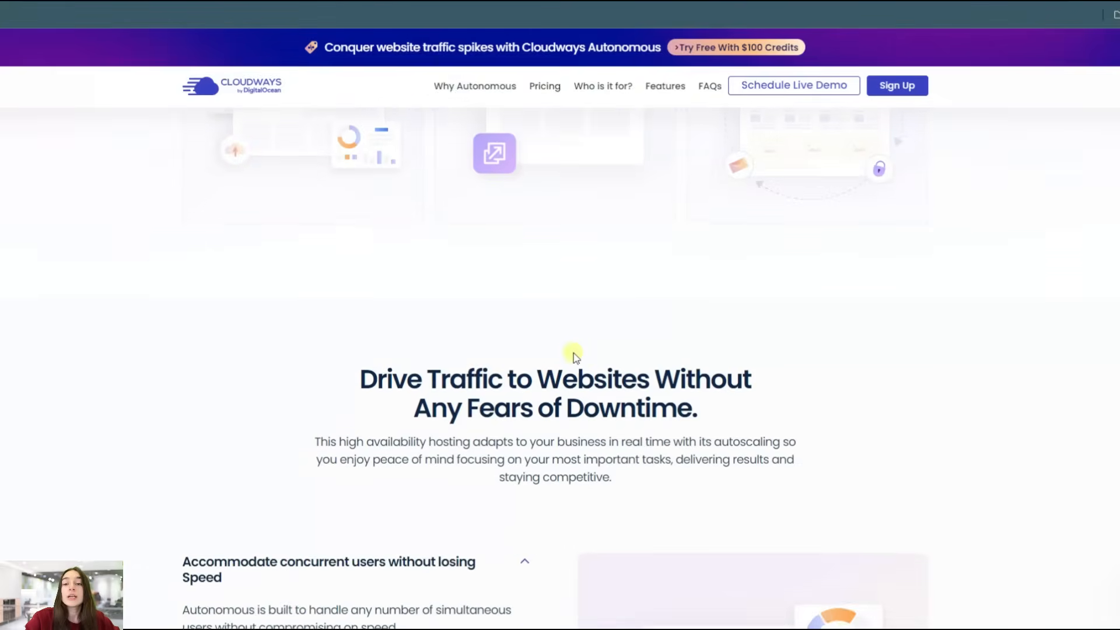
{"action": "scroll", "scroll_direction": "down", "scroll_amount": 3}
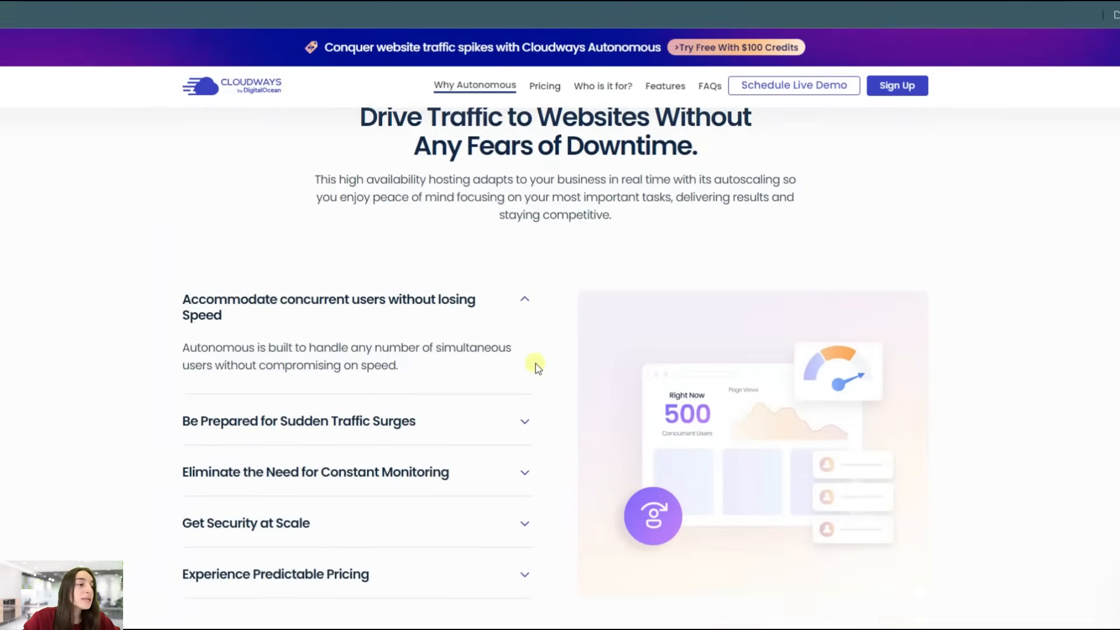
{"action": "scroll", "scroll_direction": "down", "scroll_amount": 3}
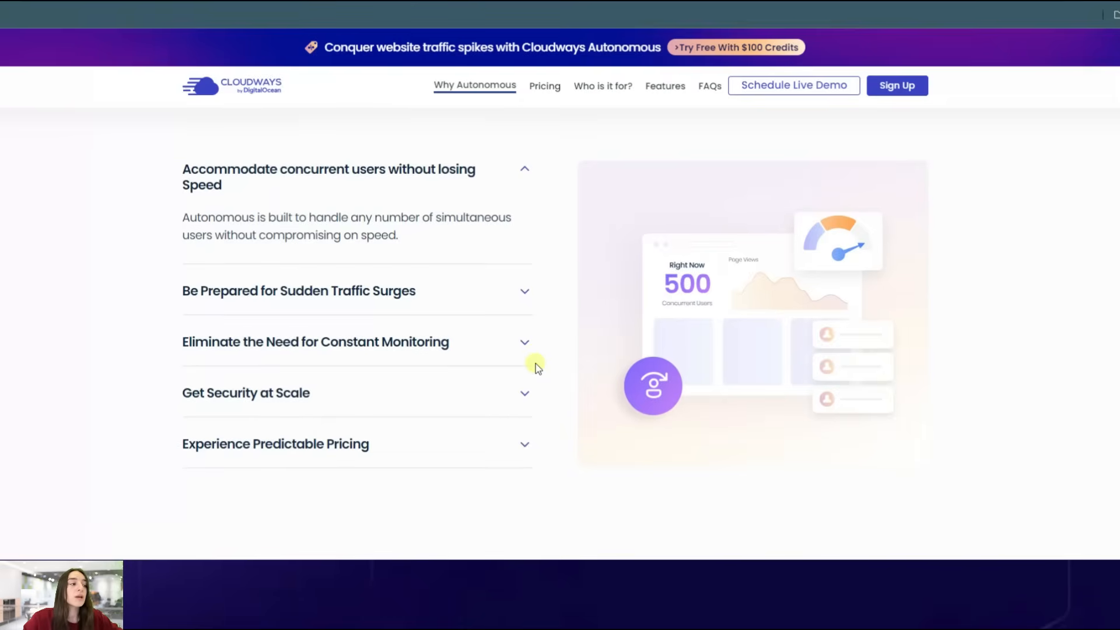
{"action": "scroll", "scroll_direction": "up", "scroll_amount": 3}
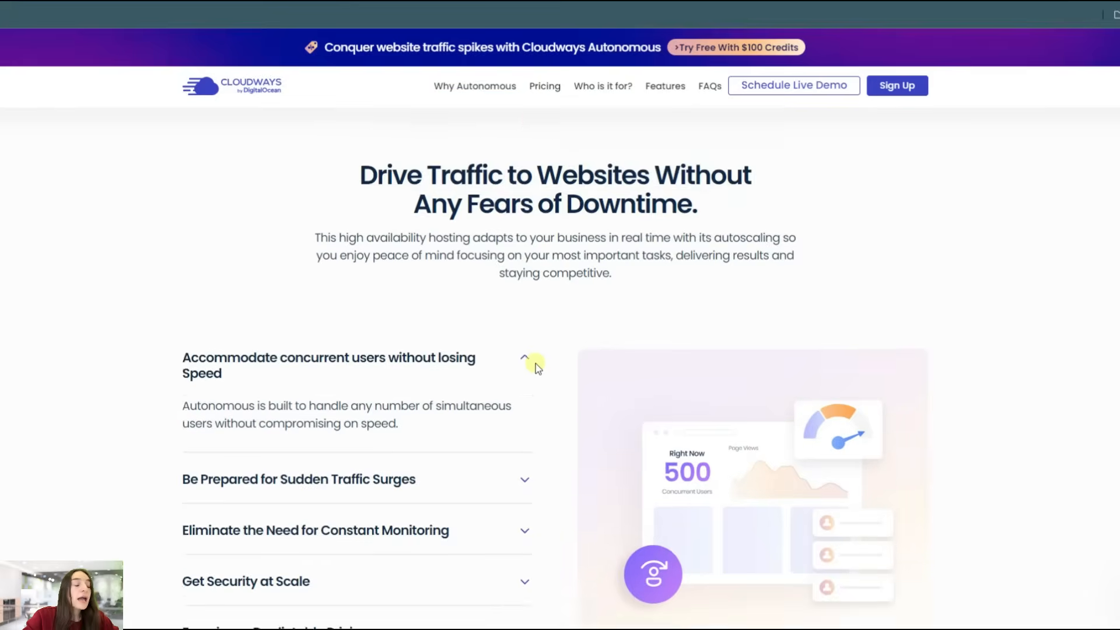
{"action": "scroll", "scroll_direction": "up", "scroll_amount": 3}
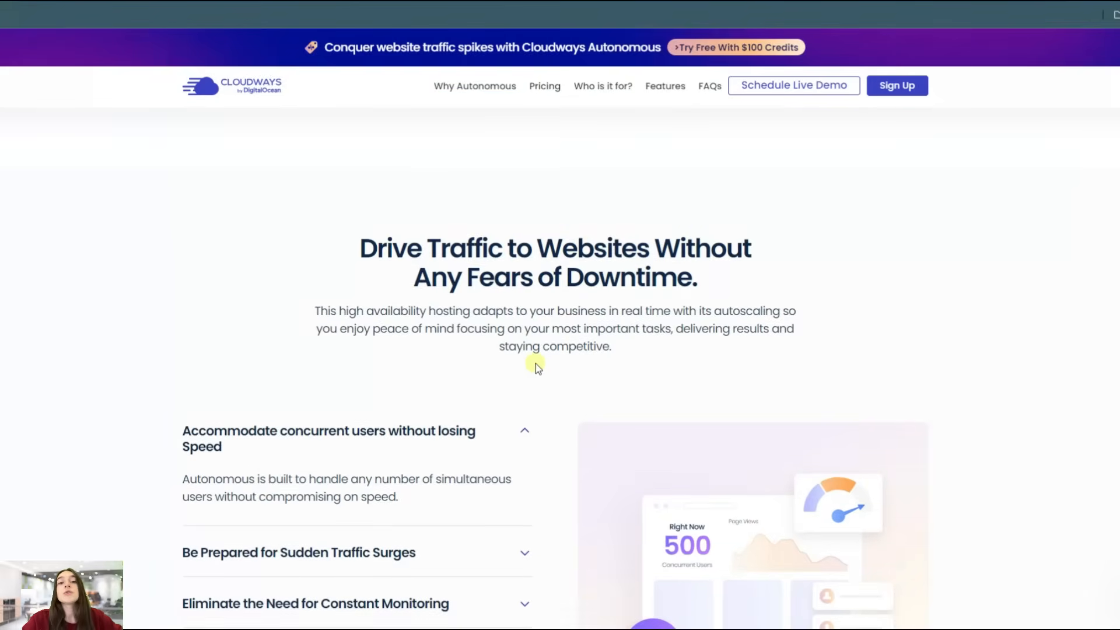
{"action": "scroll", "scroll_direction": "down", "scroll_amount": 3}
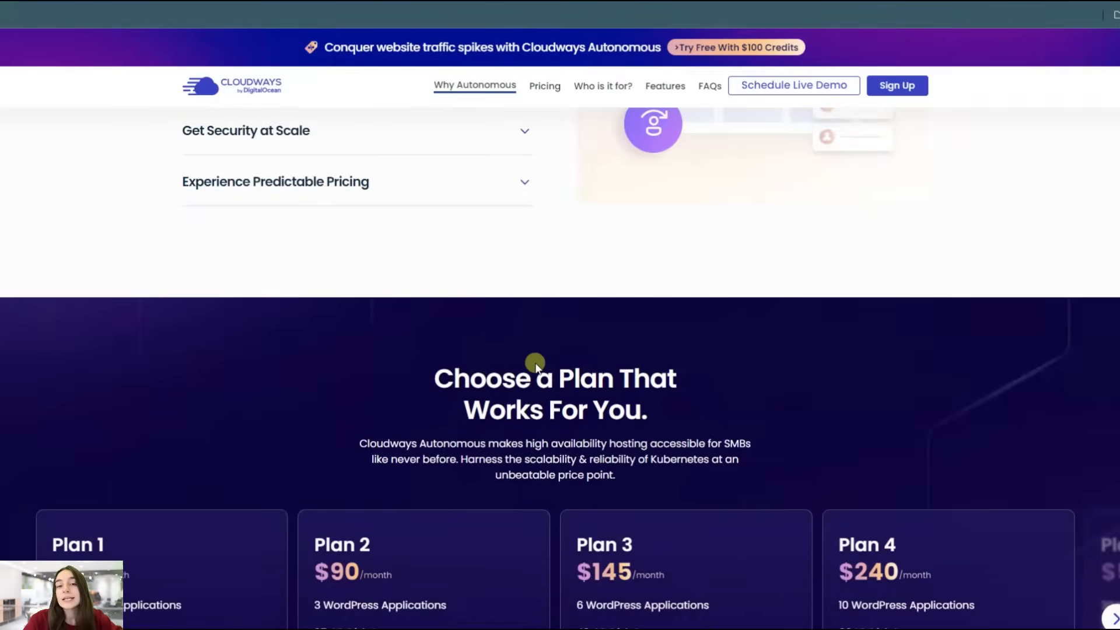
{"action": "scroll", "scroll_direction": "down", "scroll_amount": 3}
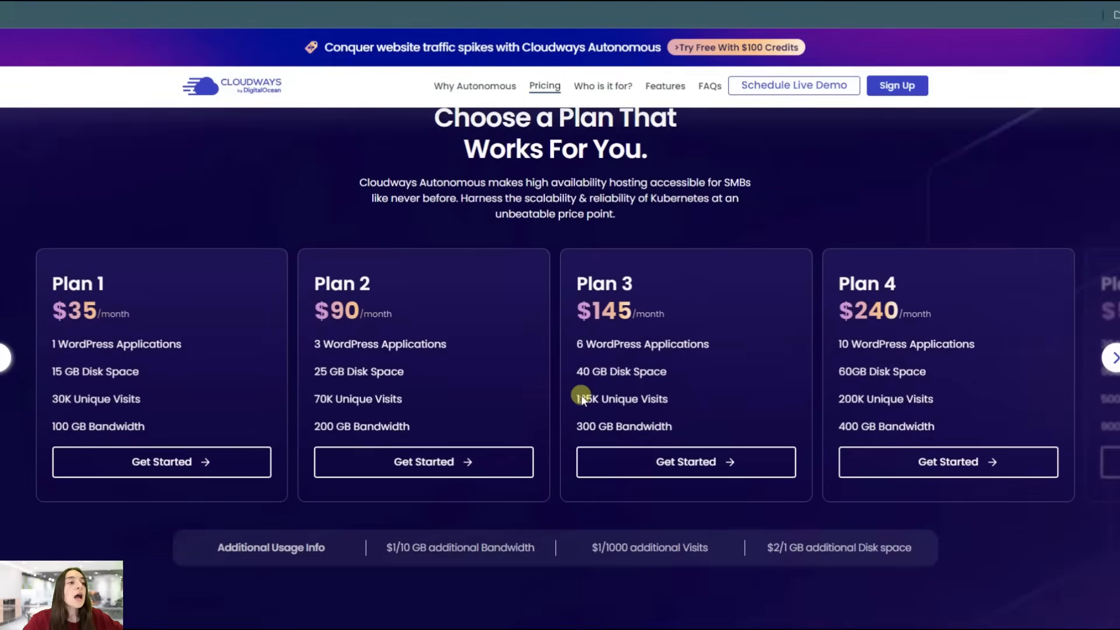
{"action": "scroll", "scroll_direction": "down", "scroll_amount": 3}
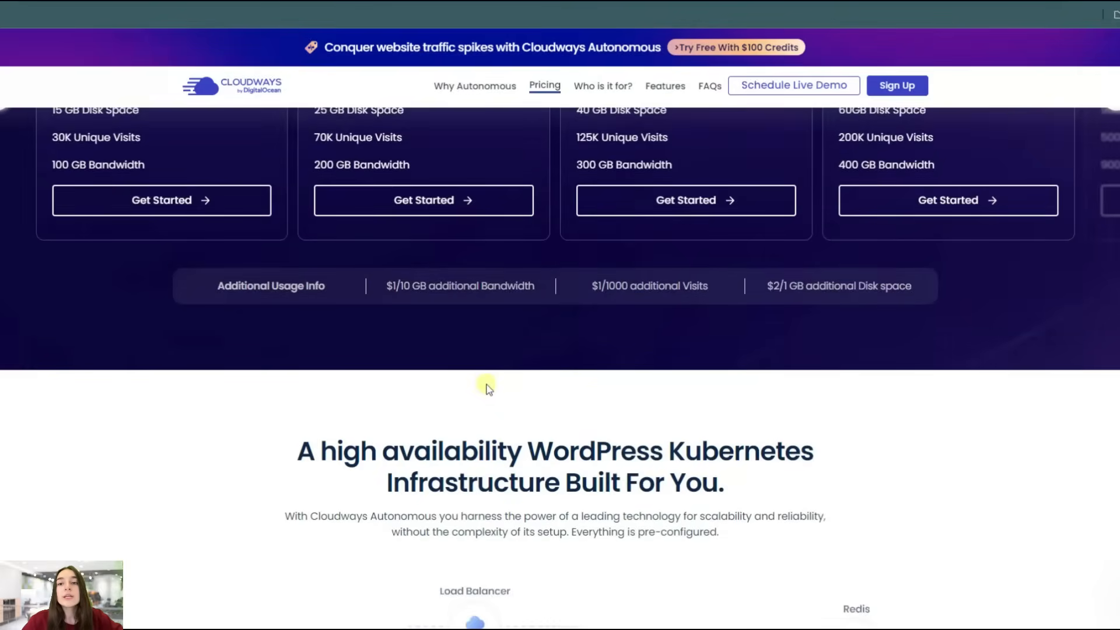
{"action": "scroll", "scroll_direction": "down", "scroll_amount": 3}
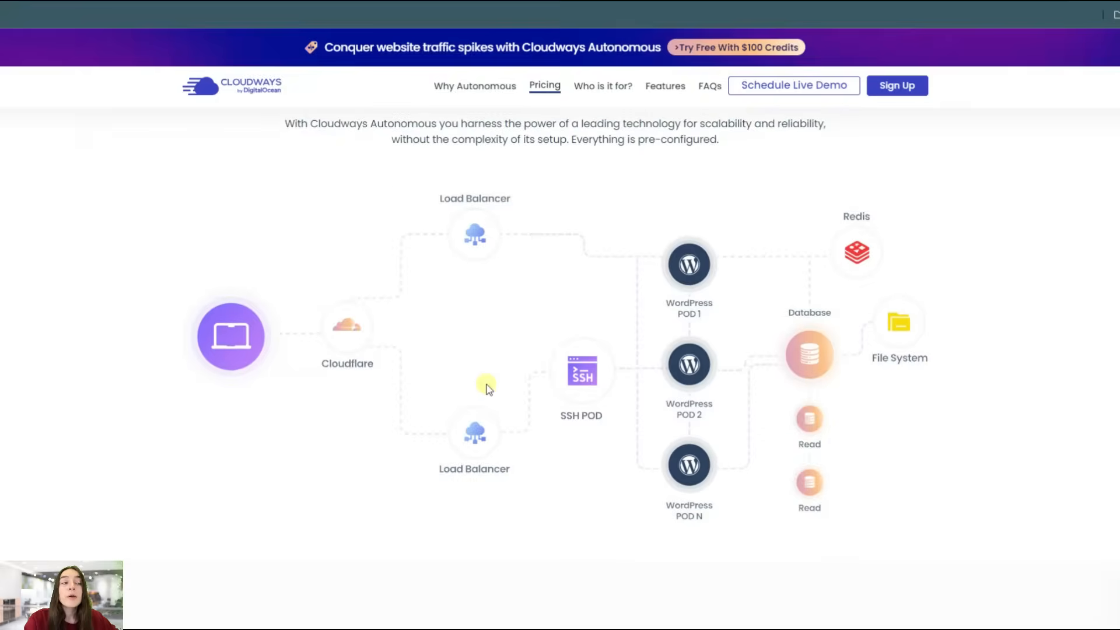
{"action": "scroll", "scroll_direction": "down", "scroll_amount": 3}
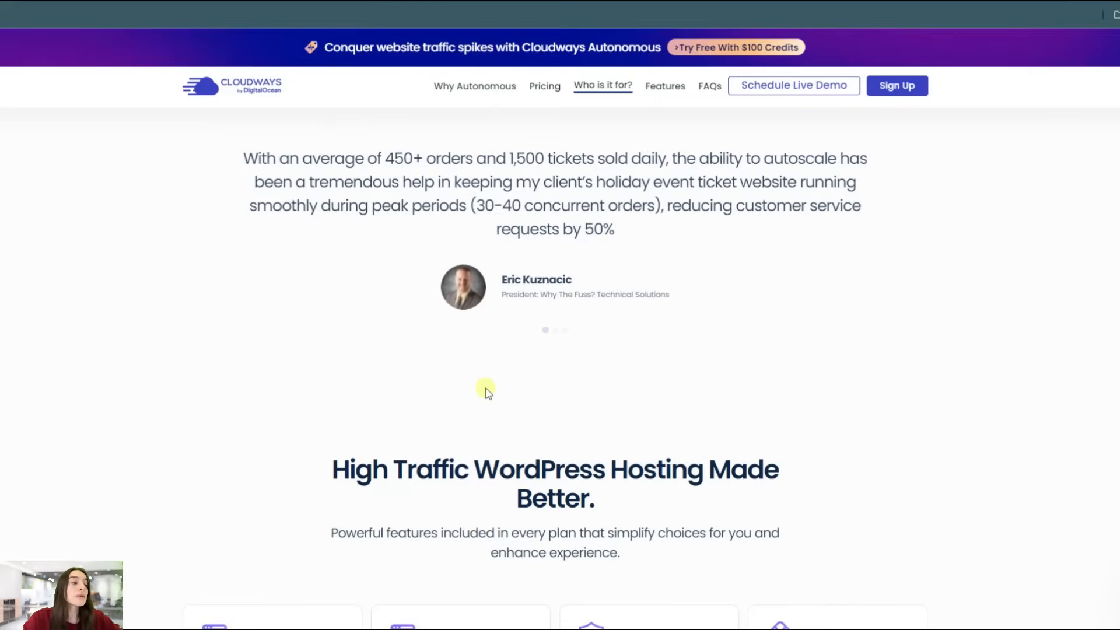
{"action": "scroll", "scroll_direction": "down", "scroll_amount": 3}
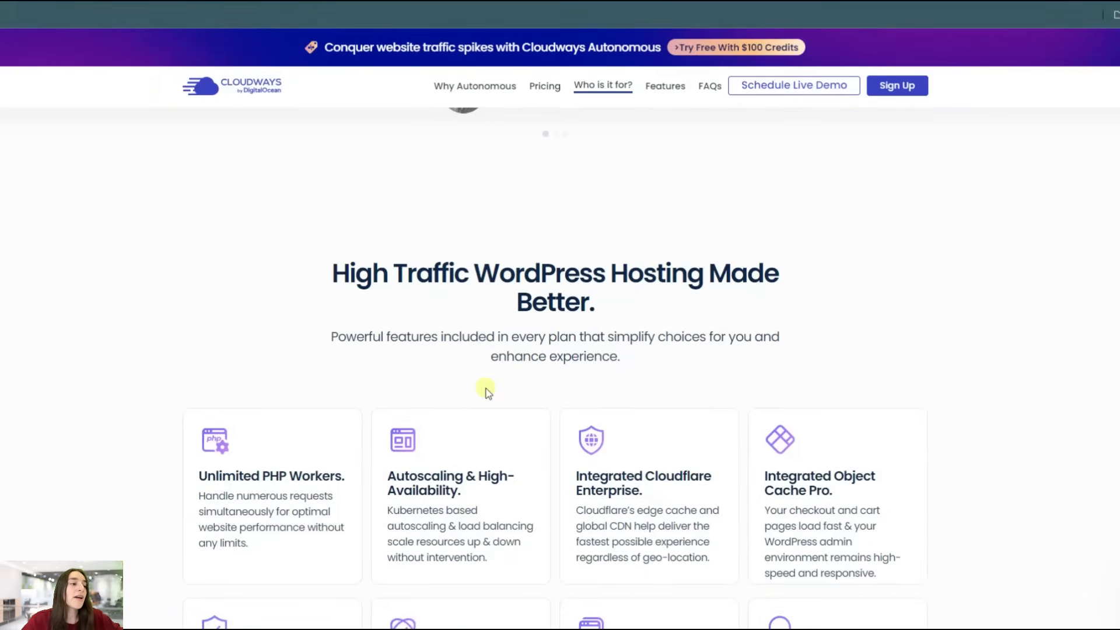
{"action": "scroll", "scroll_direction": "down", "scroll_amount": 3}
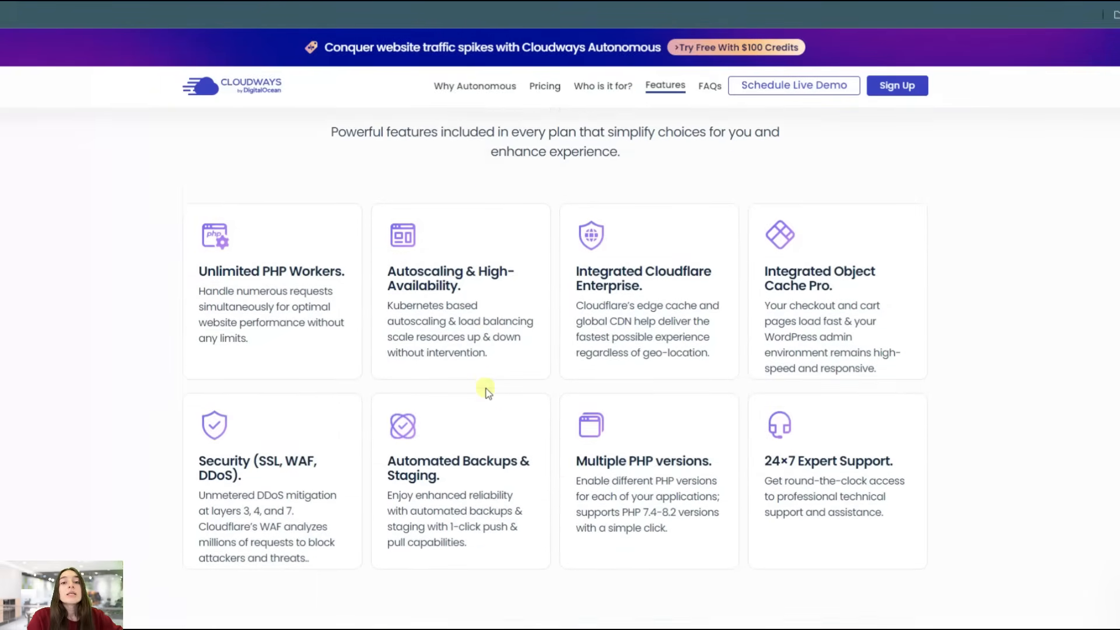
{"action": "scroll", "scroll_direction": "down", "scroll_amount": 3}
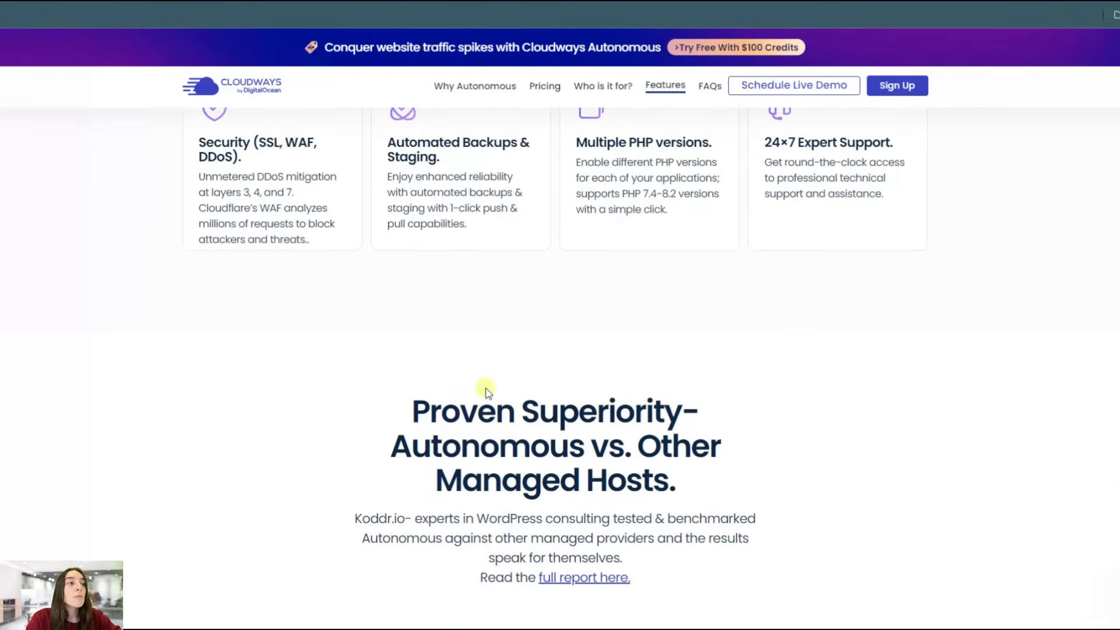
{"action": "scroll", "scroll_direction": "down", "scroll_amount": 3}
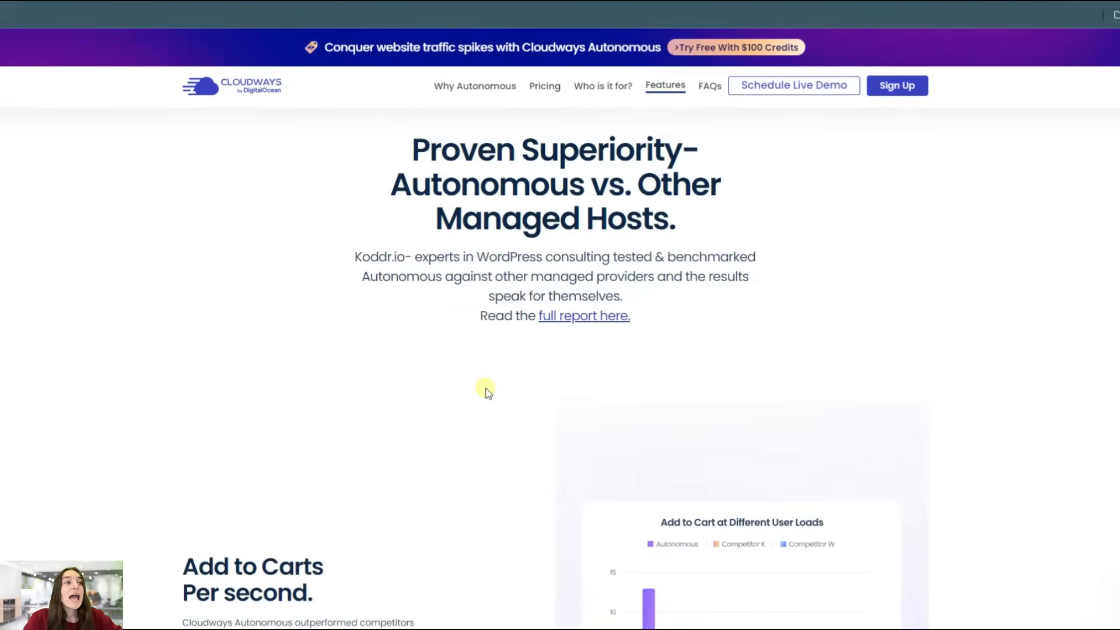
{"action": "mouse_move", "coordinate": [489, 382]}
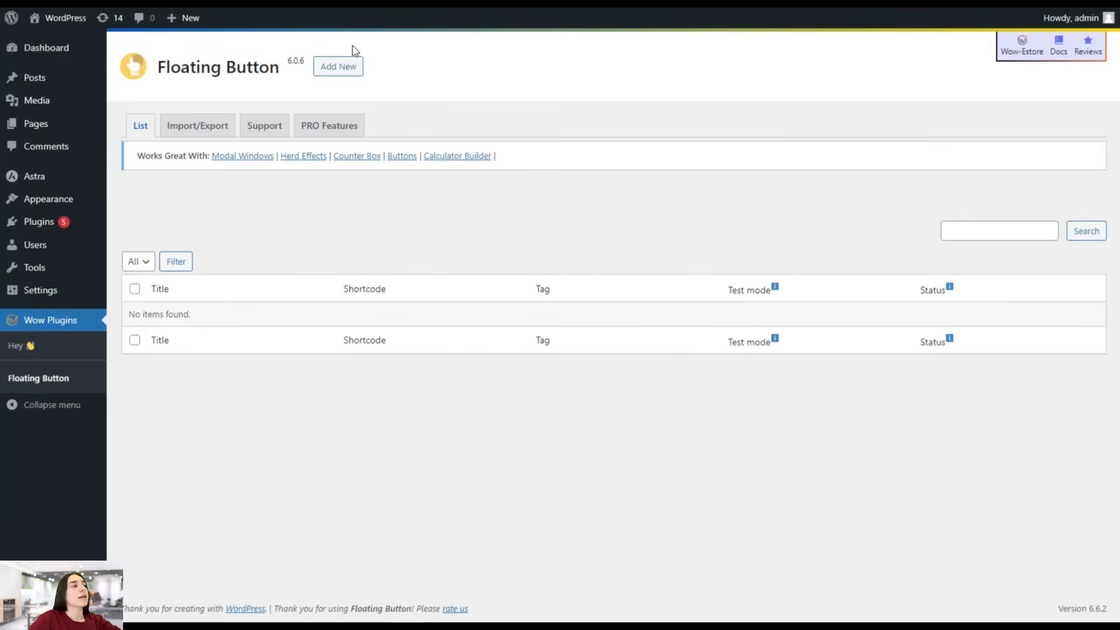
{"action": "mouse_move", "coordinate": [338, 66]}
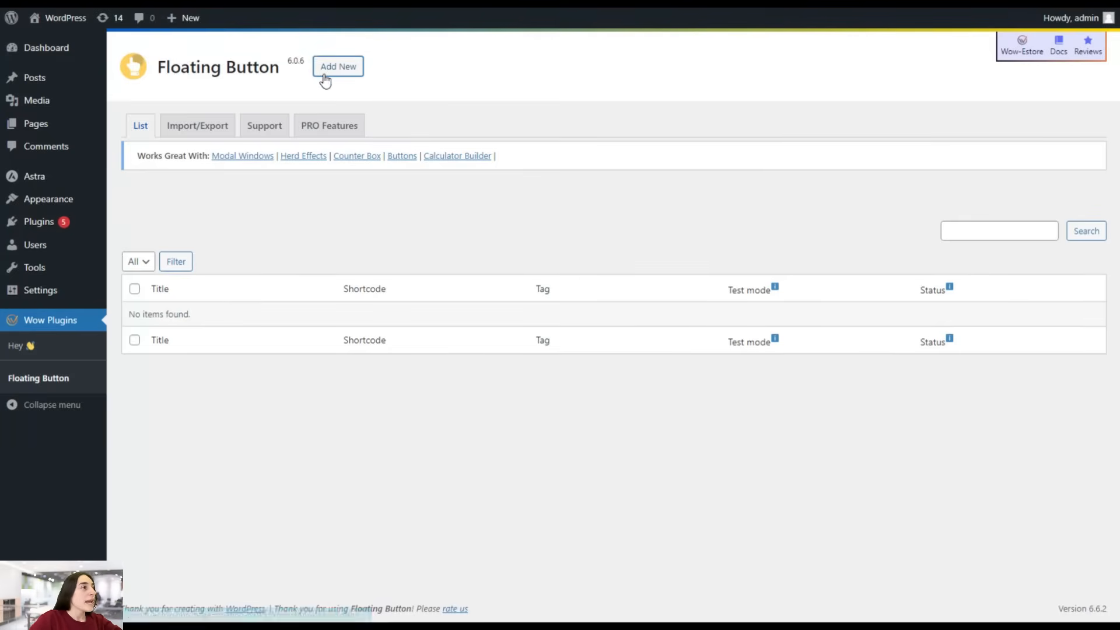
Step: Begin a new floating button via Add New and select its title field
{"action": "left_click", "coordinate": [337, 66]}
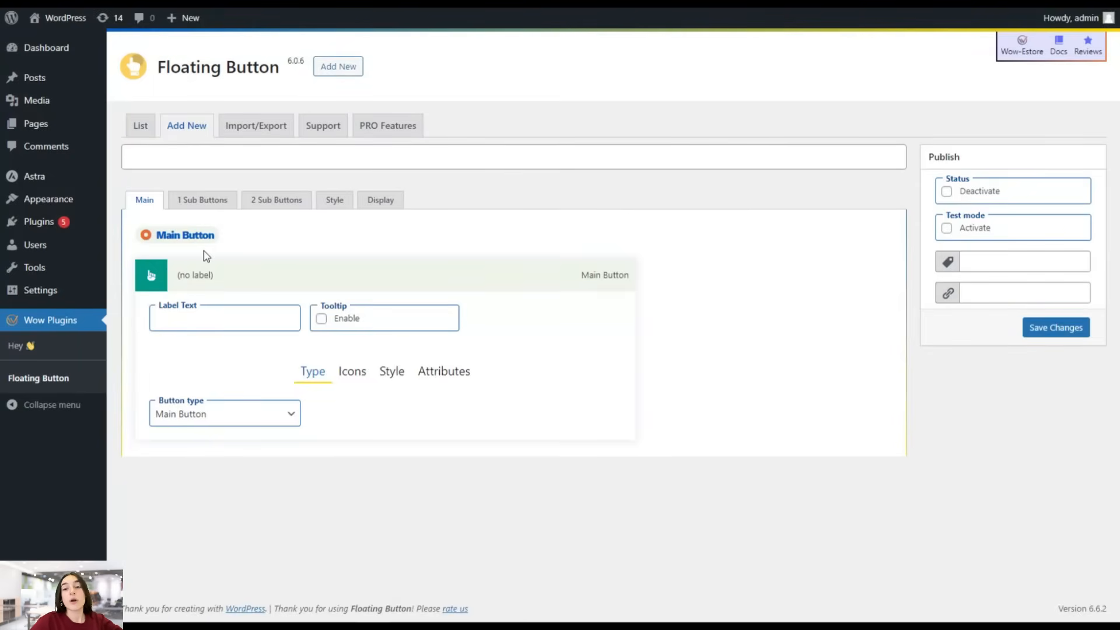
{"action": "mouse_move", "coordinate": [237, 250]}
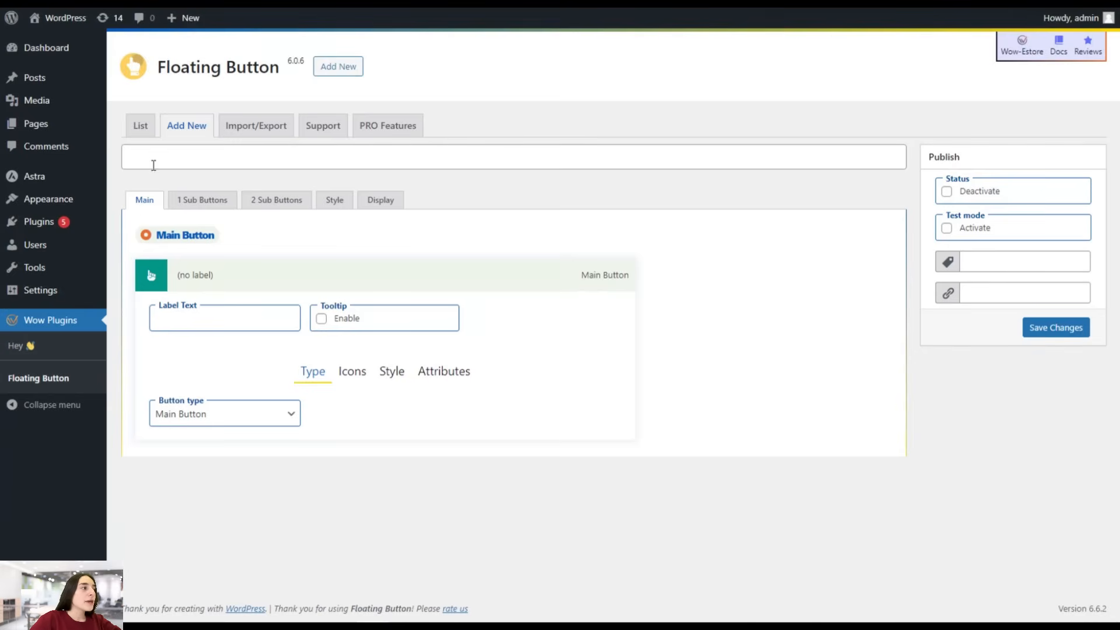
{"action": "left_click", "coordinate": [511, 155]}
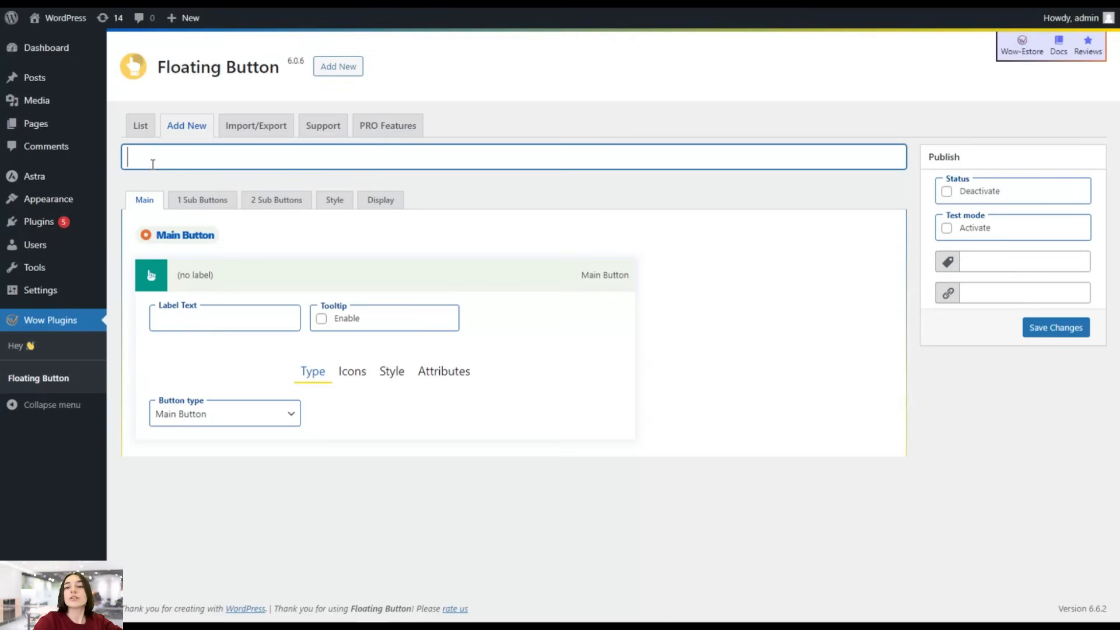
Step: Title the floating button 'Social panel' and show the main button's icon settings
{"action": "type", "text": "S"}
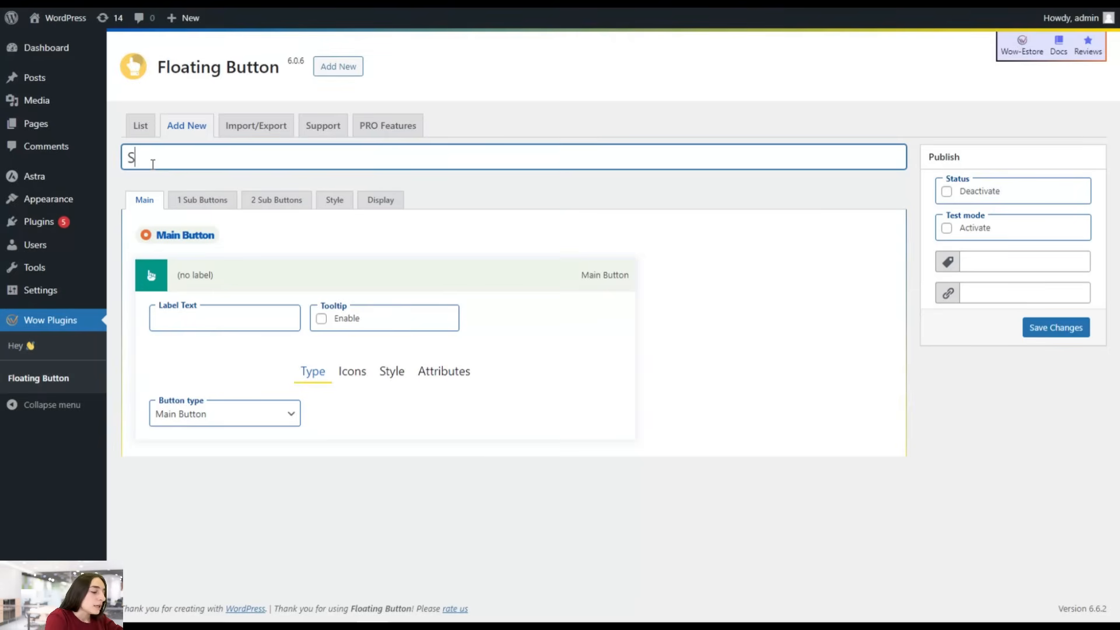
{"action": "type", "text": "ocial"}
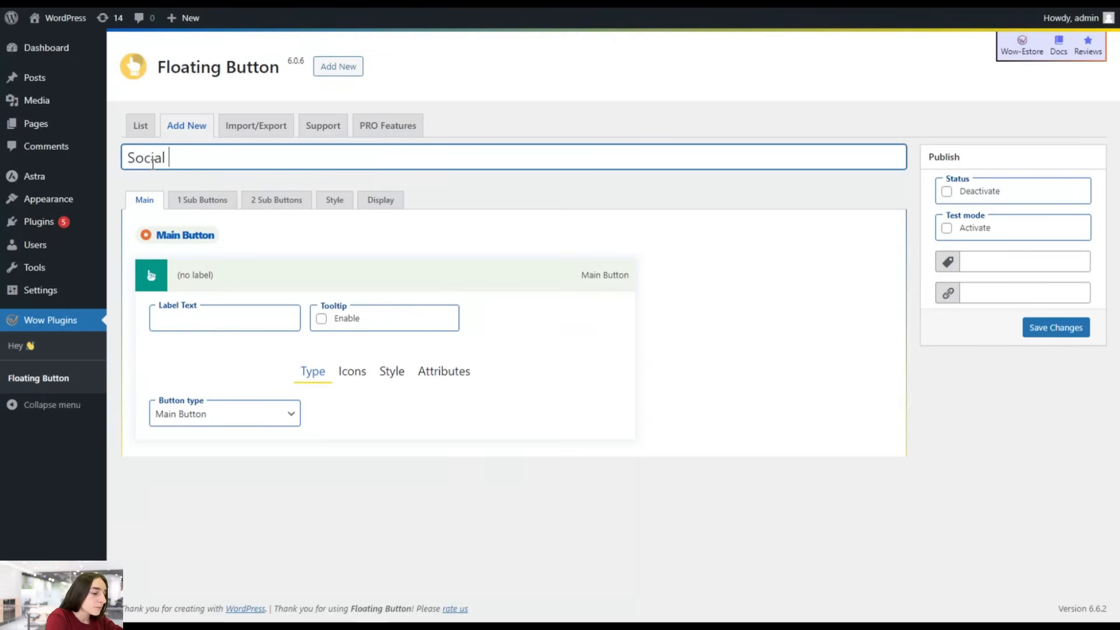
{"action": "type", "text": "panel"}
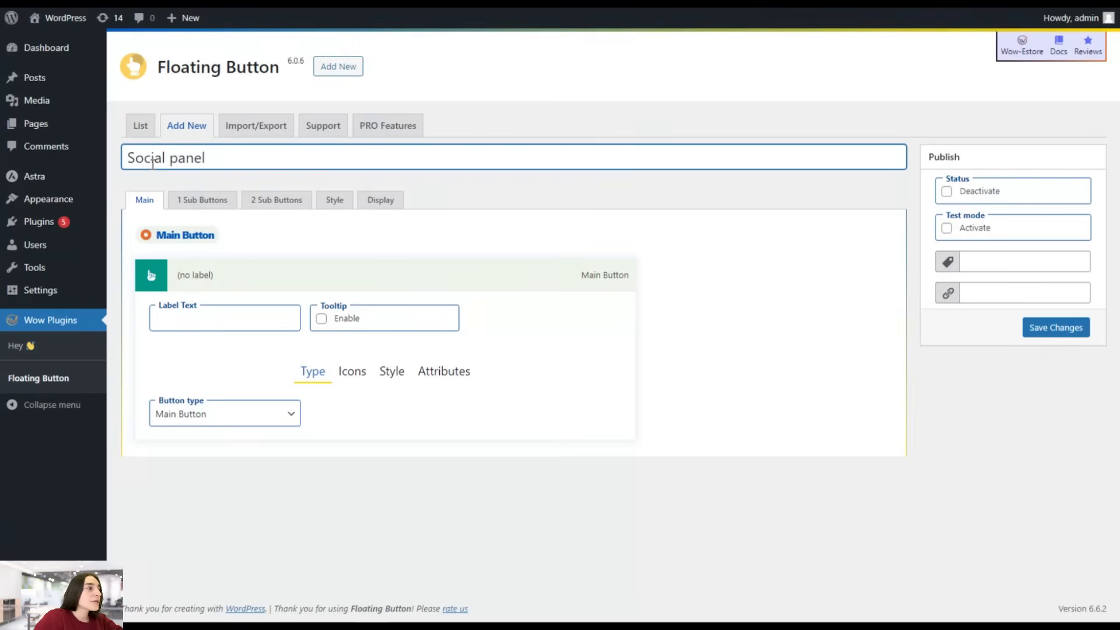
{"action": "mouse_move", "coordinate": [178, 242]}
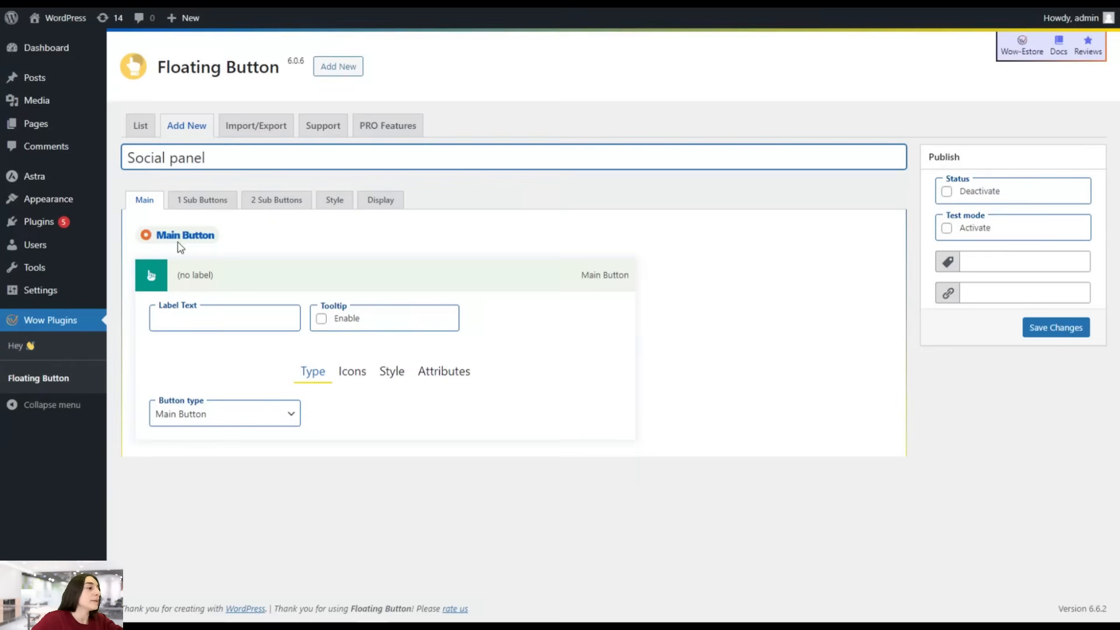
{"action": "left_click", "coordinate": [351, 371]}
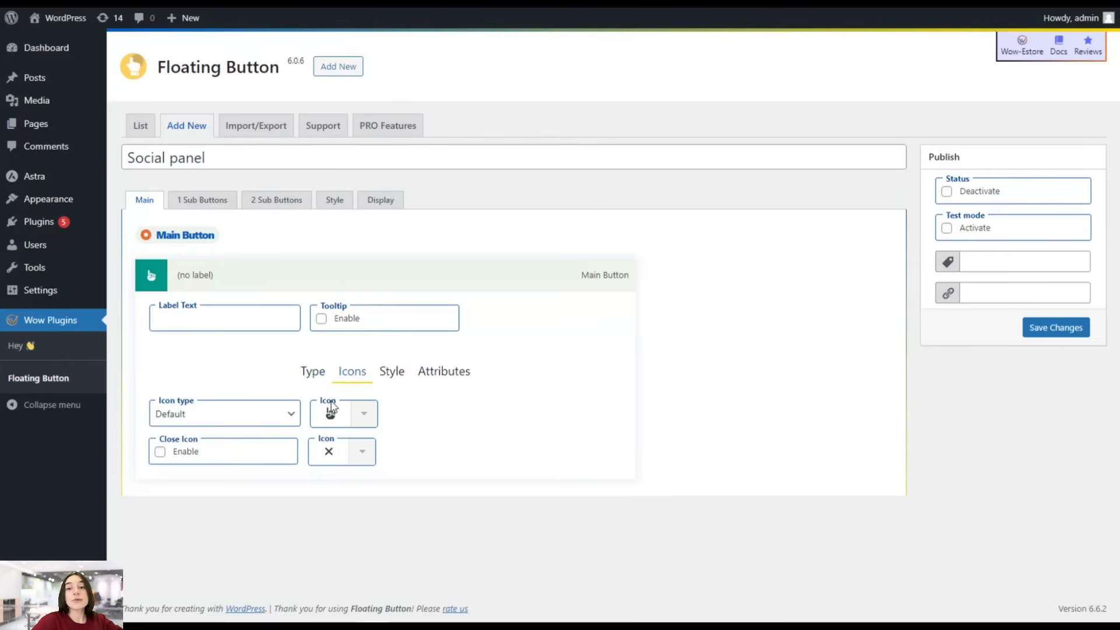
Step: Search 'globe' and set it as the main button icon, then go to 1 Sub Buttons
{"action": "left_click", "coordinate": [362, 413]}
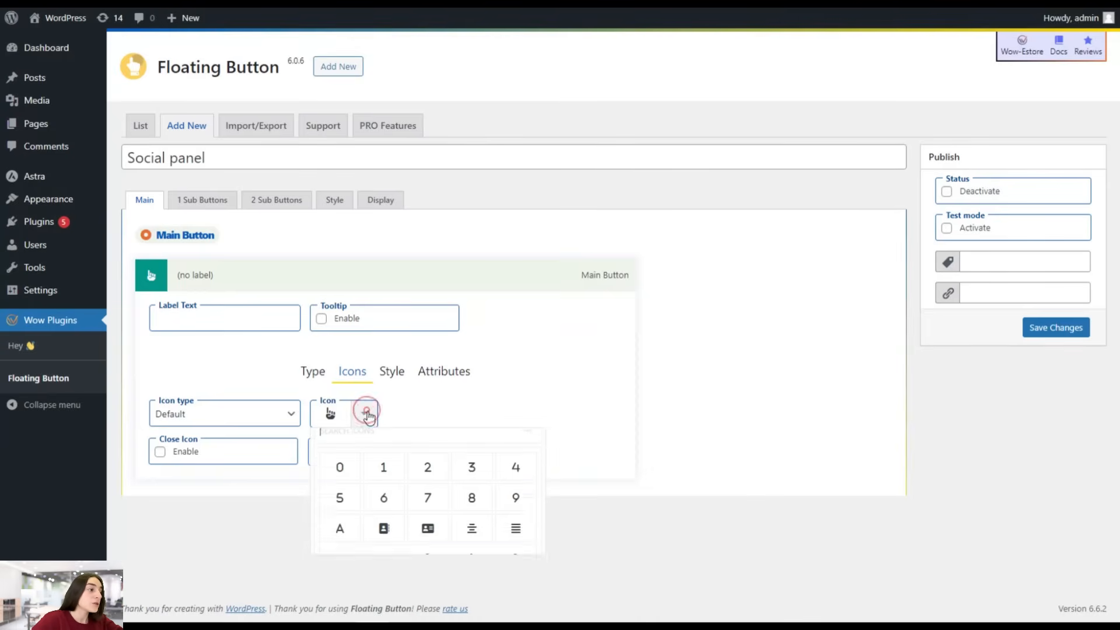
{"action": "left_click", "coordinate": [365, 413]}
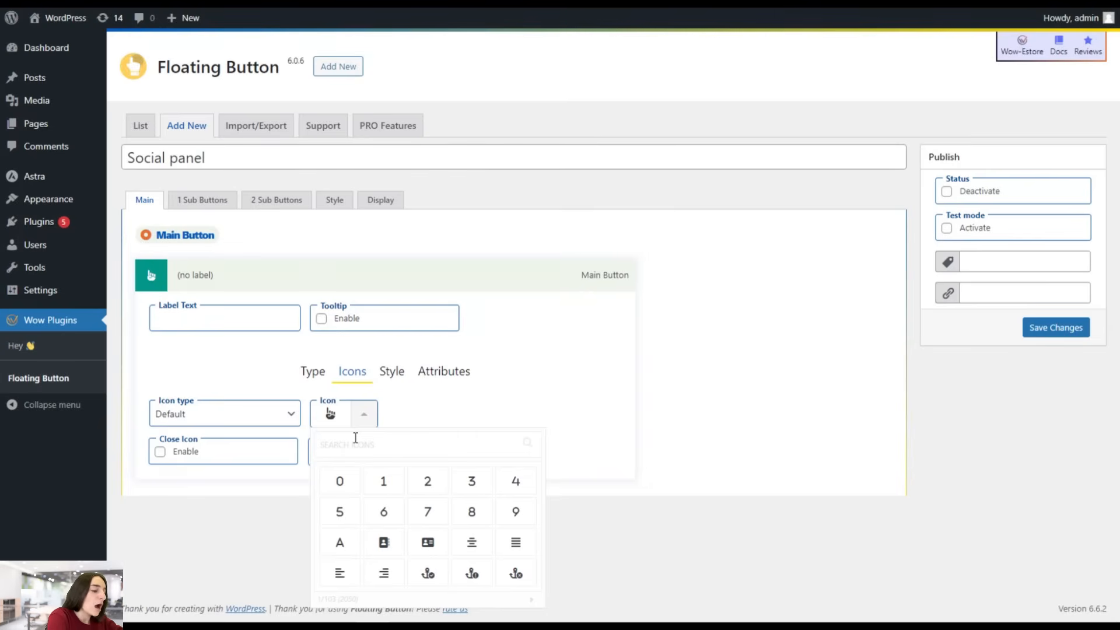
{"action": "type", "text": "globe"}
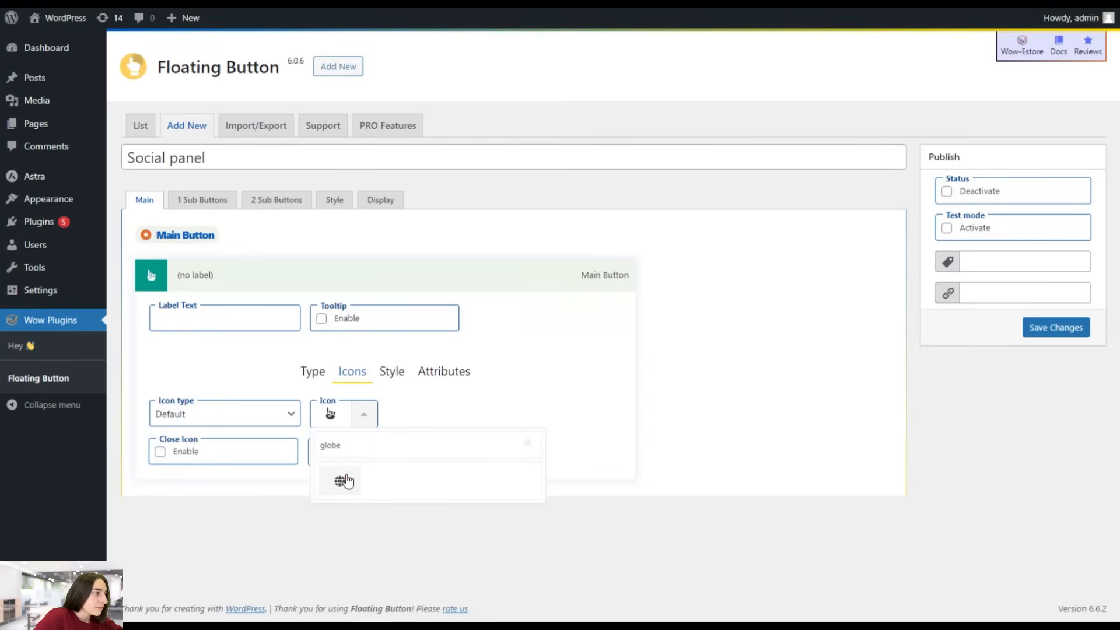
{"action": "left_click", "coordinate": [340, 480]}
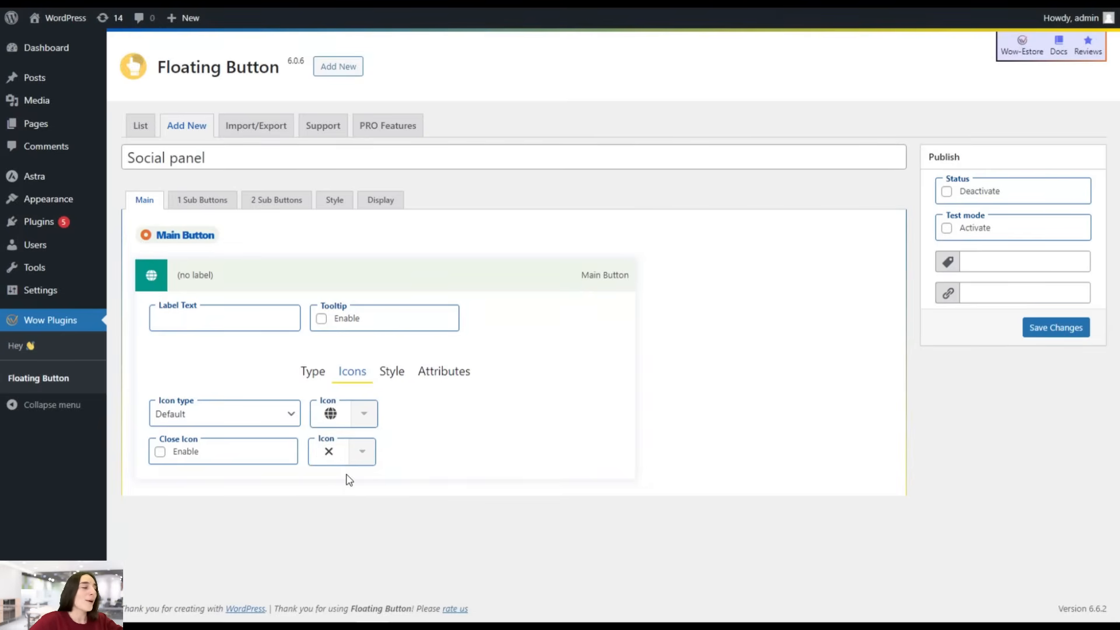
{"action": "mouse_move", "coordinate": [521, 258]}
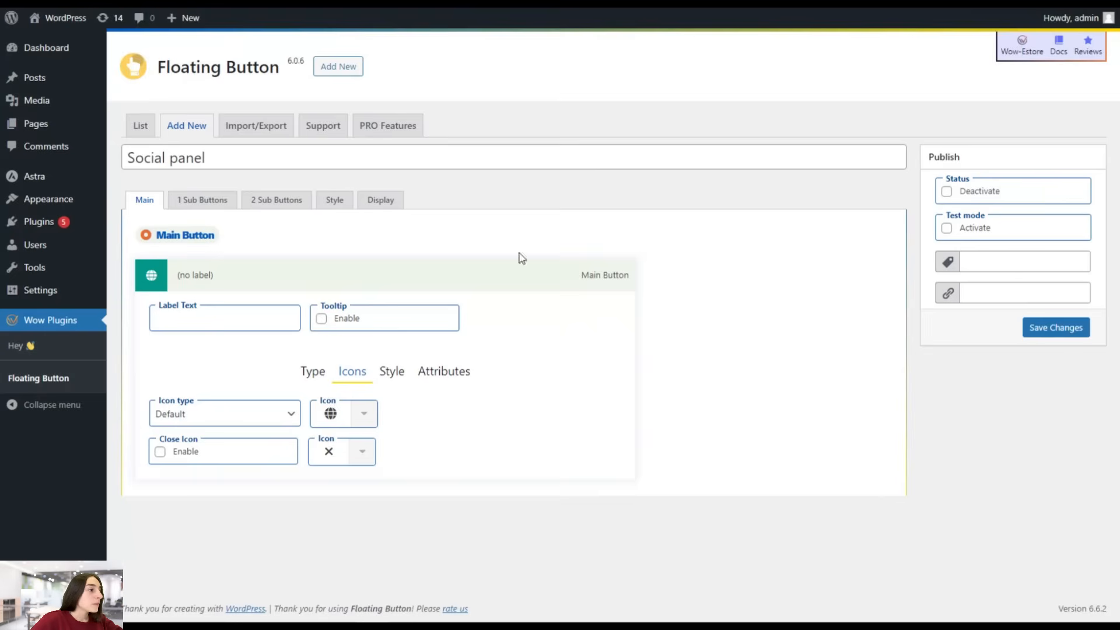
{"action": "mouse_move", "coordinate": [305, 402]}
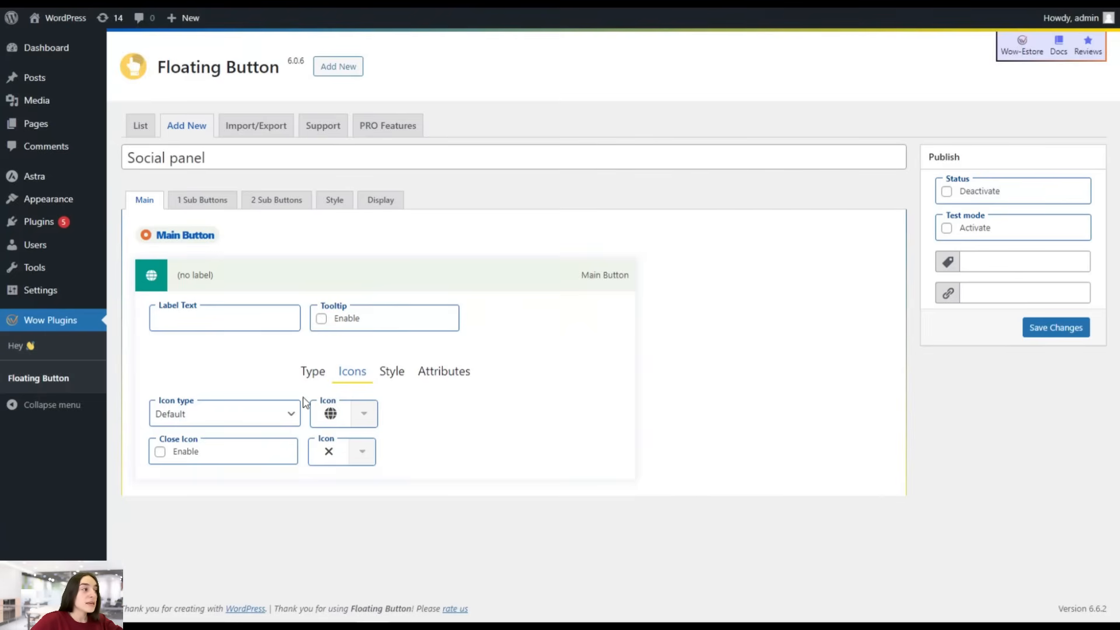
{"action": "left_click", "coordinate": [202, 199]}
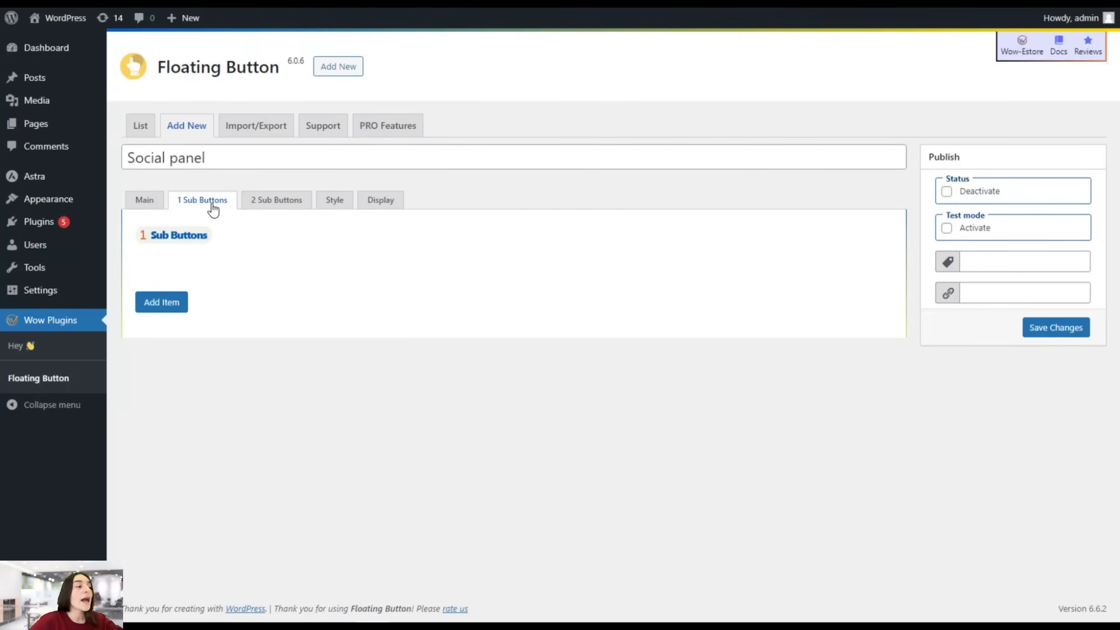
{"action": "mouse_move", "coordinate": [236, 206]}
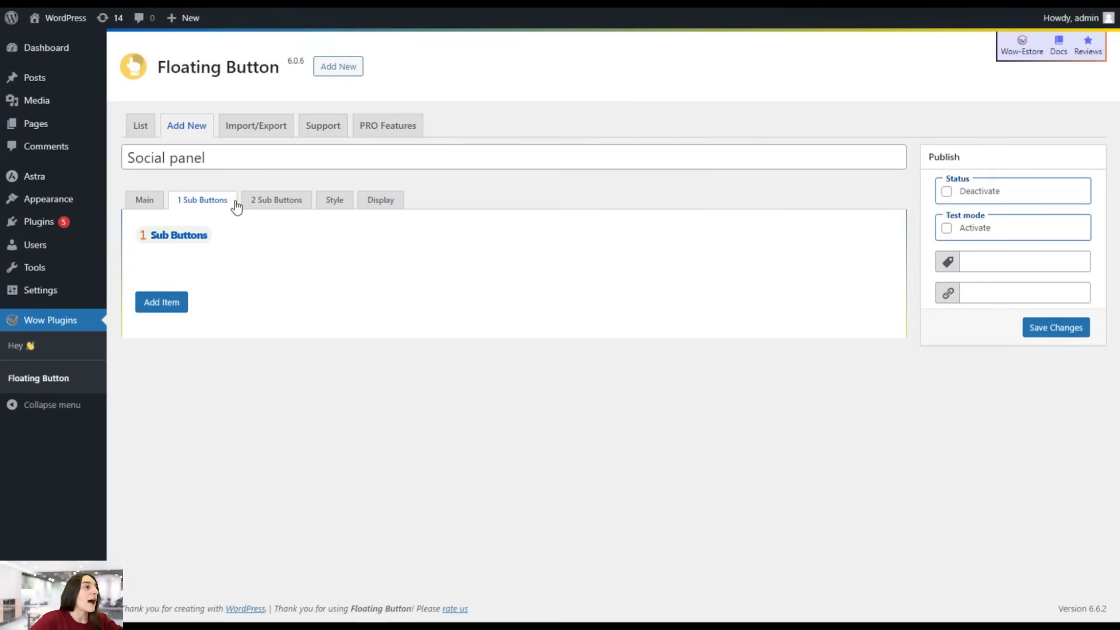
{"action": "mouse_move", "coordinate": [229, 235]}
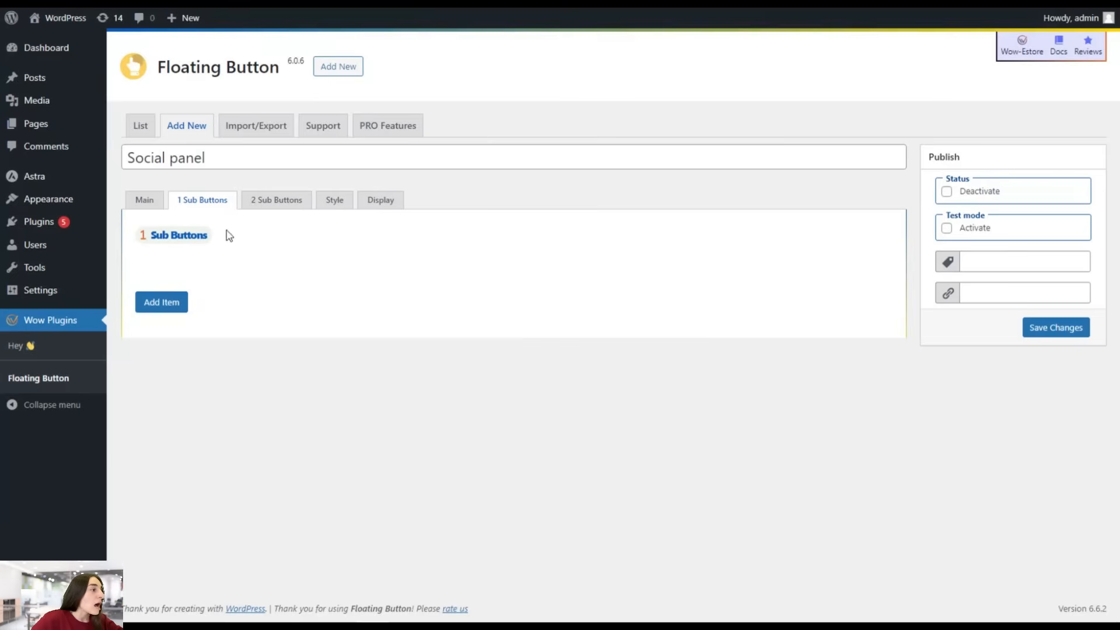
Step: Add a sub-button labelled Facebook that links to facebook.com
{"action": "left_click", "coordinate": [161, 301]}
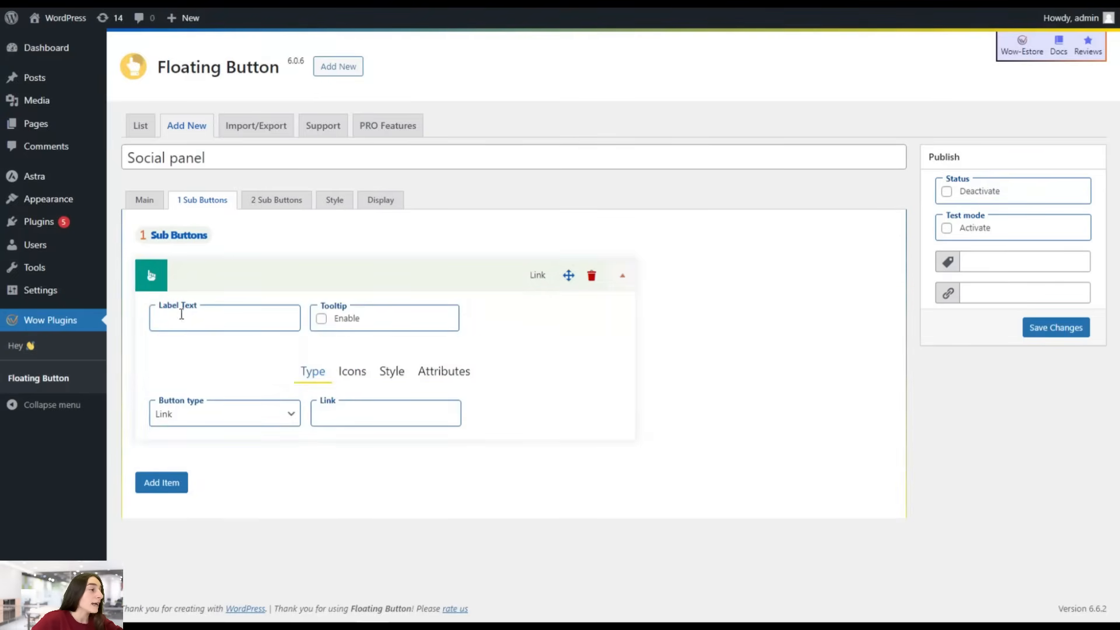
{"action": "left_click", "coordinate": [224, 318]}
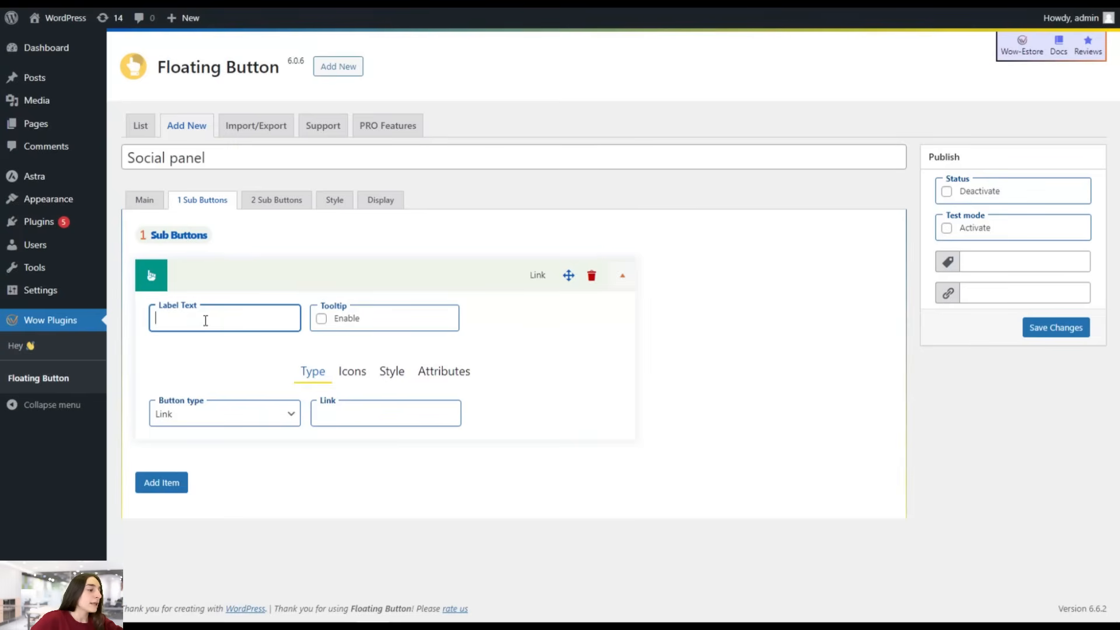
{"action": "type", "text": "Faceb"}
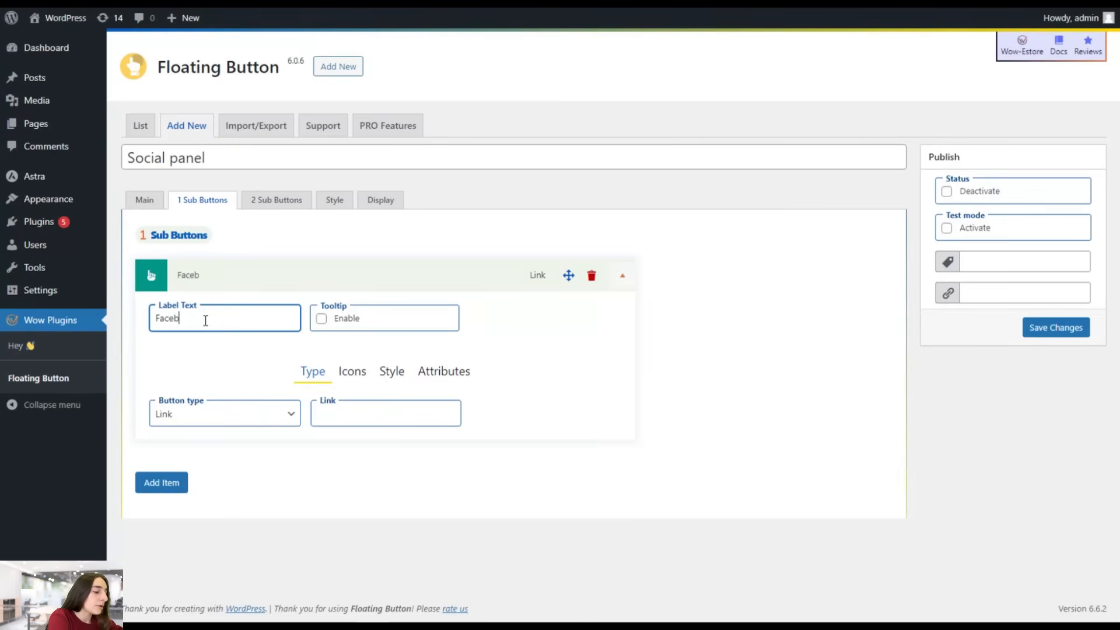
{"action": "type", "text": "ook"}
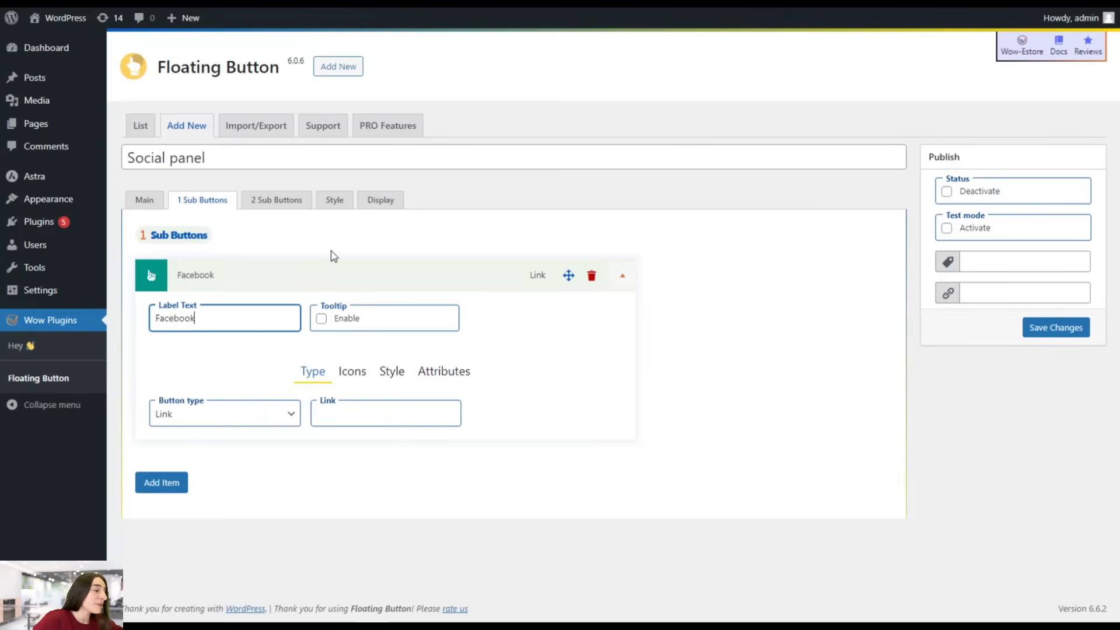
{"action": "left_click", "coordinate": [386, 413]}
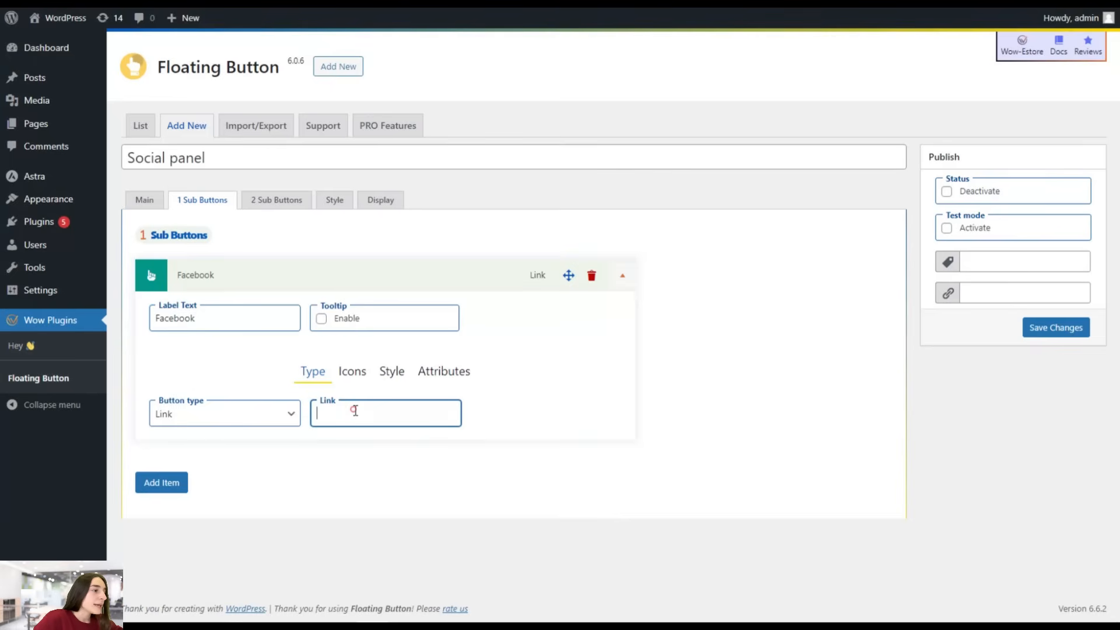
{"action": "type", "text": "facebook.com"}
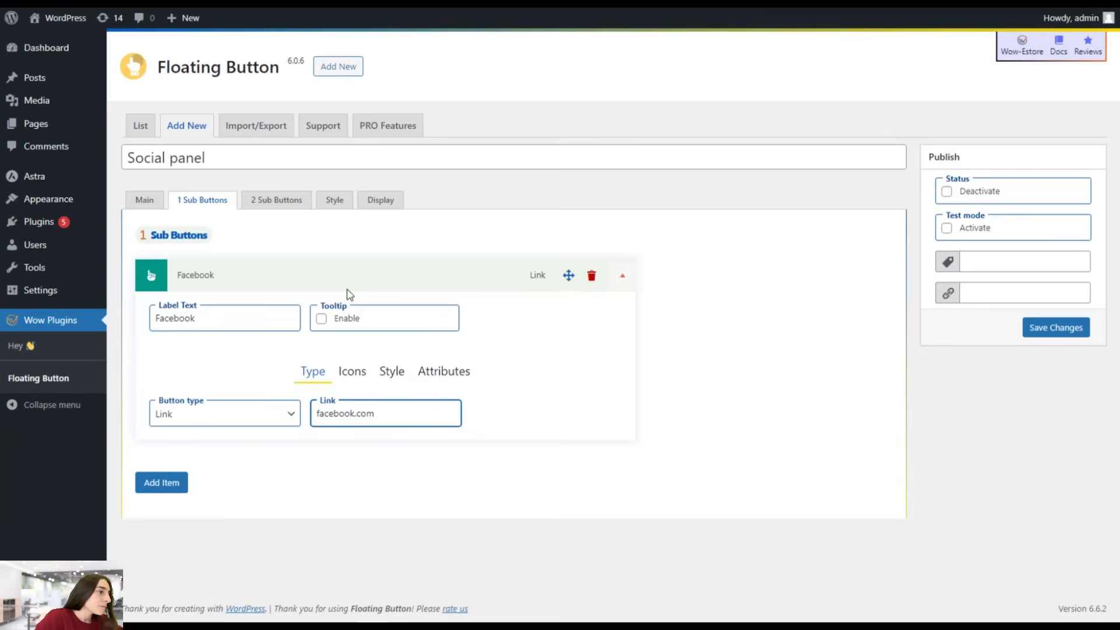
Step: Give the Facebook sub-button the Facebook f icon and add a second blank sub-button
{"action": "left_click", "coordinate": [351, 371]}
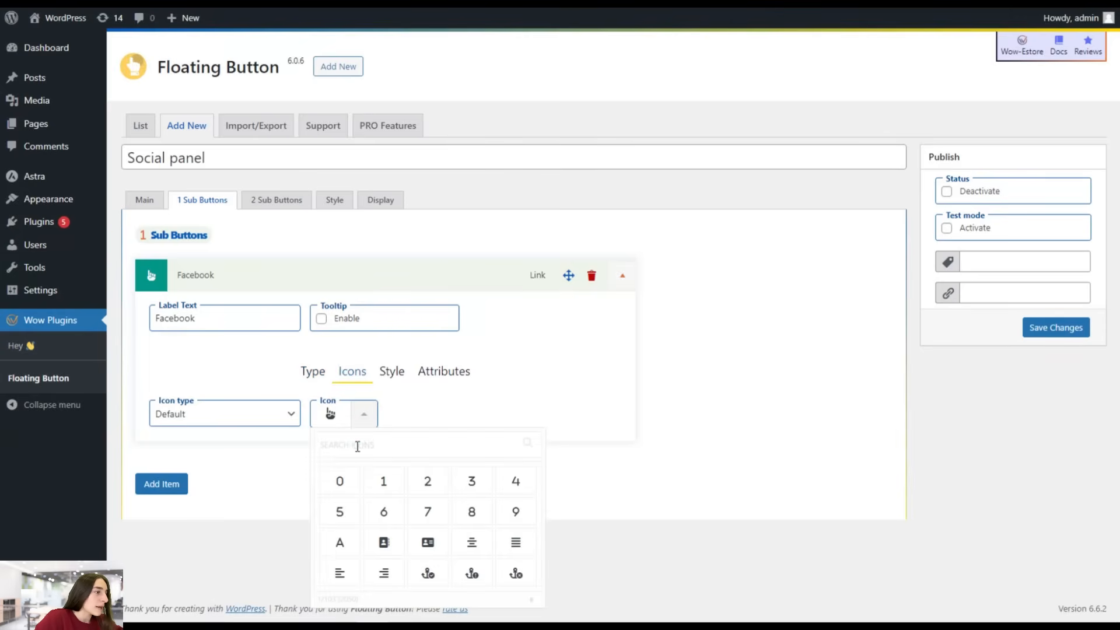
{"action": "type", "text": "facebo"}
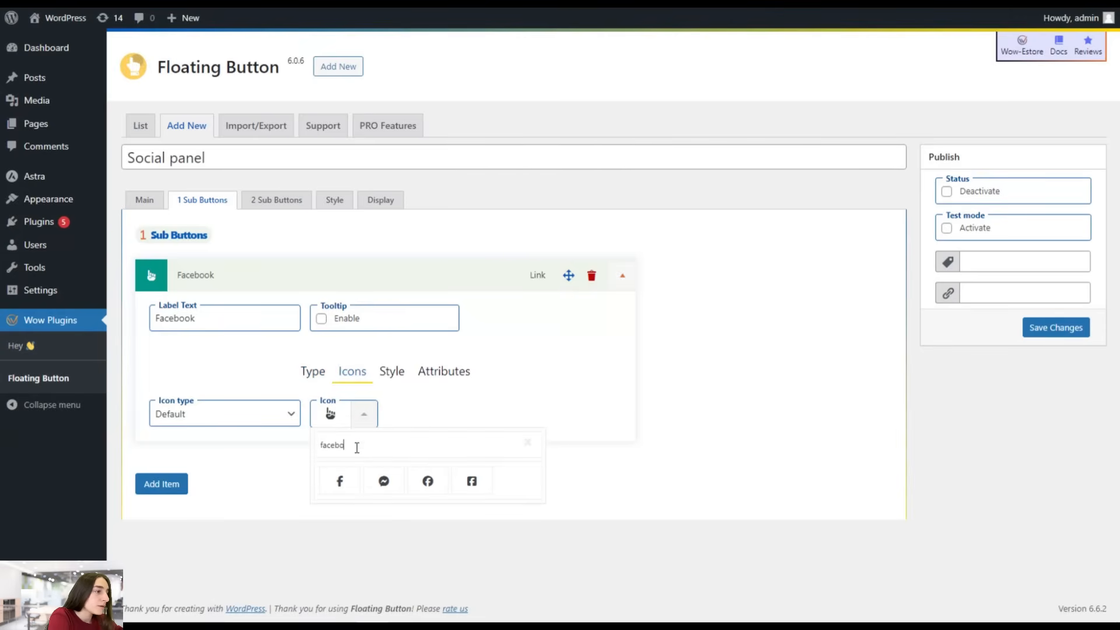
{"action": "left_click", "coordinate": [340, 480]}
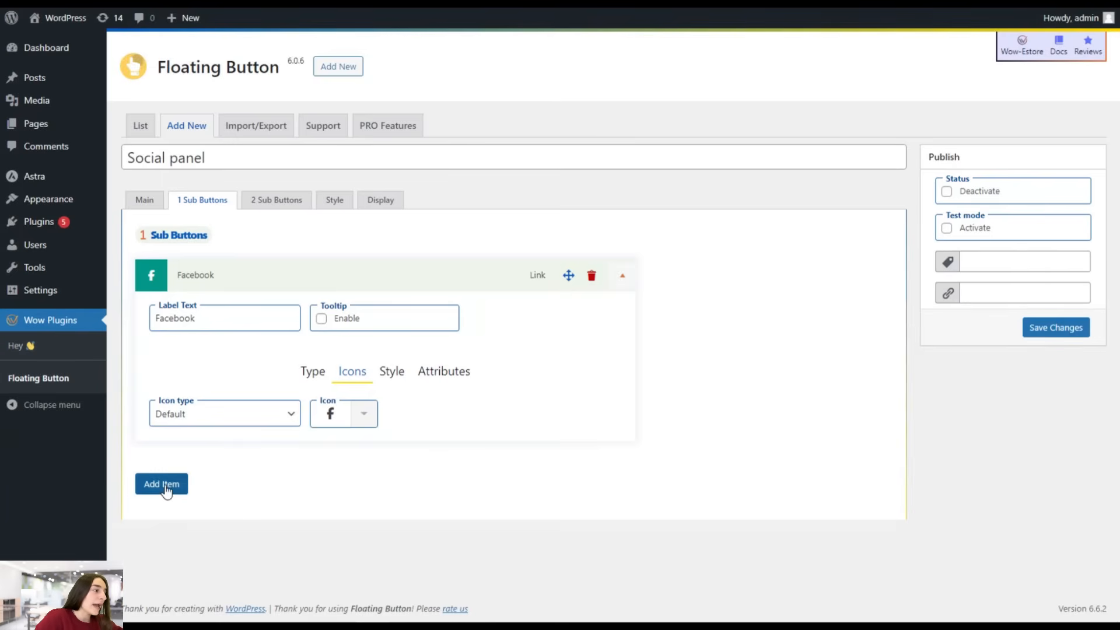
{"action": "left_click", "coordinate": [162, 483]}
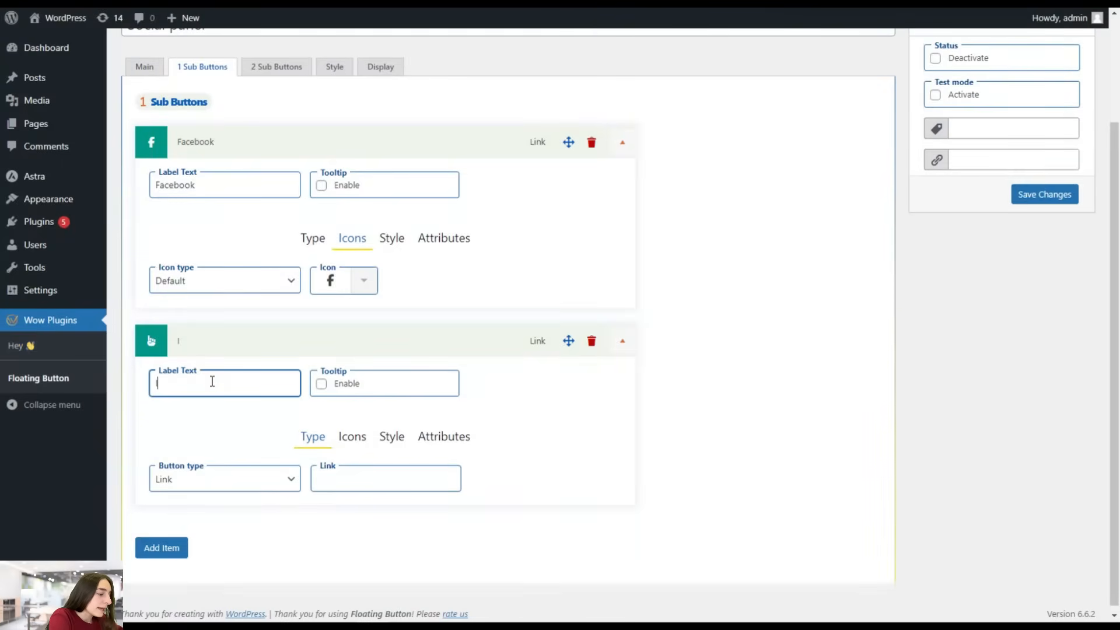
Step: Label the second sub-button Instagram, link it to instagram.com, and search icons for 'instagra'
{"action": "type", "text": "Instagram"}
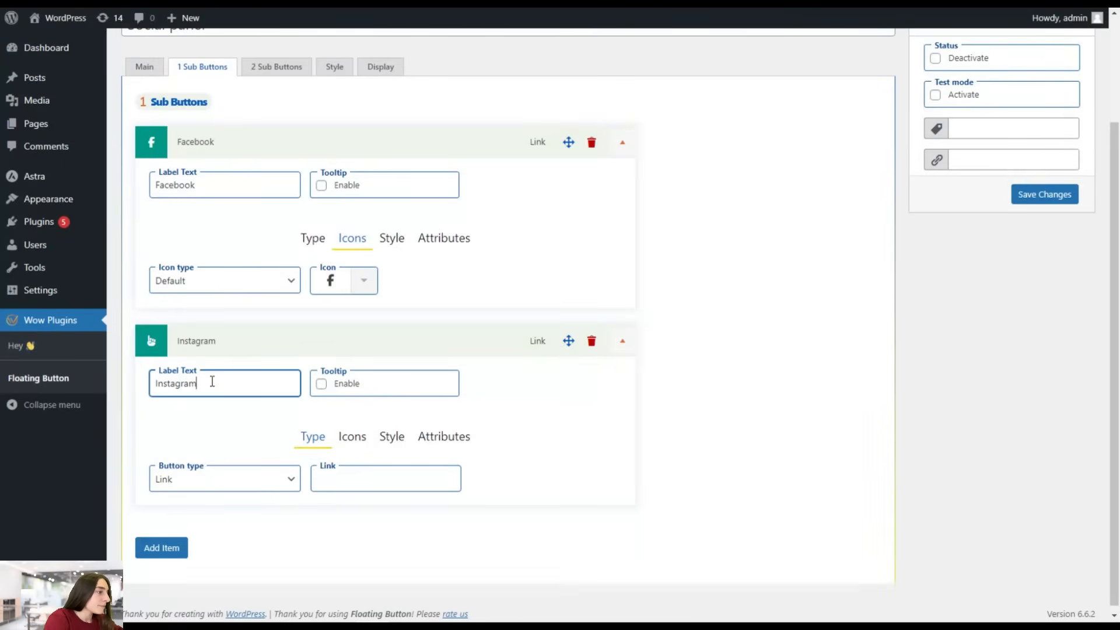
{"action": "left_click", "coordinate": [385, 477]}
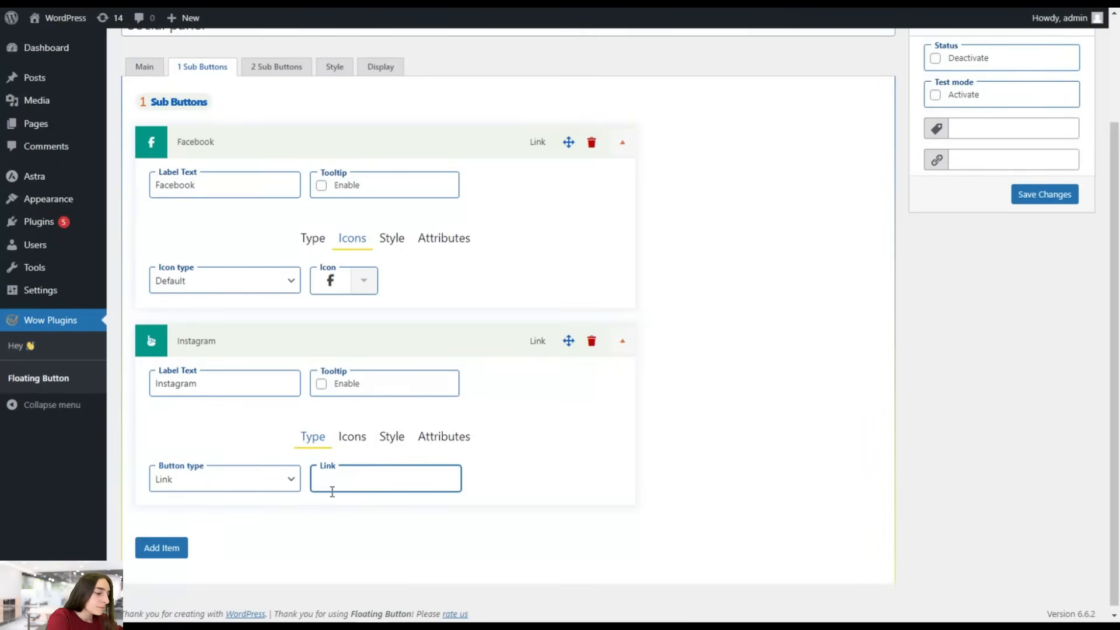
{"action": "type", "text": "instagram"}
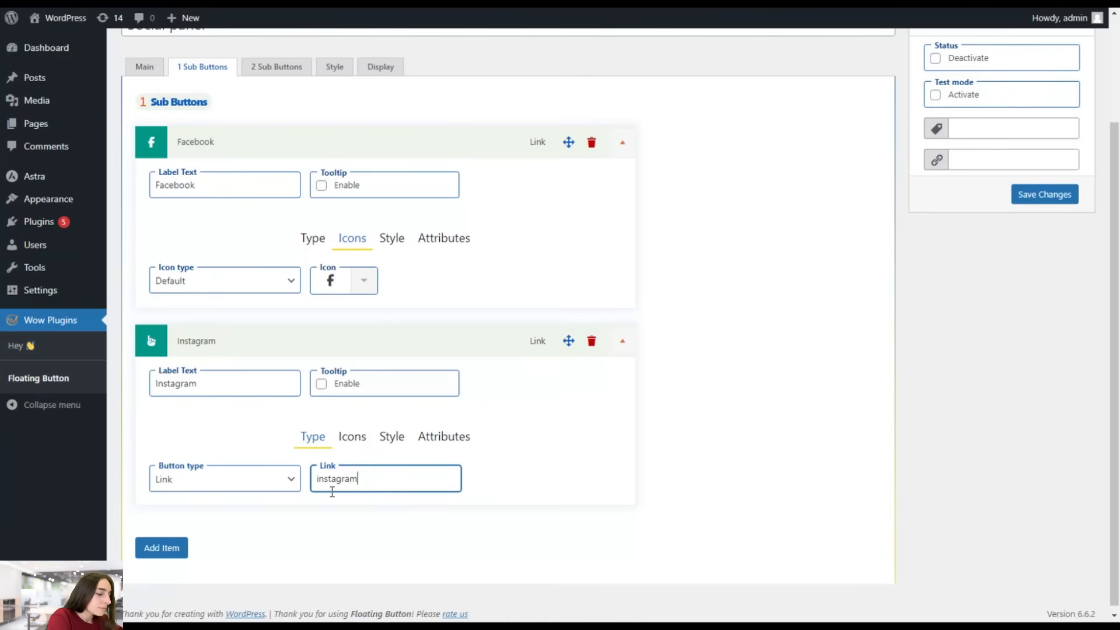
{"action": "type", "text": ".com"}
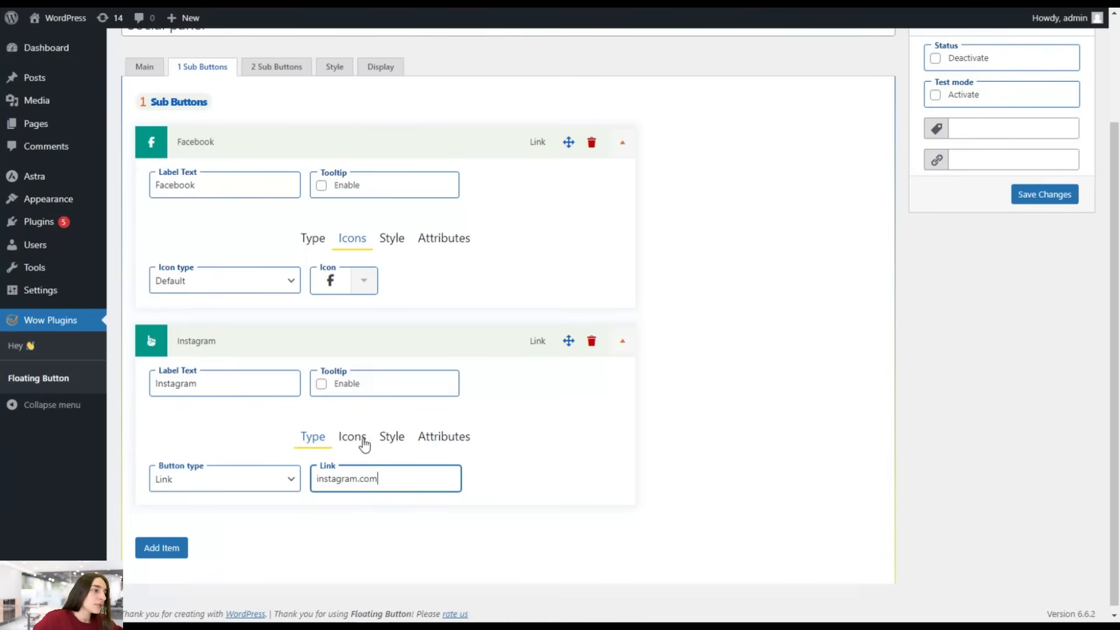
{"action": "left_click", "coordinate": [351, 436]}
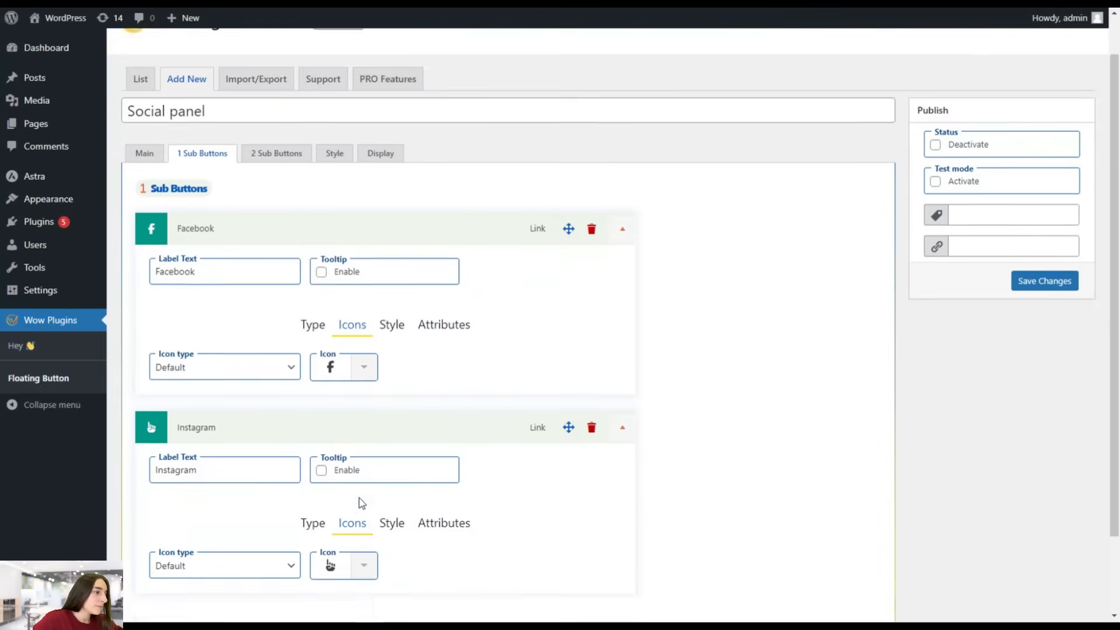
{"action": "left_click", "coordinate": [363, 565]}
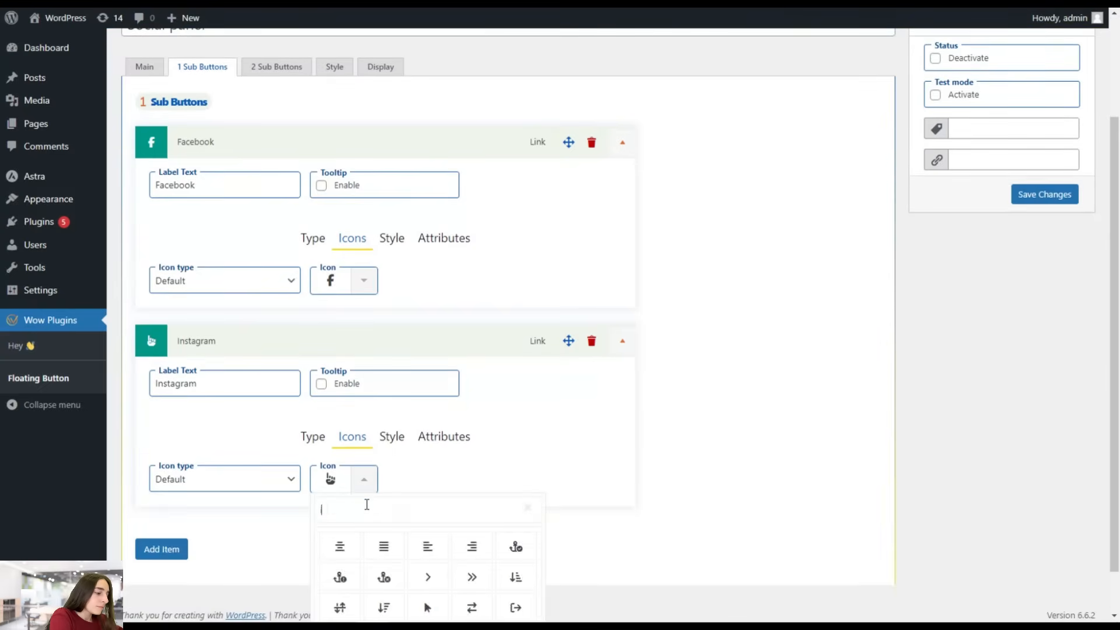
{"action": "type", "text": "instagra"}
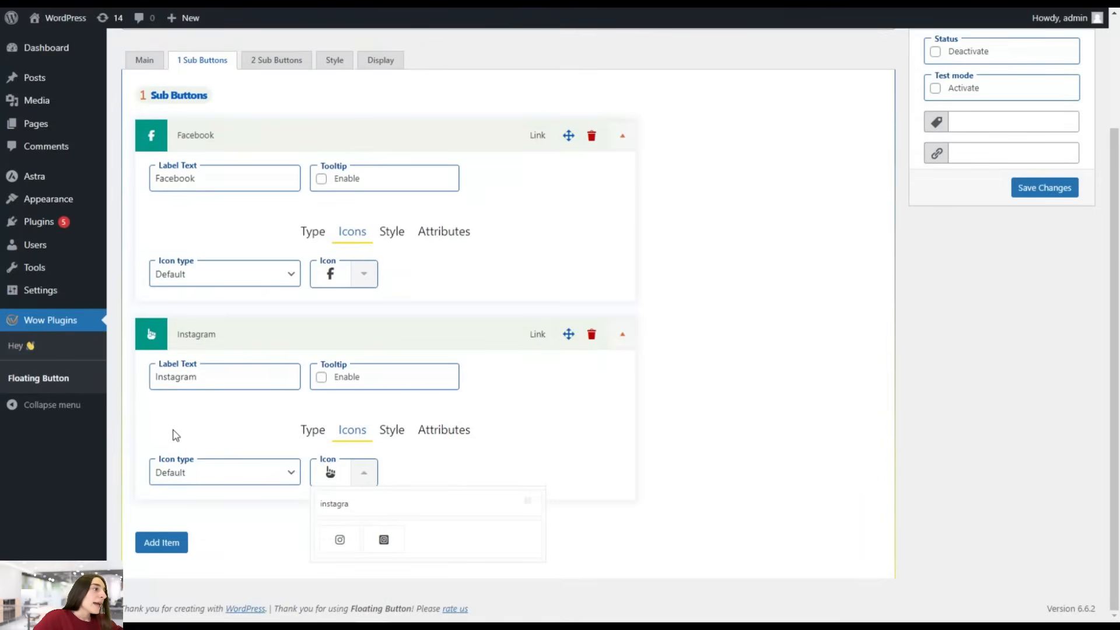
{"action": "mouse_move", "coordinate": [350, 485]}
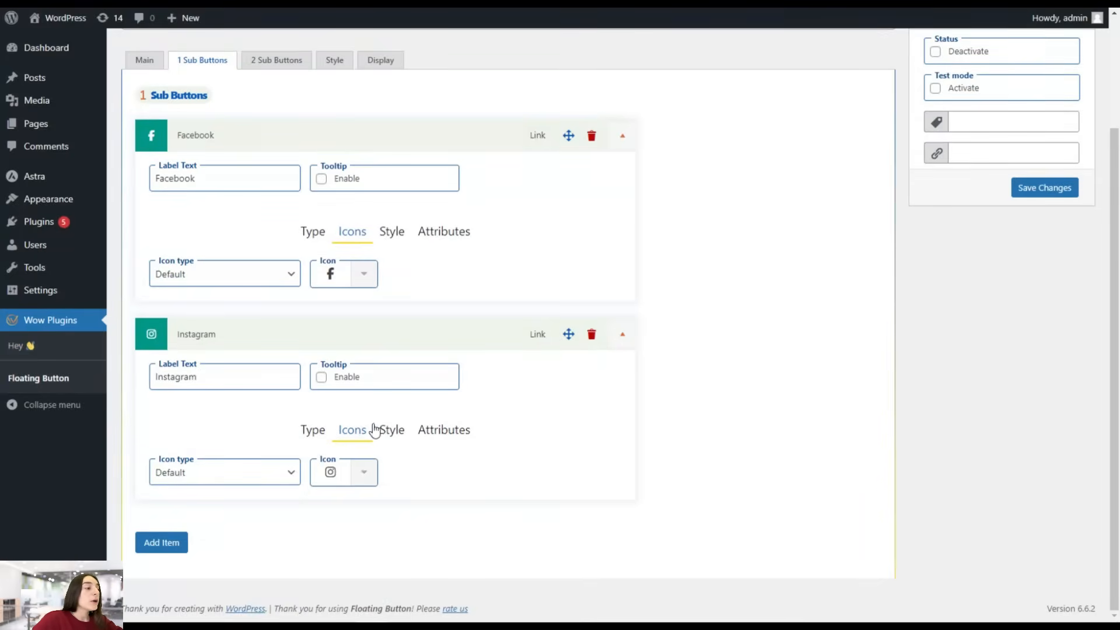
{"action": "mouse_move", "coordinate": [394, 436]}
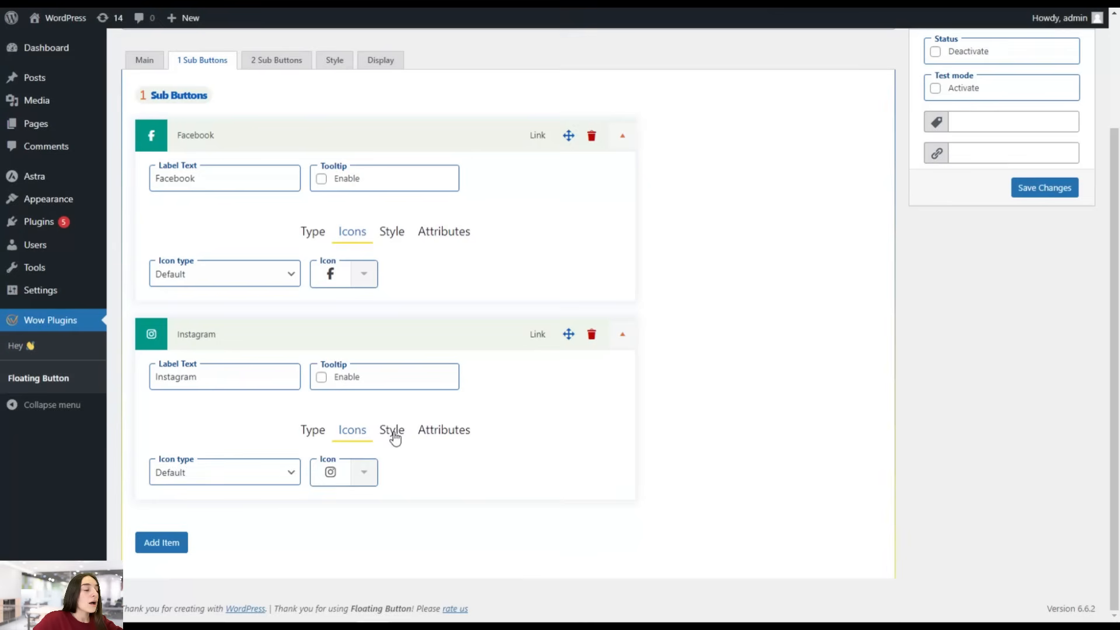
Step: Set a darker teal hover colour on Instagram and open Facebook's style settings
{"action": "left_click", "coordinate": [391, 429]}
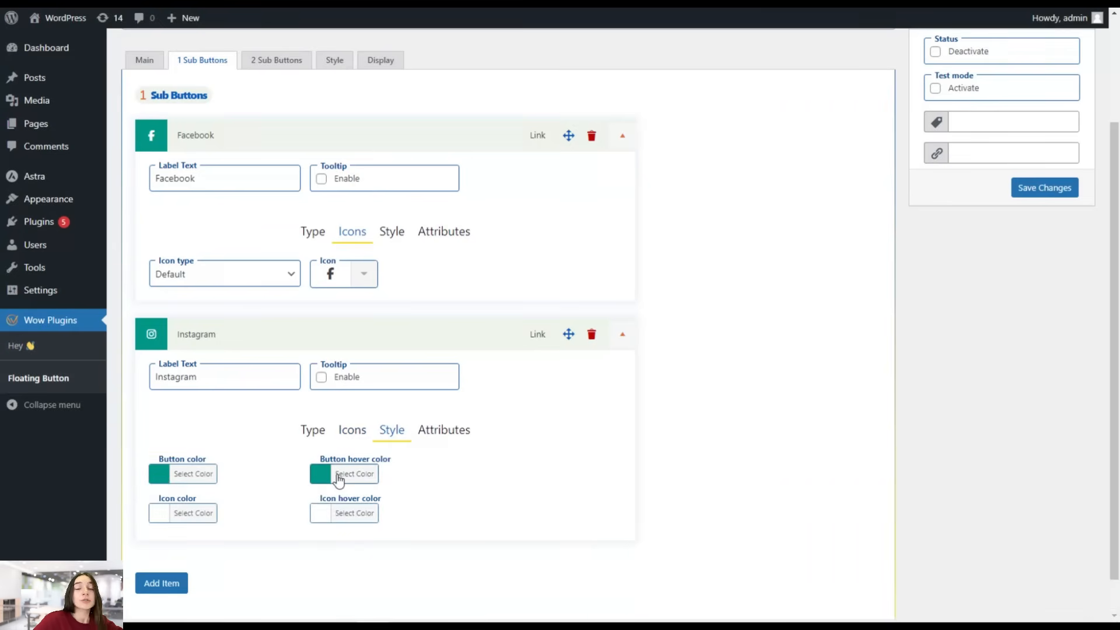
{"action": "mouse_move", "coordinate": [143, 425]}
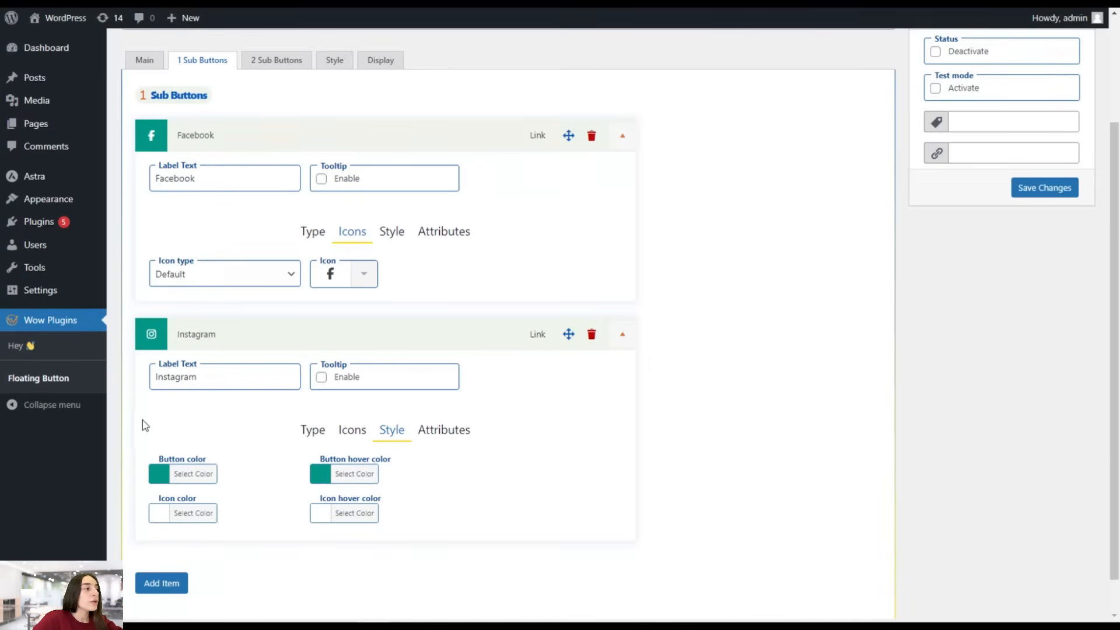
{"action": "mouse_move", "coordinate": [187, 356]}
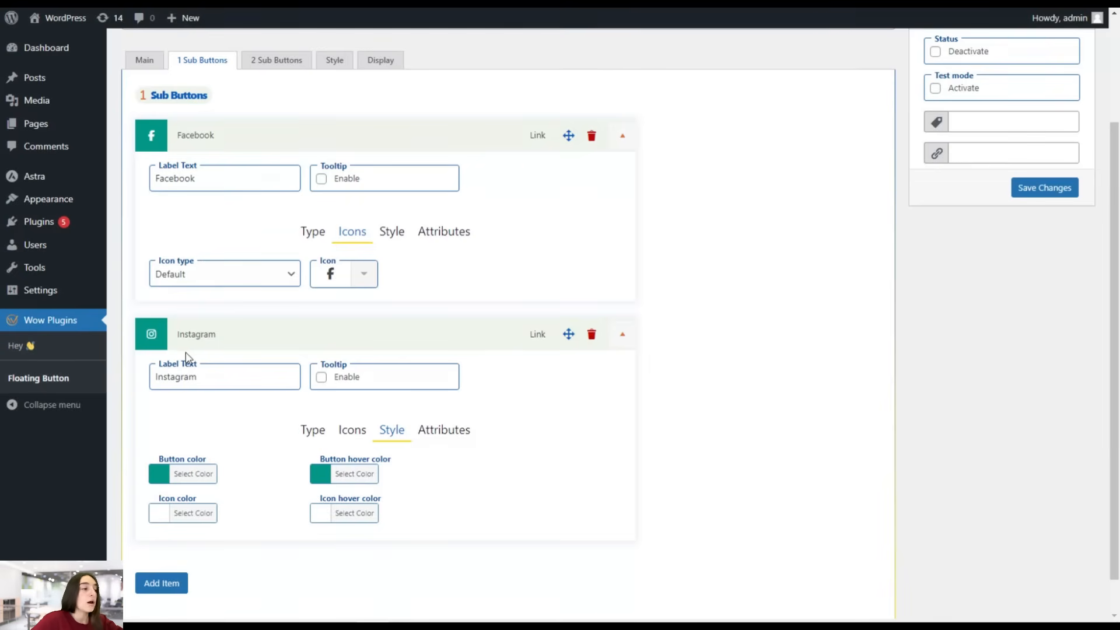
{"action": "left_click", "coordinate": [354, 474]}
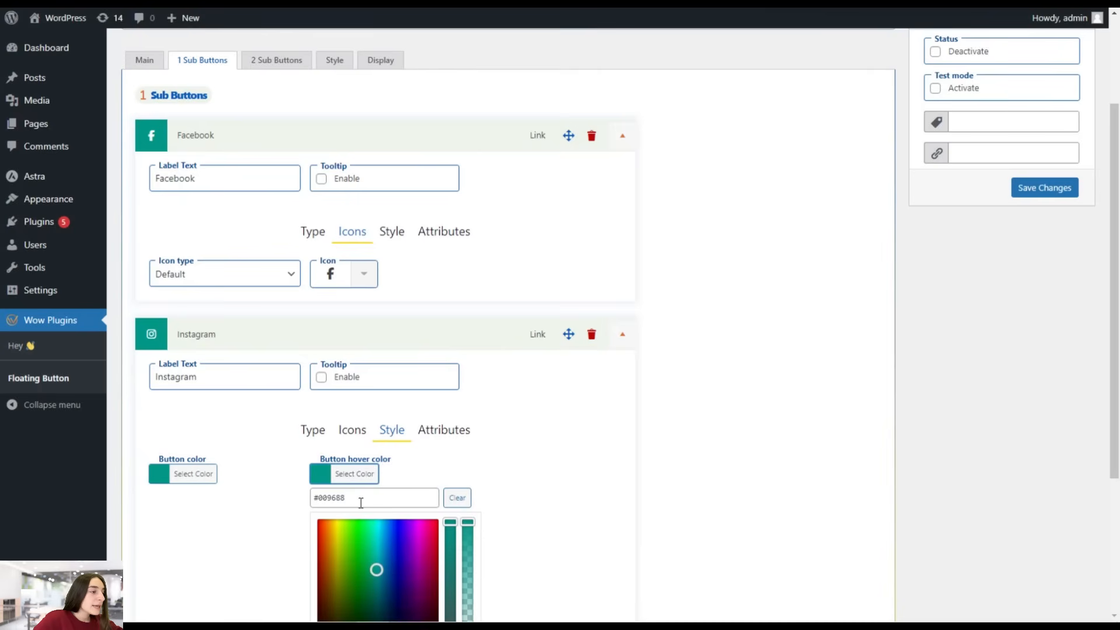
{"action": "left_click", "coordinate": [377, 579]}
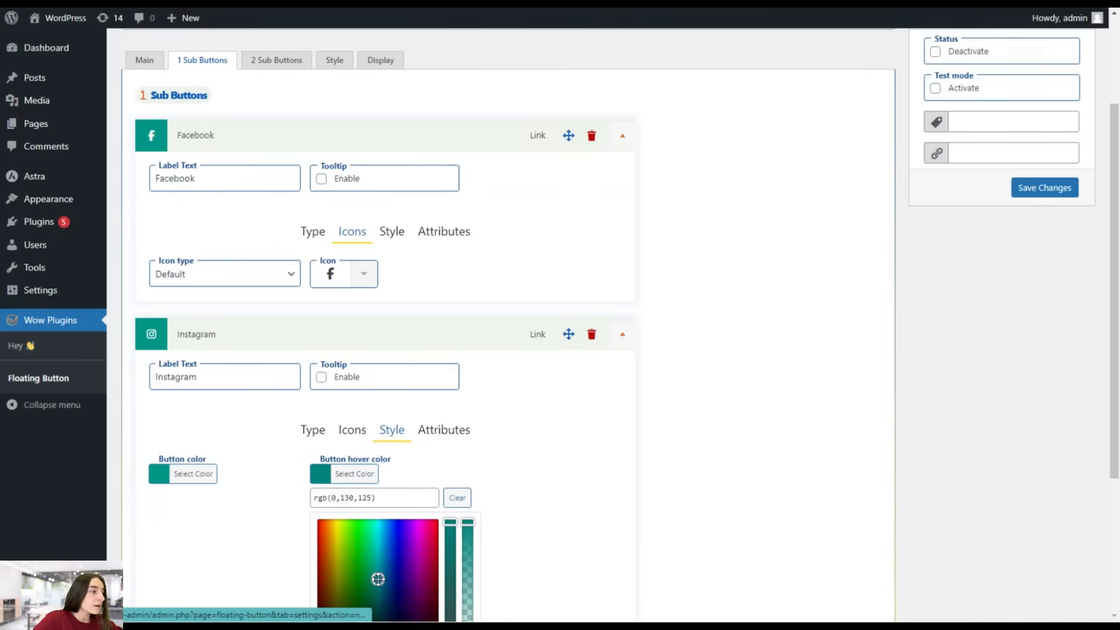
{"action": "mouse_move", "coordinate": [357, 279]}
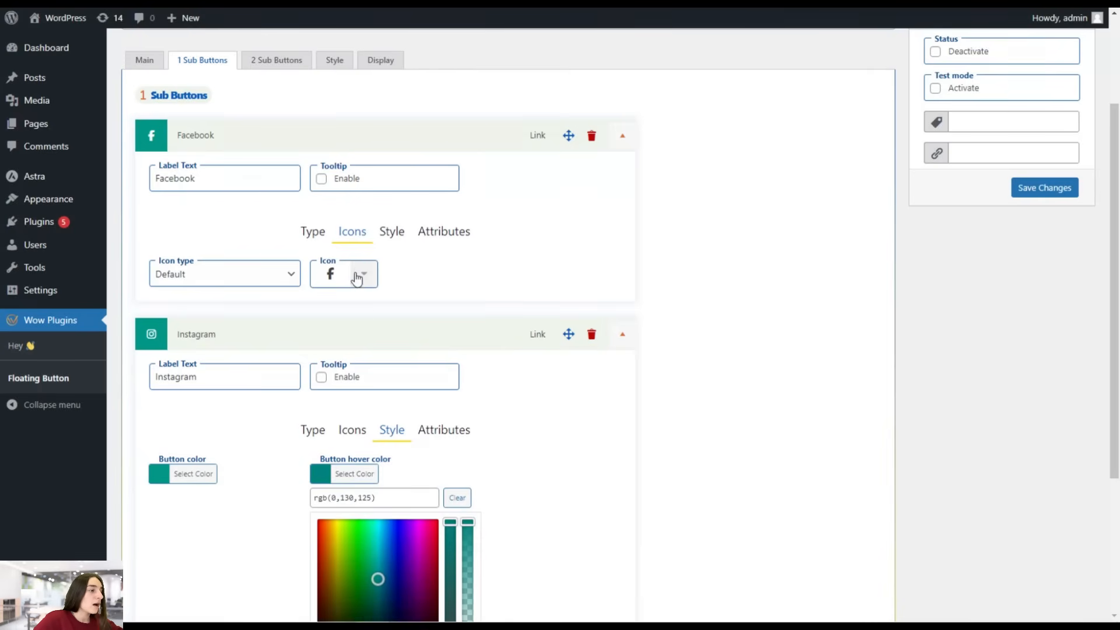
{"action": "scroll", "scroll_direction": "down", "scroll_amount": 3}
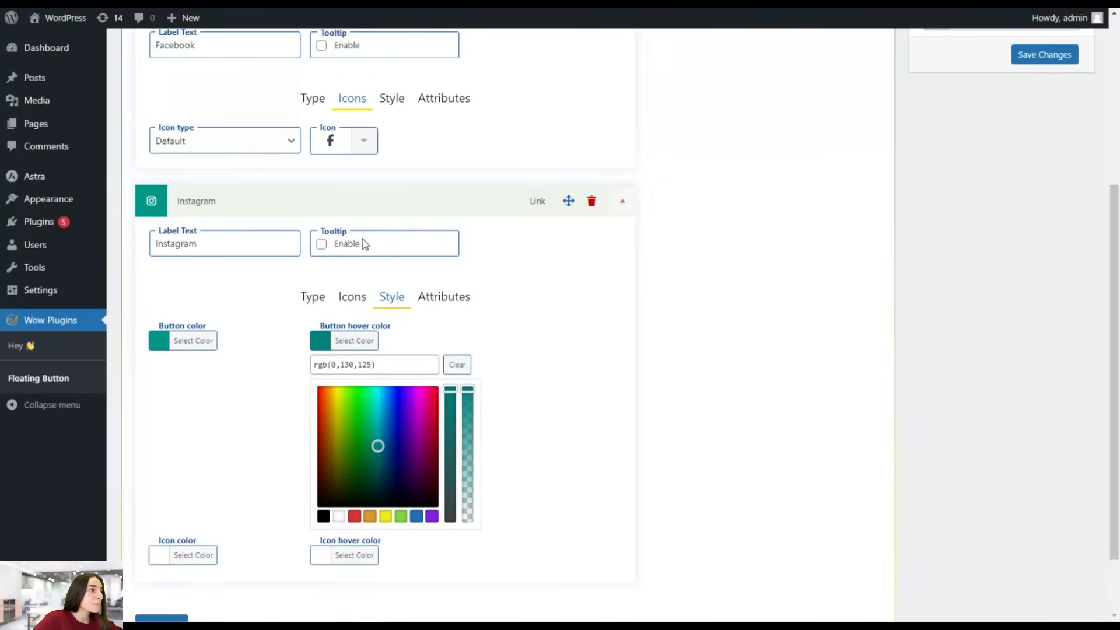
{"action": "scroll", "scroll_direction": "up", "scroll_amount": 3}
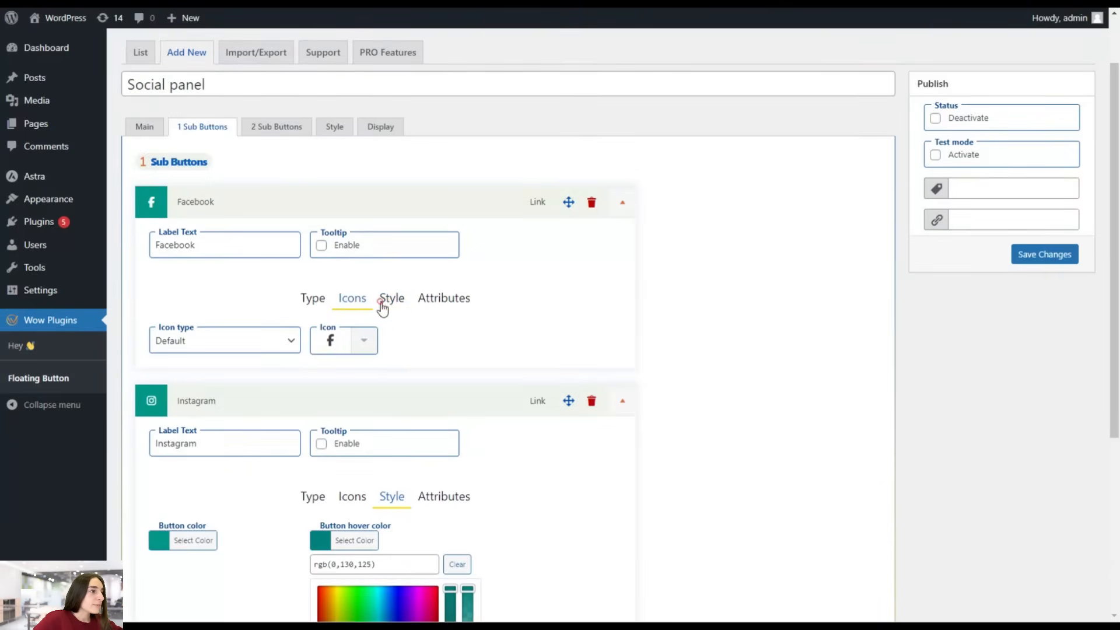
{"action": "left_click", "coordinate": [391, 298]}
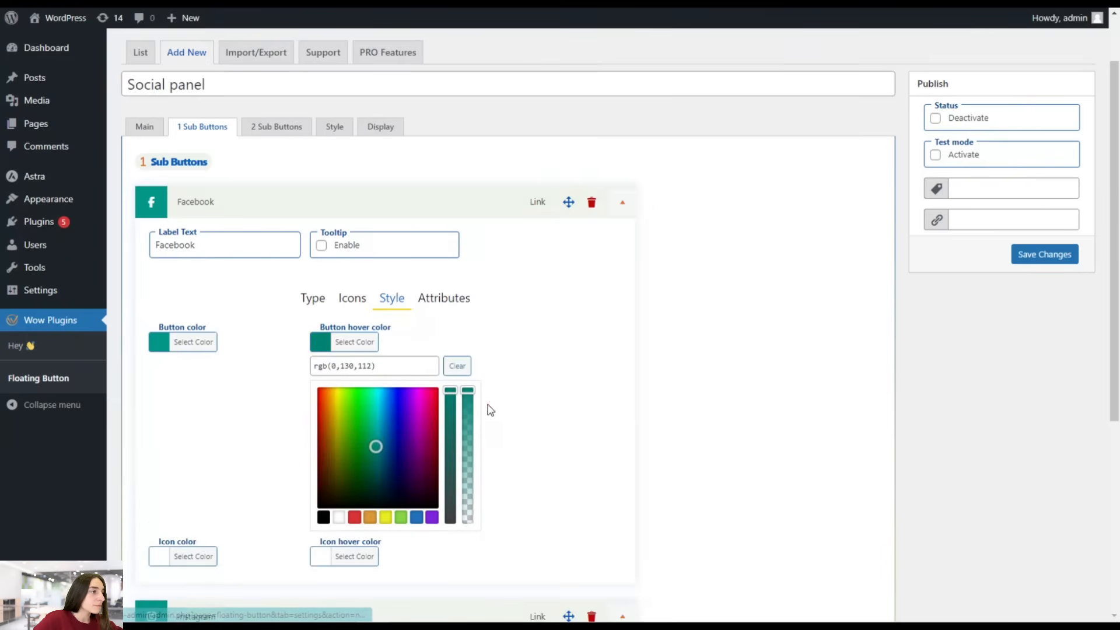
{"action": "scroll", "scroll_direction": "down", "scroll_amount": 3}
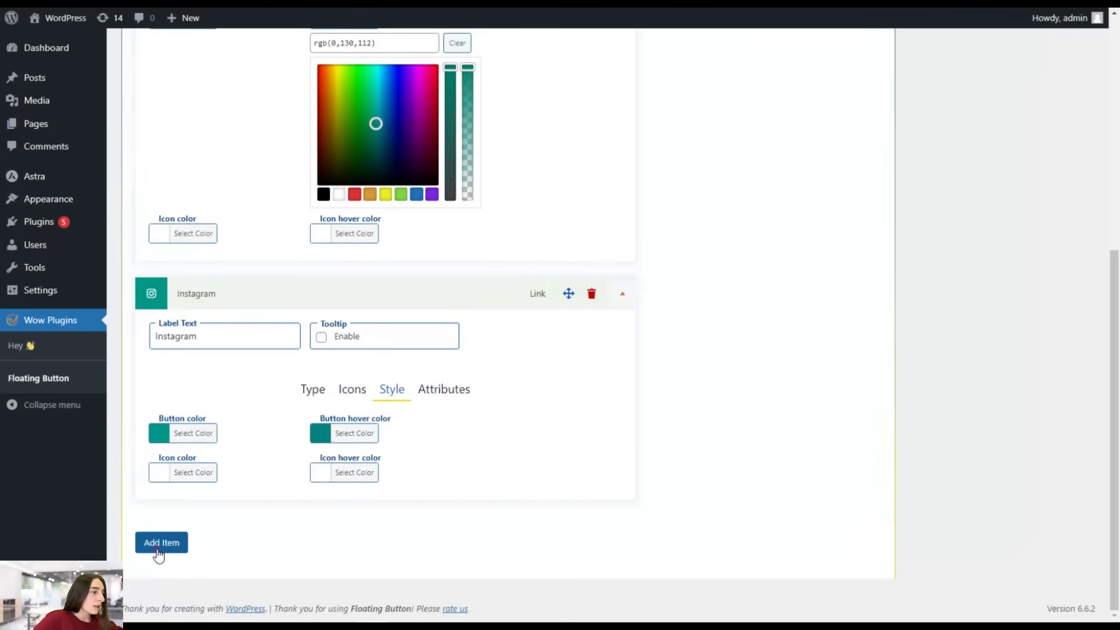
Step: Add a third sub-button labelled Blog linking to wordpress.com
{"action": "left_click", "coordinate": [161, 542]}
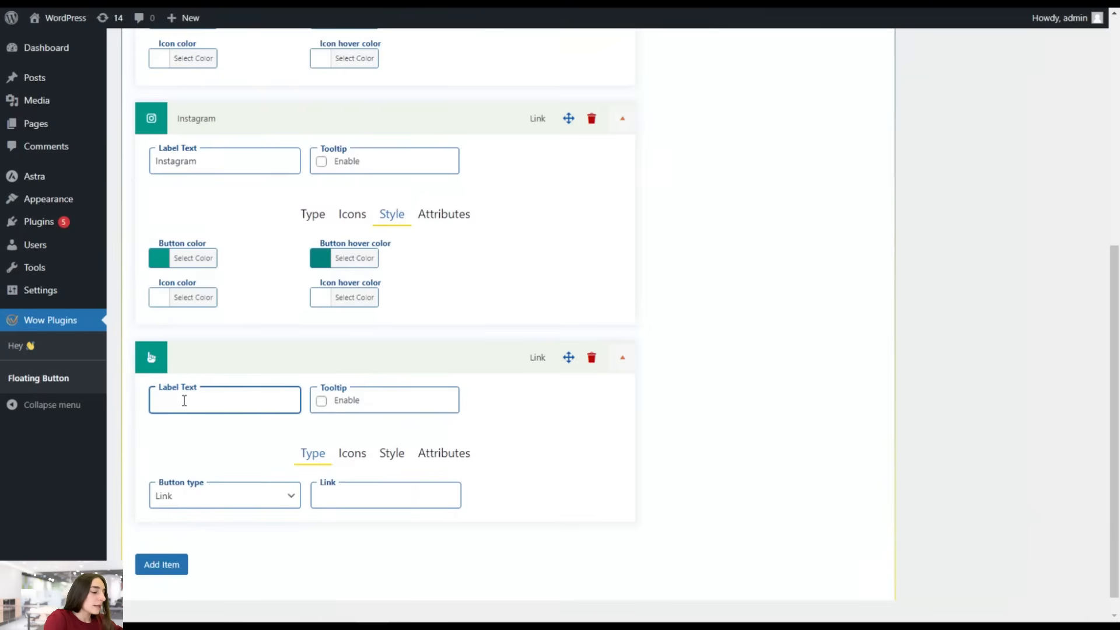
{"action": "type", "text": "Blog"}
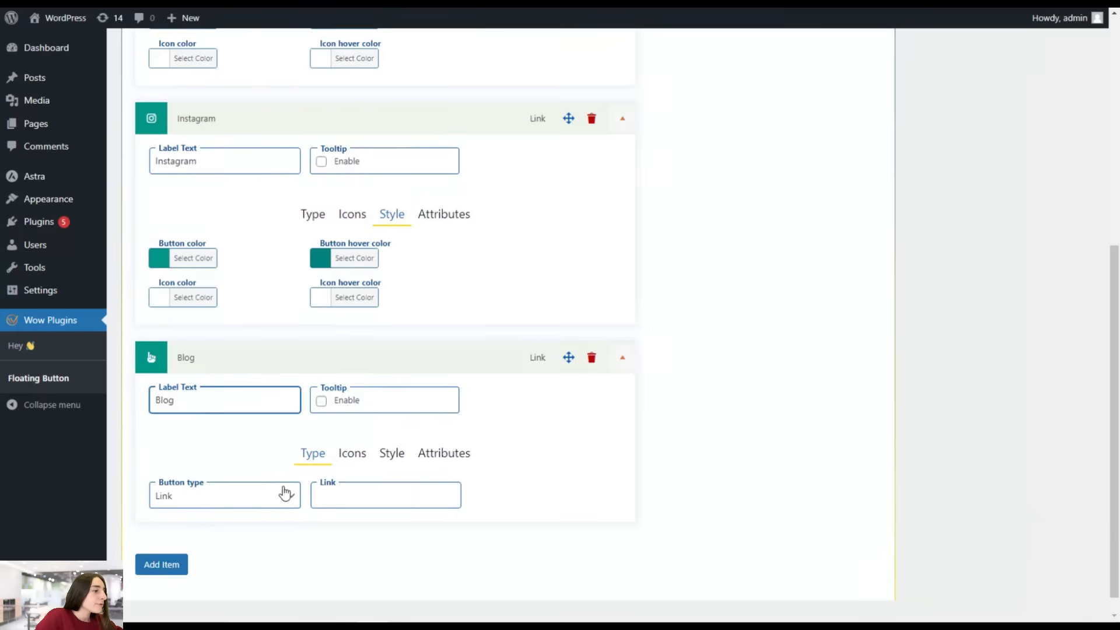
{"action": "scroll", "scroll_direction": "up", "scroll_amount": 3}
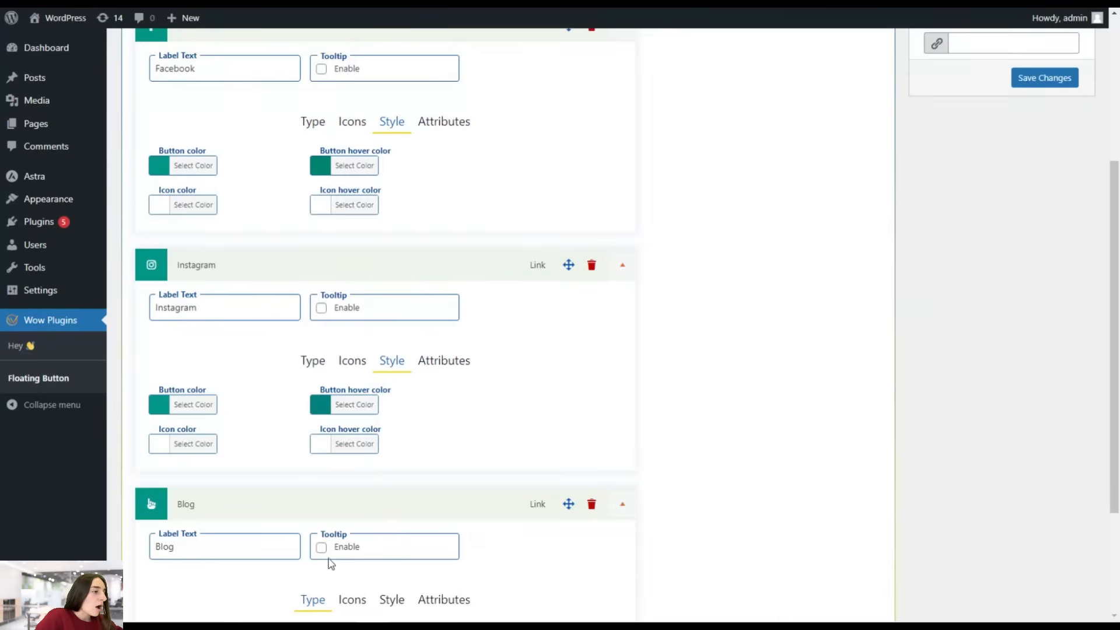
{"action": "scroll", "scroll_direction": "down", "scroll_amount": 3}
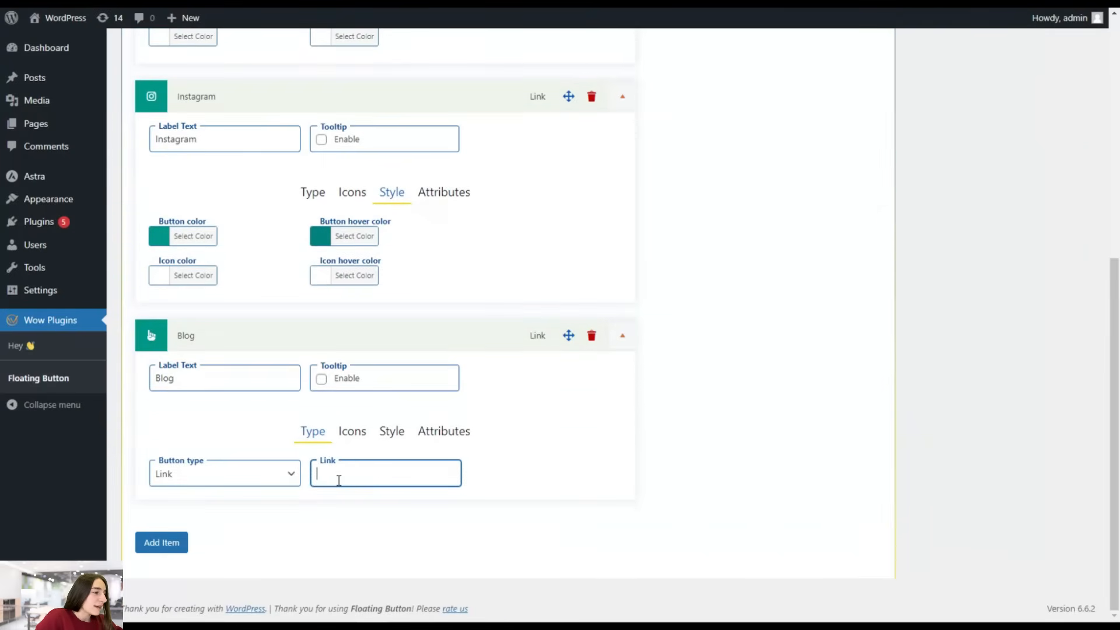
{"action": "type", "text": "wordpres"}
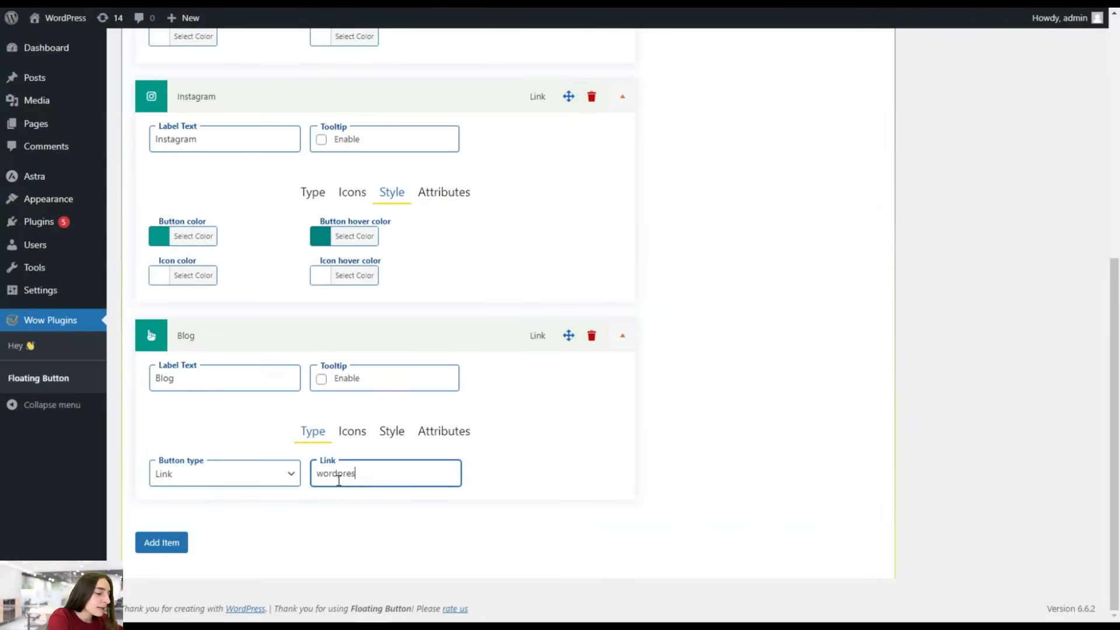
{"action": "type", "text": ".com"}
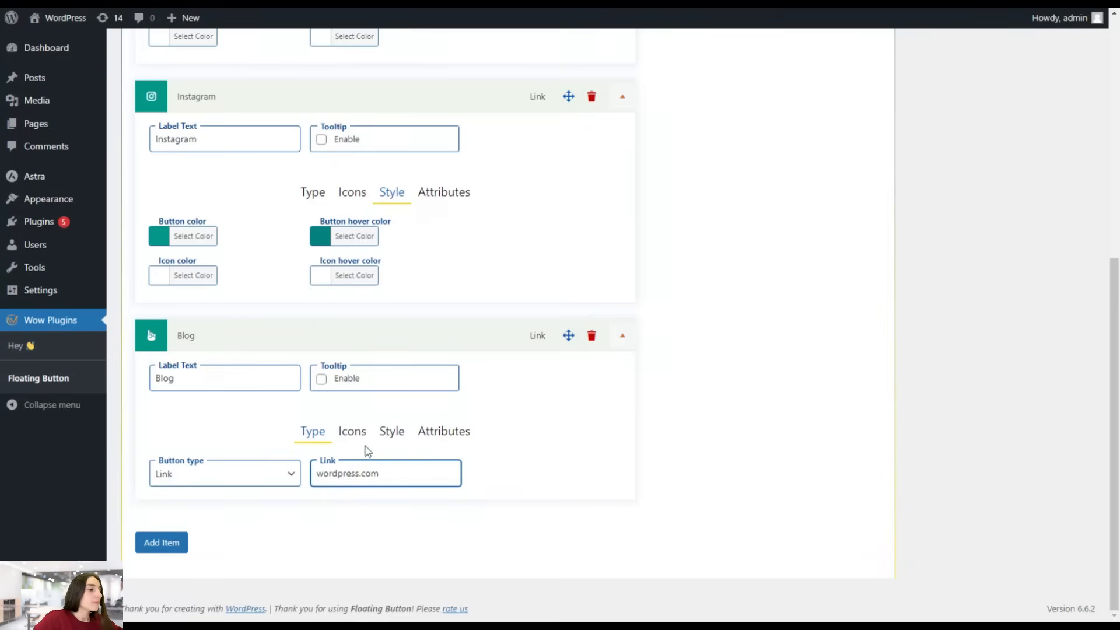
Step: Give the Blog sub-button the WordPress icon
{"action": "left_click", "coordinate": [351, 431]}
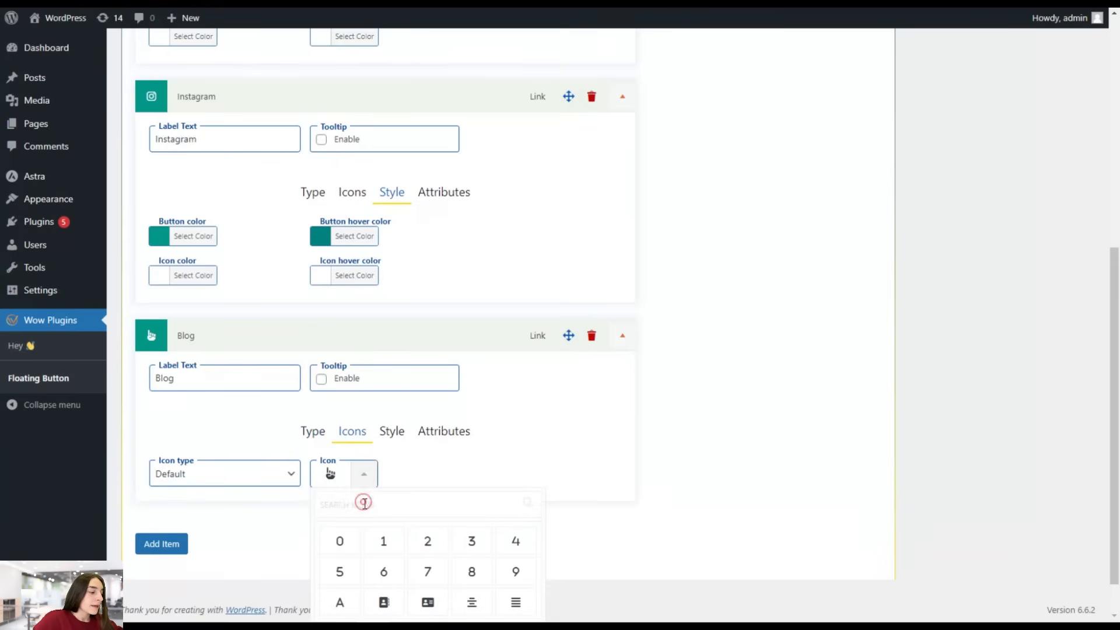
{"action": "type", "text": "wordpres"}
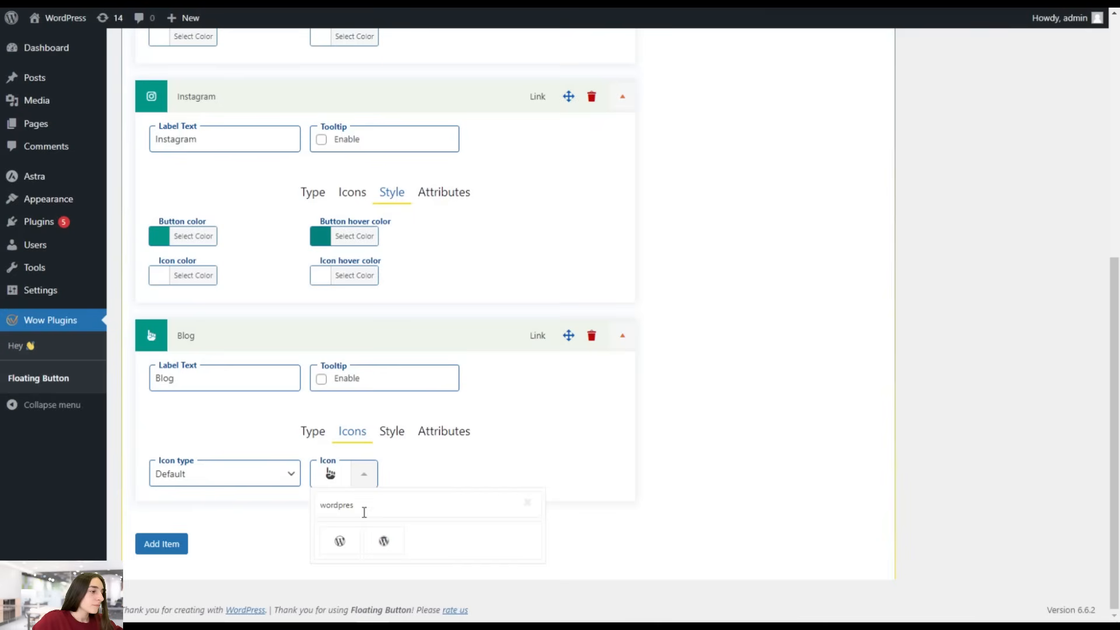
{"action": "left_click", "coordinate": [340, 541]}
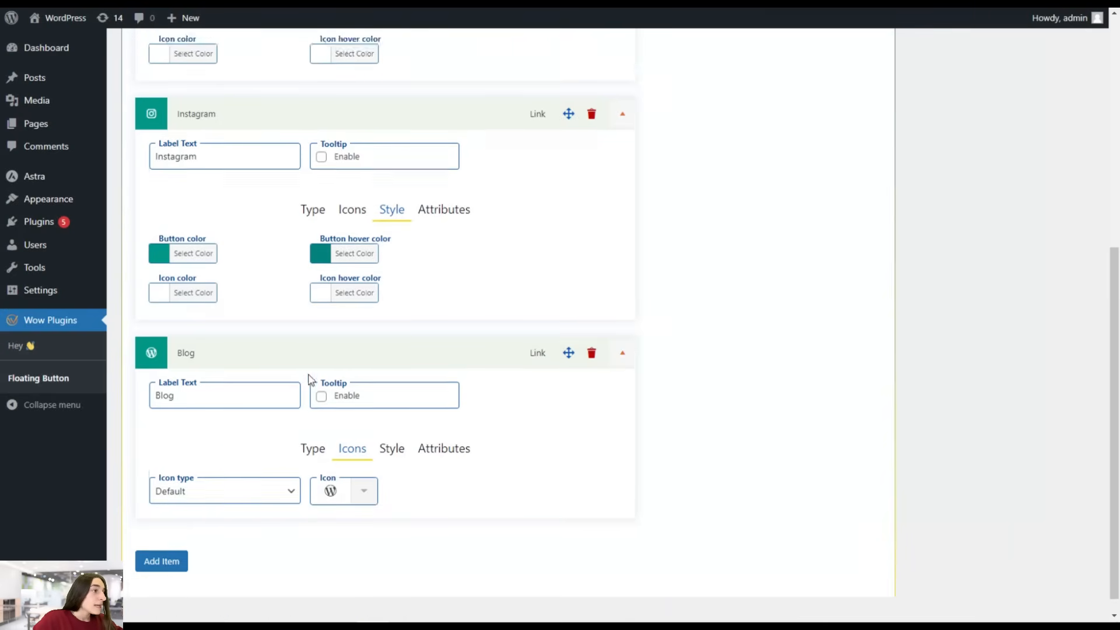
{"action": "scroll", "scroll_direction": "up", "scroll_amount": 3}
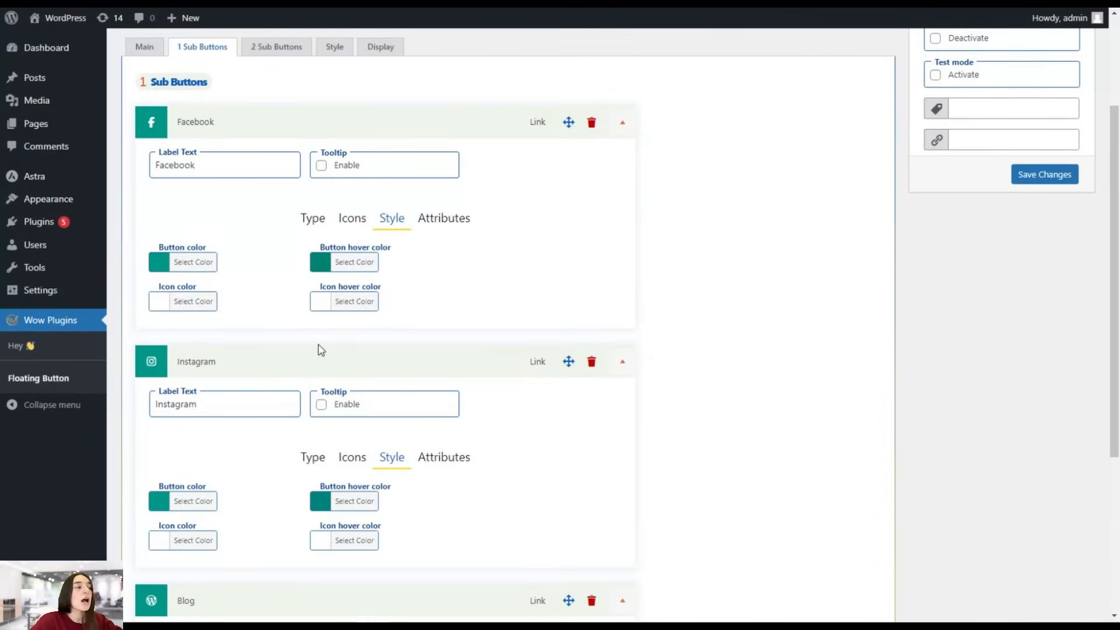
{"action": "scroll", "scroll_direction": "up", "scroll_amount": 3}
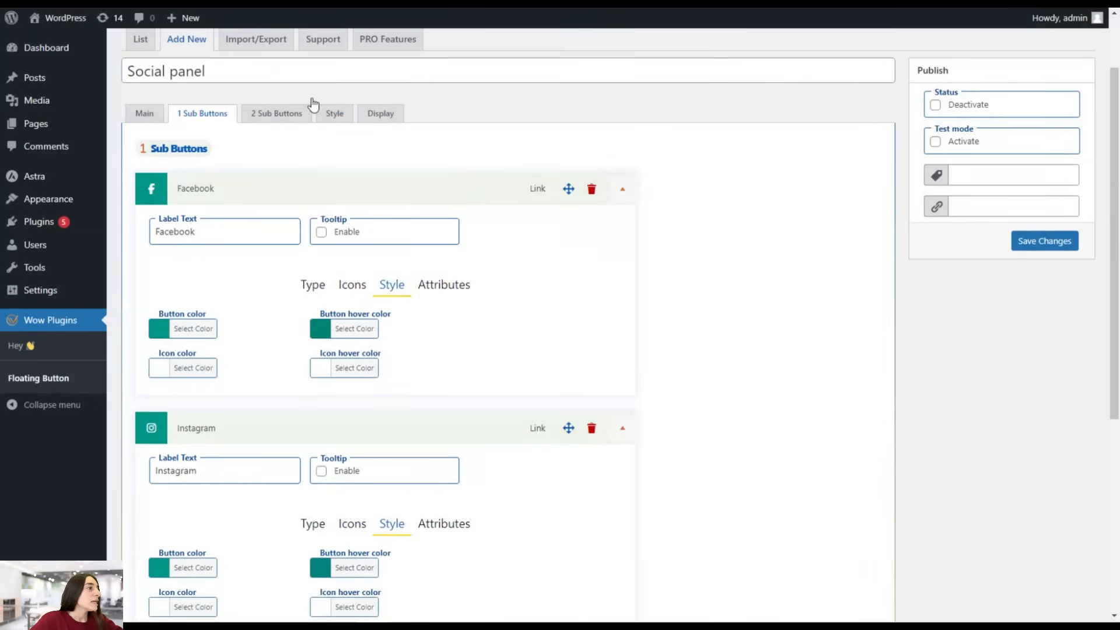
Step: Open the 2 Sub Buttons group and add a YouTube item with the YouTube icon
{"action": "left_click", "coordinate": [277, 112]}
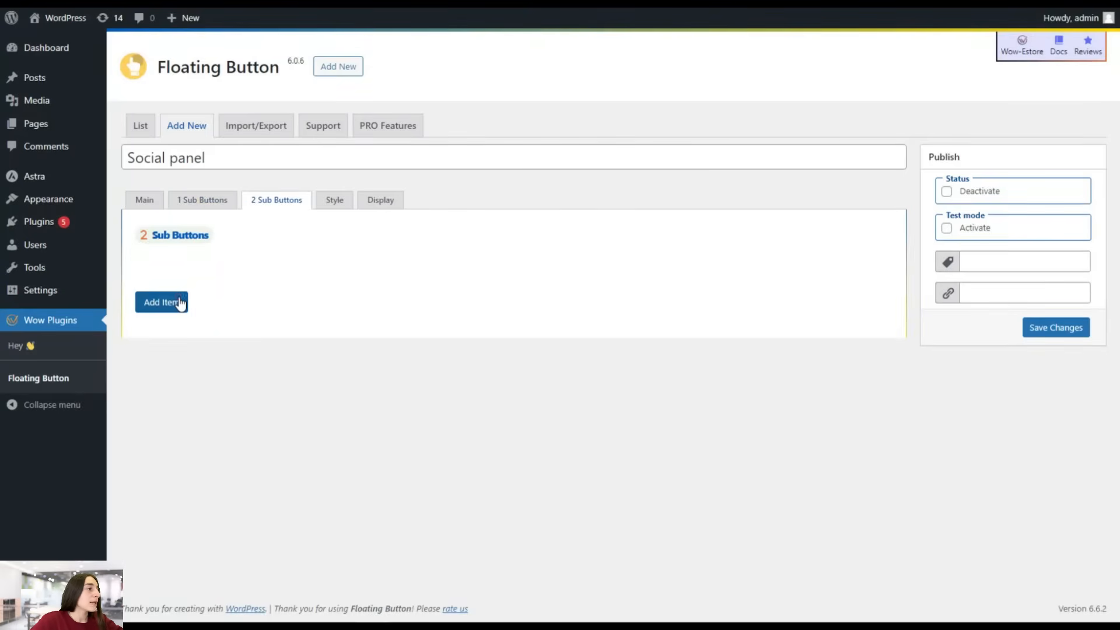
{"action": "left_click", "coordinate": [162, 302]}
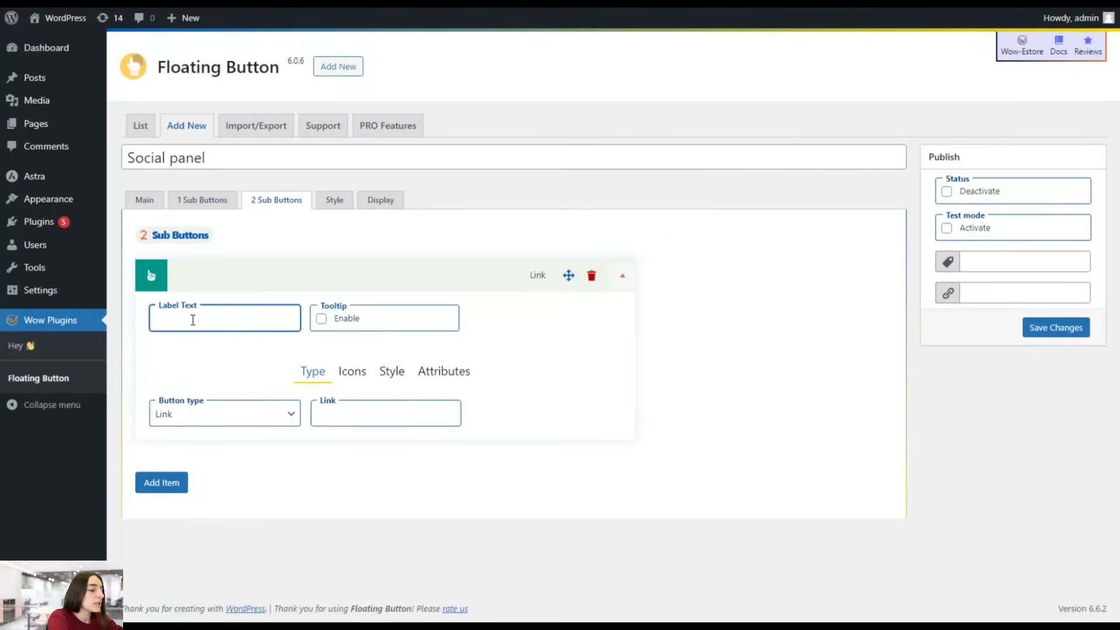
{"action": "type", "text": "YouTu"}
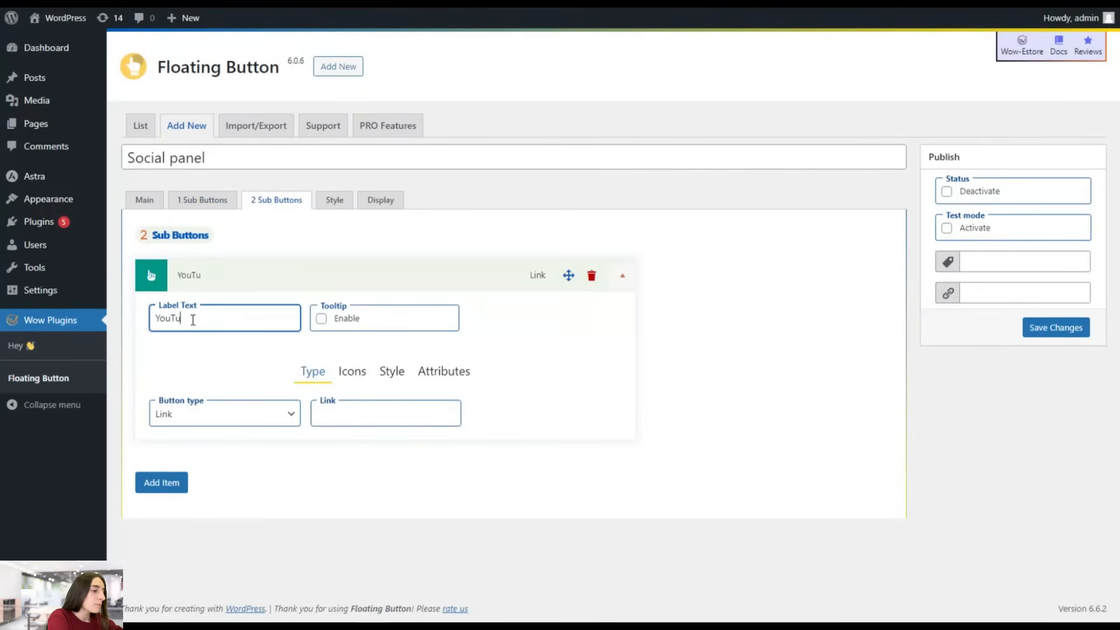
{"action": "left_click", "coordinate": [351, 371]}
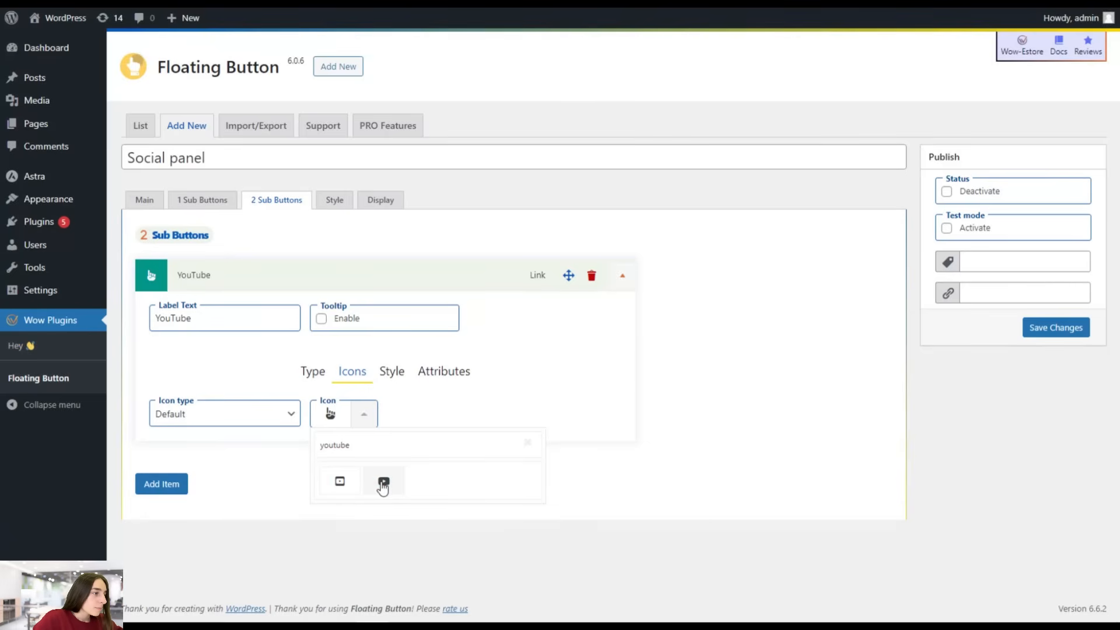
{"action": "left_click", "coordinate": [339, 481]}
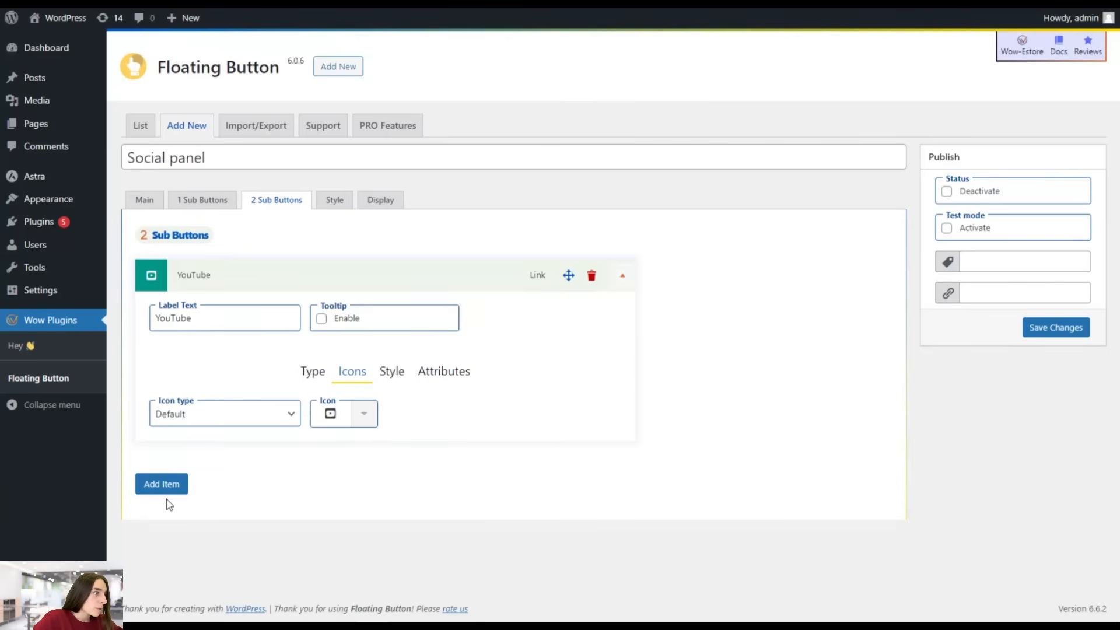
Step: Add a Pinterest sub-button linking to pinterest.com with the Pinterest icon
{"action": "left_click", "coordinate": [161, 483]}
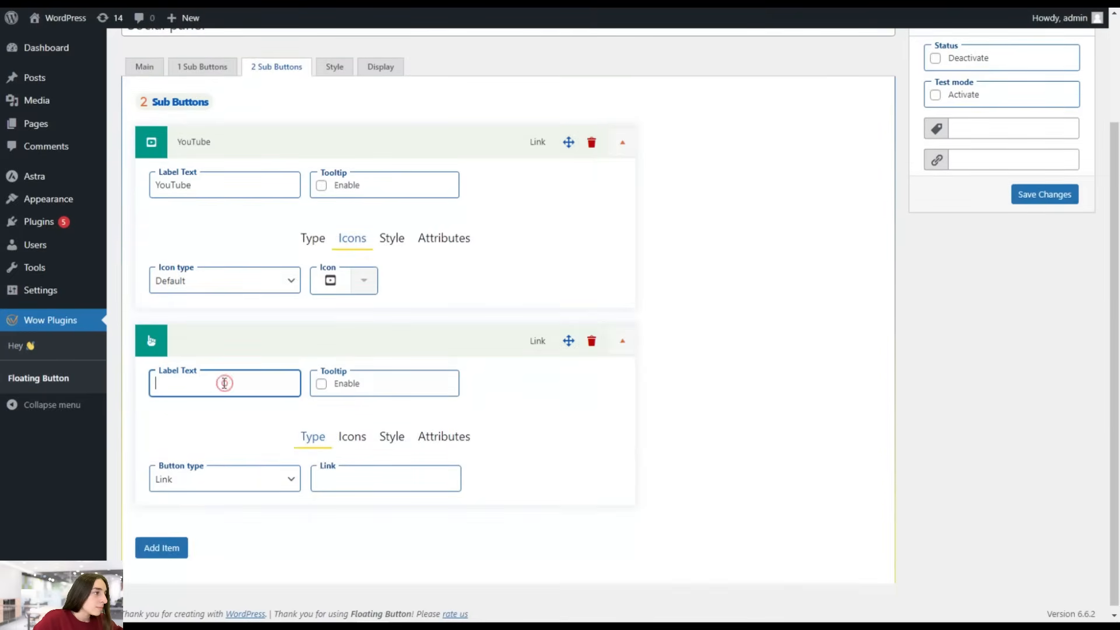
{"action": "type", "text": "Pi"}
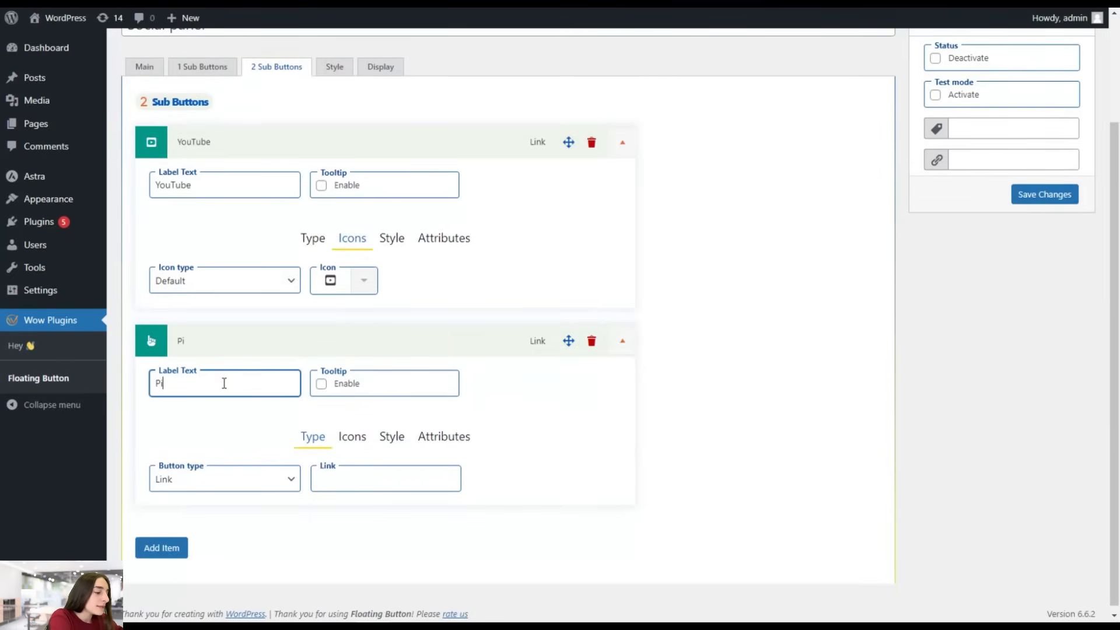
{"action": "type", "text": "nter"}
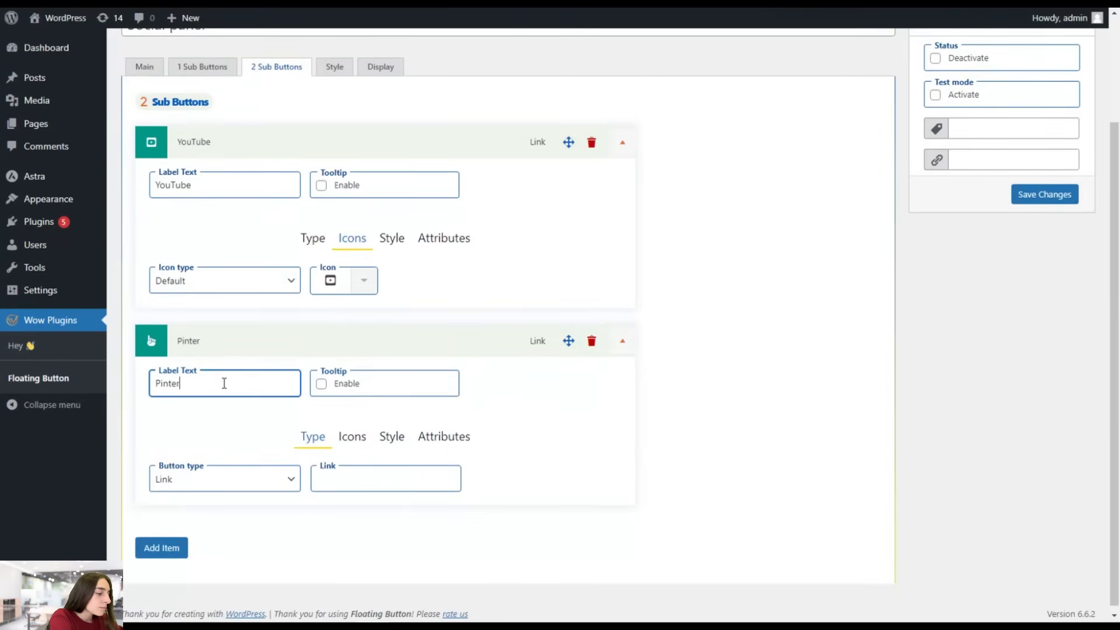
{"action": "type", "text": "est"}
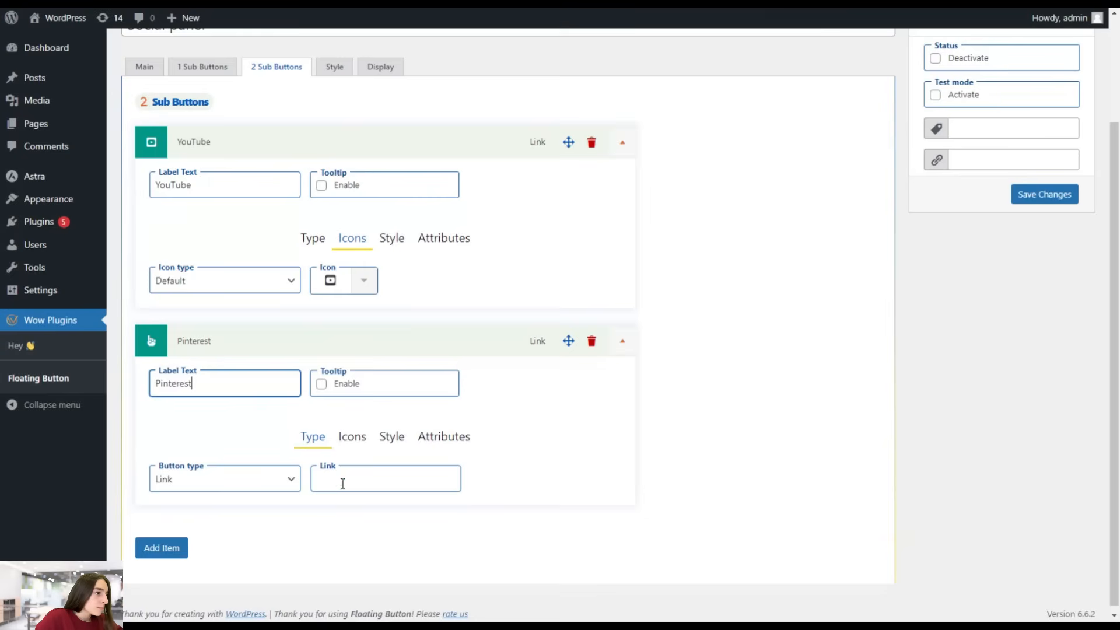
{"action": "type", "text": "pin"}
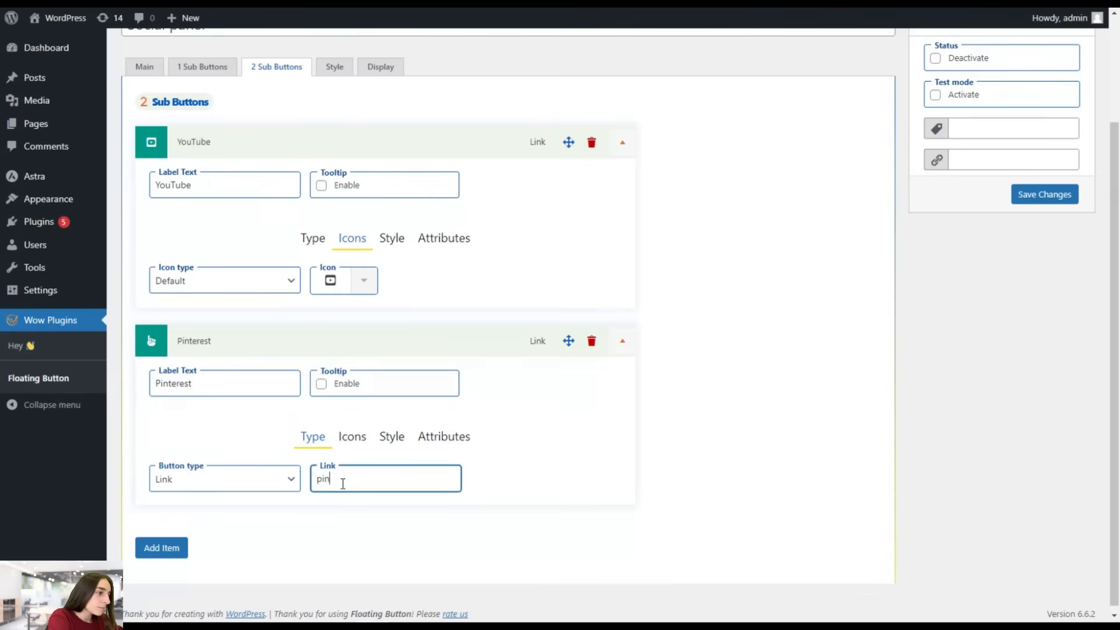
{"action": "type", "text": "pinterest.c"}
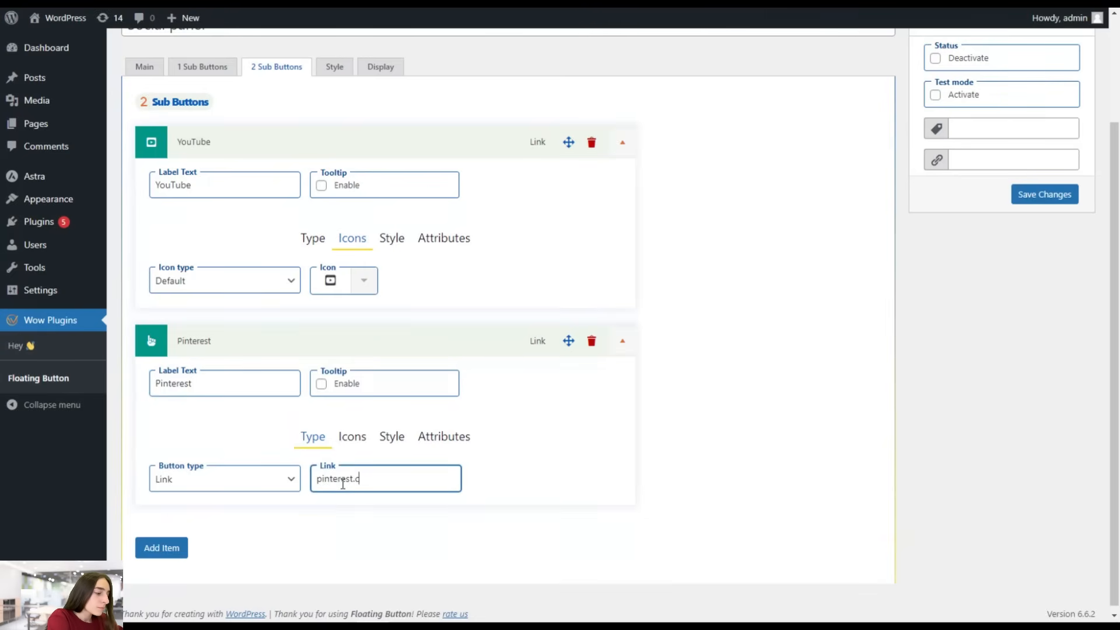
{"action": "left_click", "coordinate": [351, 436]}
{"action": "type", "text": "p"}
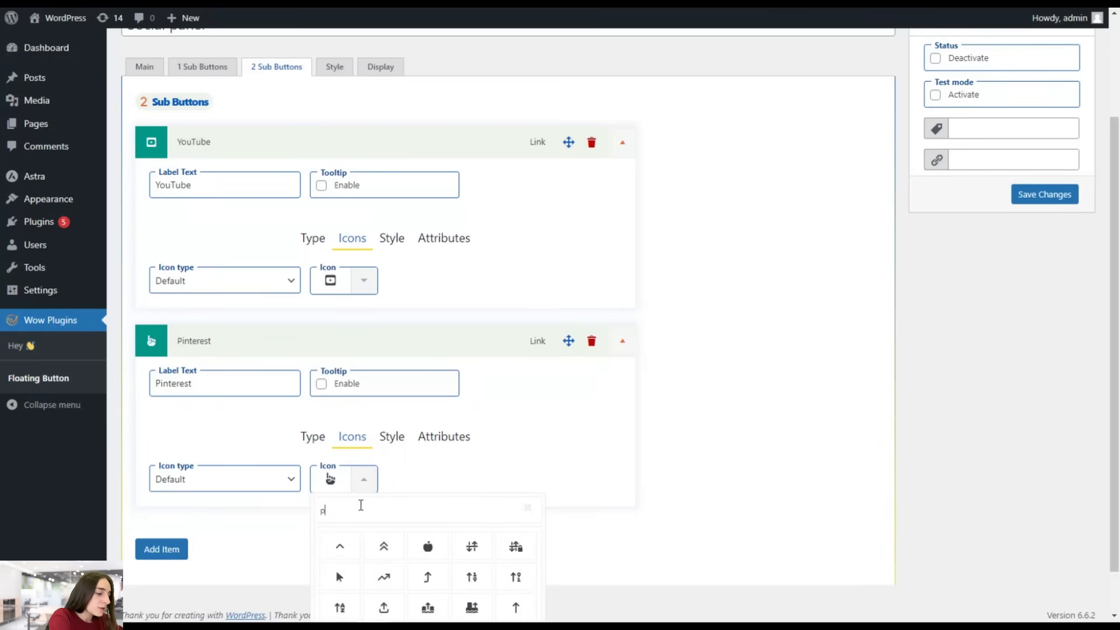
{"action": "type", "text": "intere"}
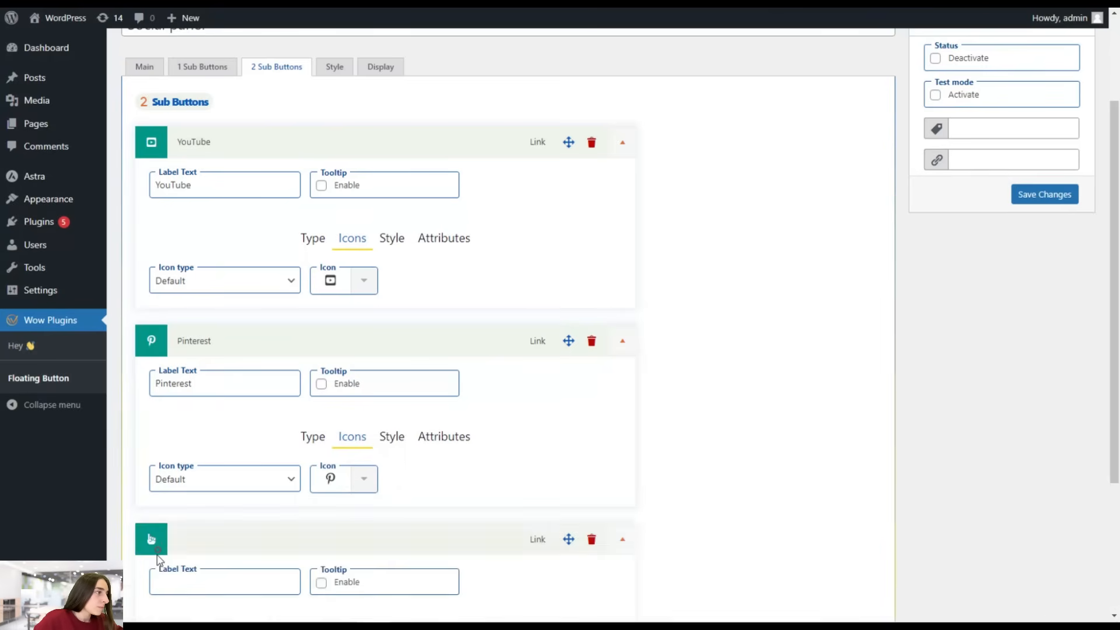
Step: Label the blank sub-button TikTok, link it to tiktok.com, and give it the TikTok icon
{"action": "scroll", "scroll_direction": "down", "scroll_amount": 3}
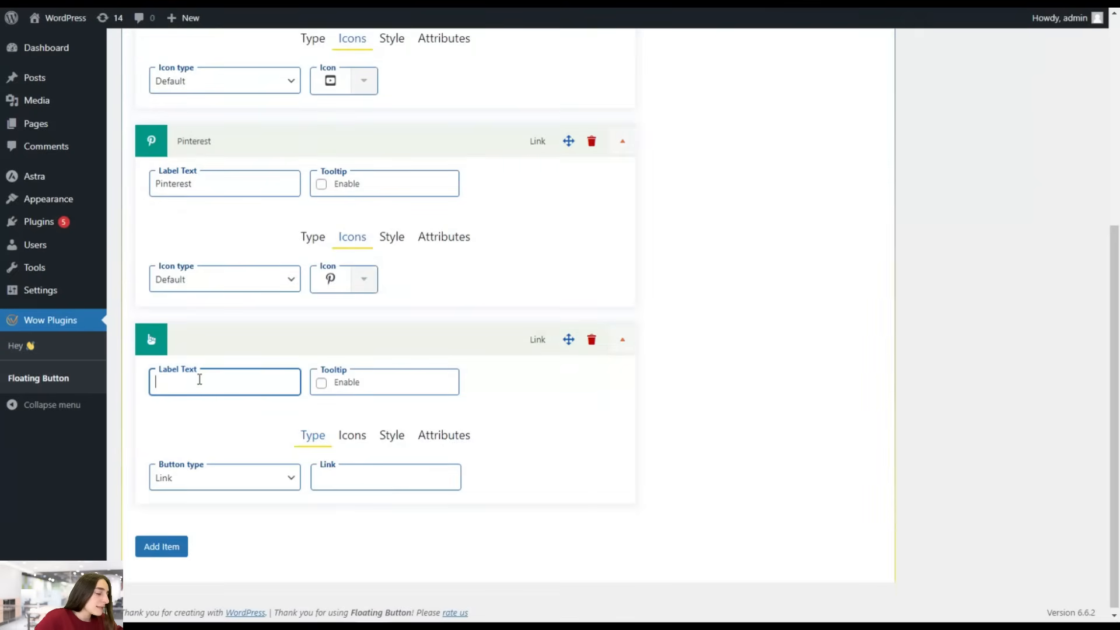
{"action": "type", "text": "T"}
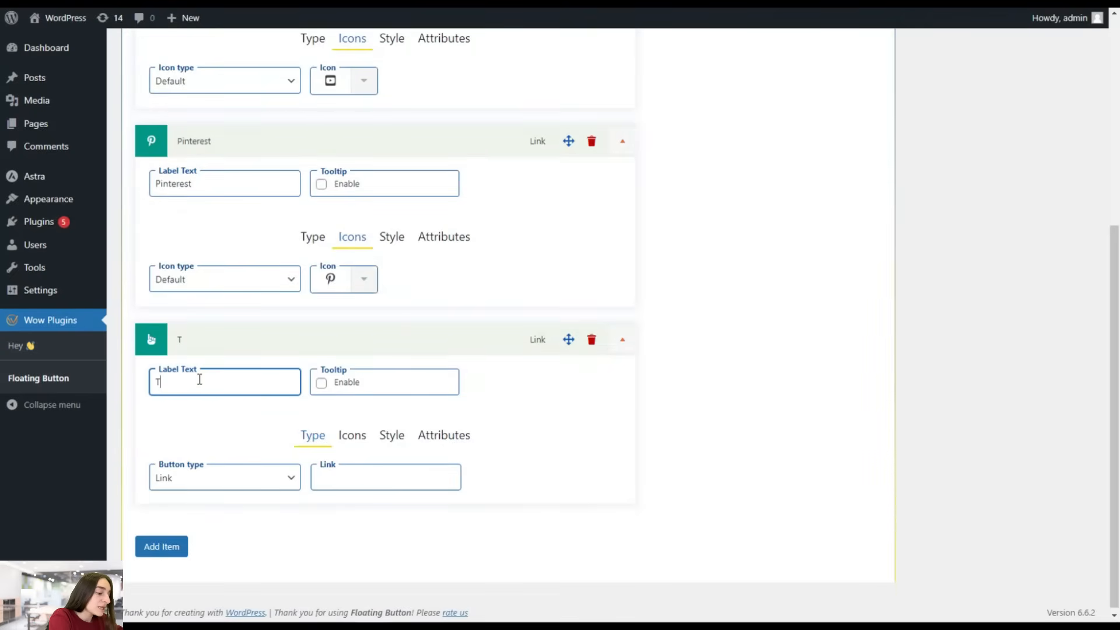
{"action": "type", "text": "ikTok"}
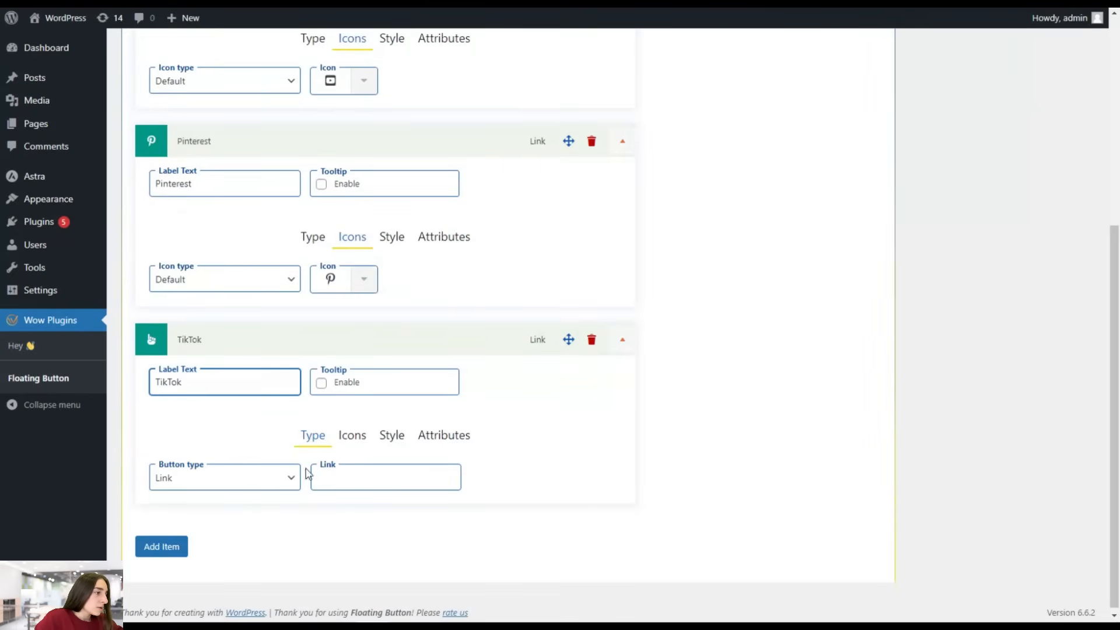
{"action": "type", "text": "tiktok"}
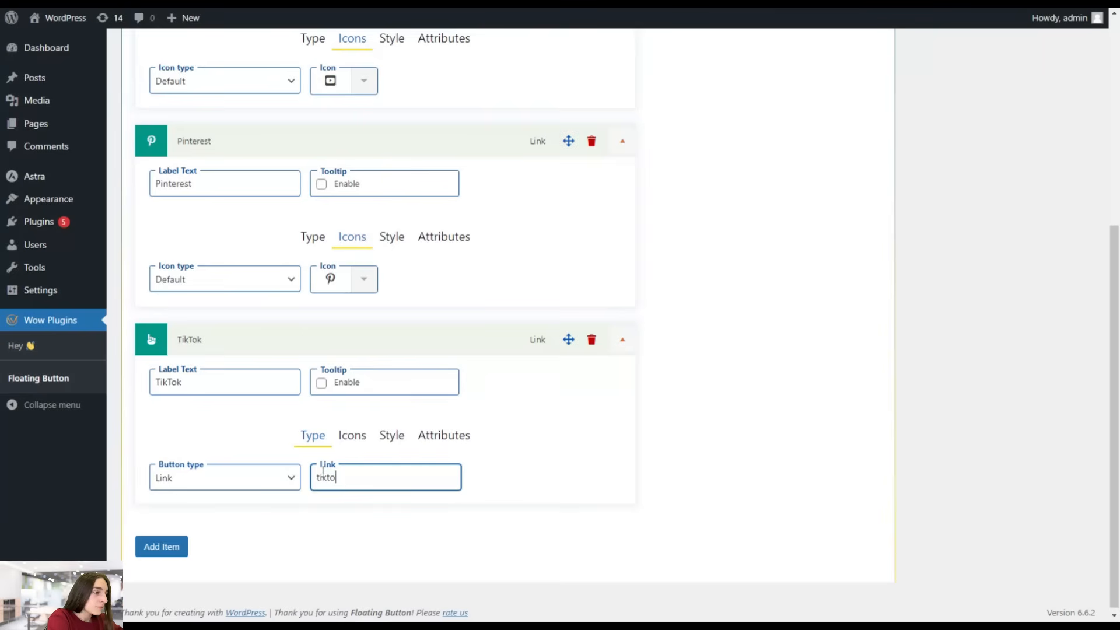
{"action": "type", "text": ".com"}
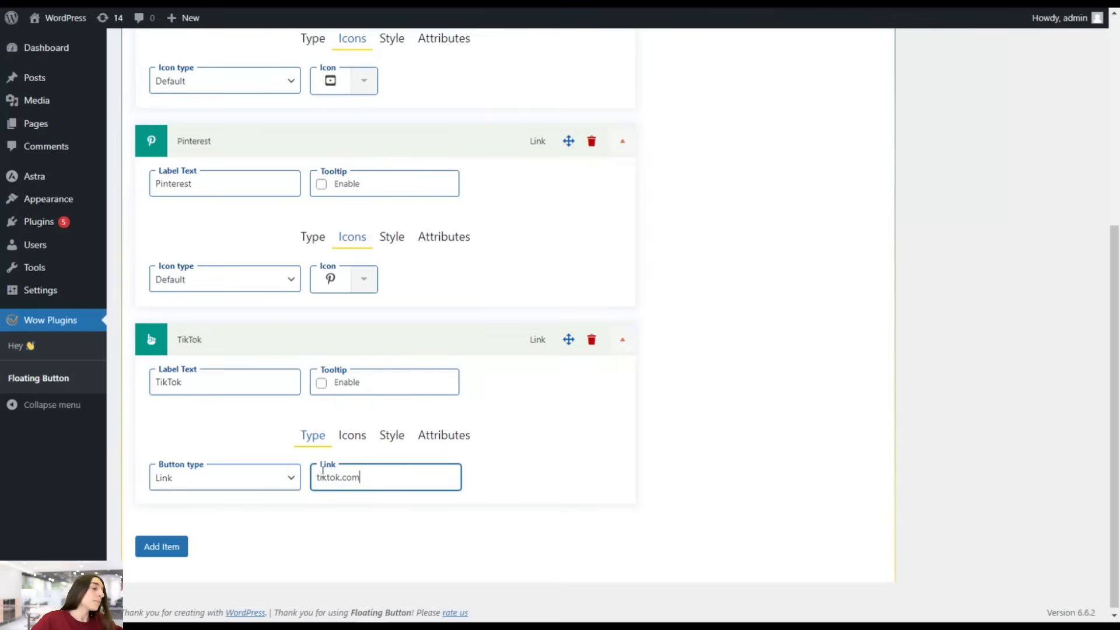
{"action": "left_click", "coordinate": [351, 435]}
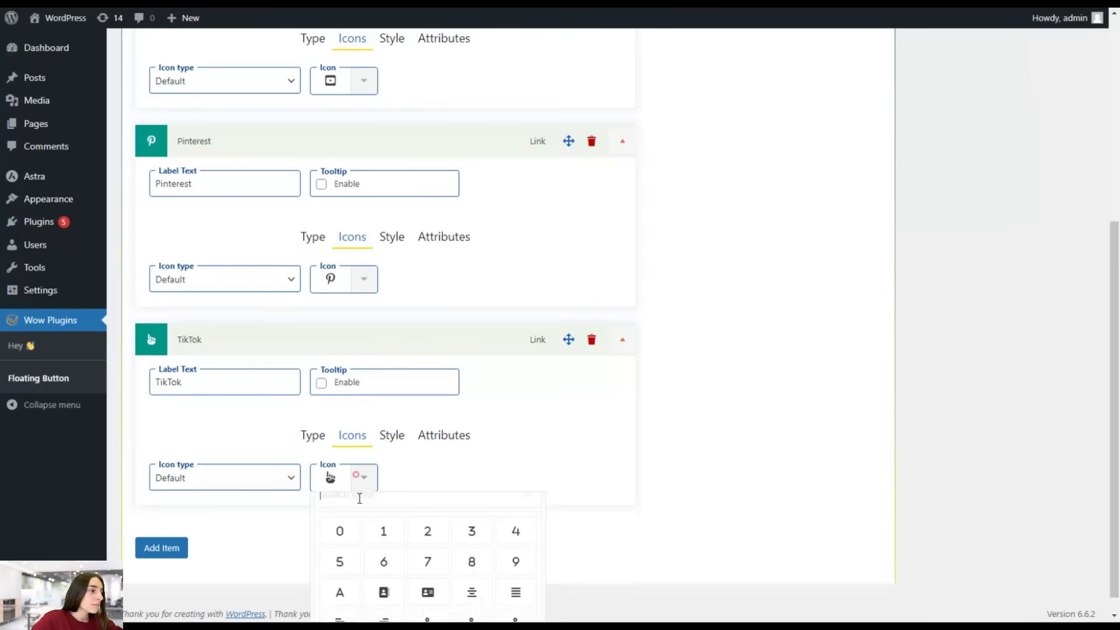
{"action": "type", "text": "tiktok"}
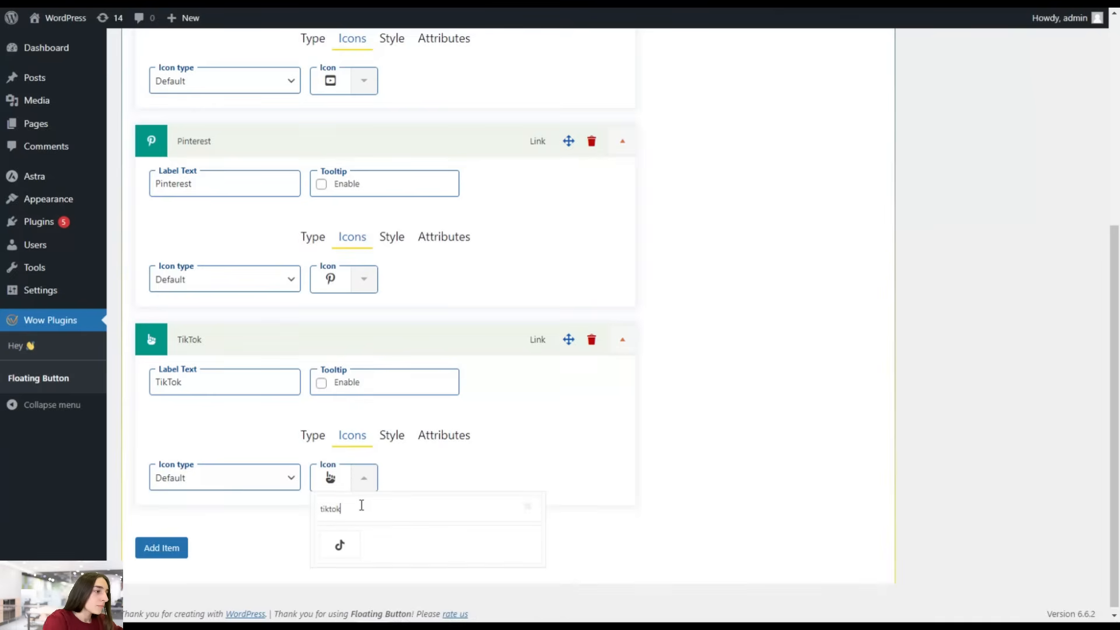
{"action": "scroll", "scroll_direction": "up", "scroll_amount": 3}
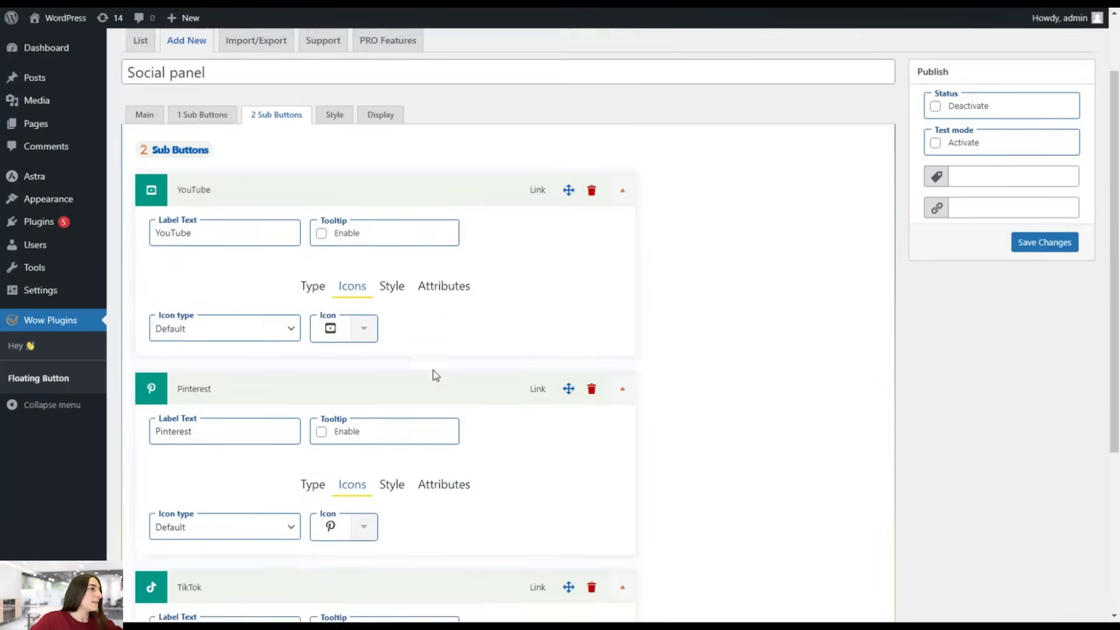
Step: On the Style tab, review shape and shadow options and keep the Fade sub-button animation
{"action": "scroll", "scroll_direction": "up", "scroll_amount": 3}
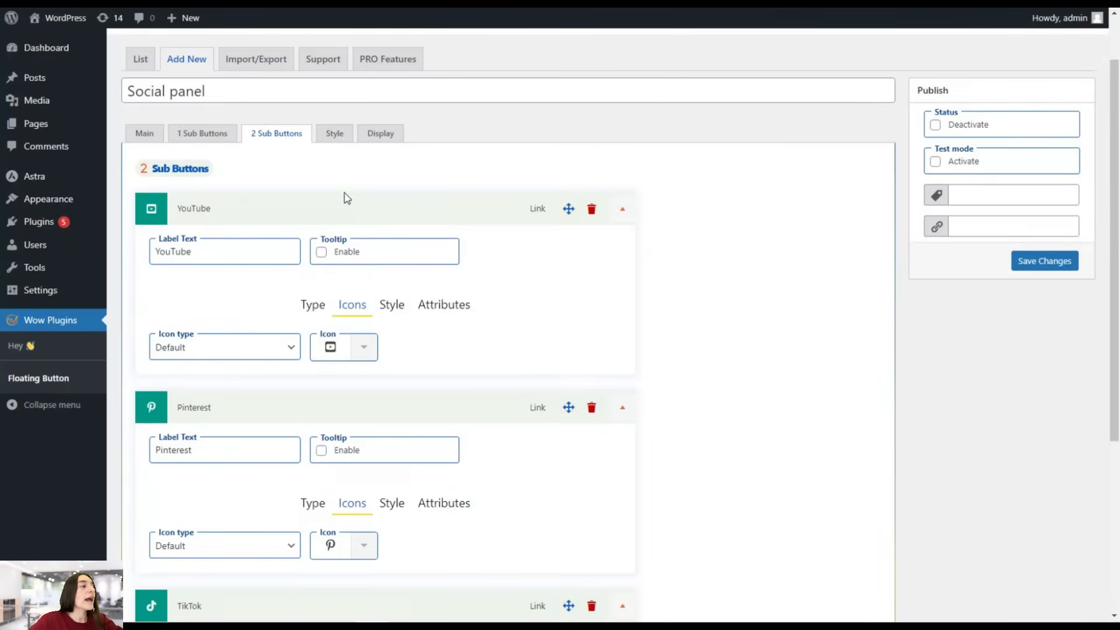
{"action": "left_click", "coordinate": [334, 133]}
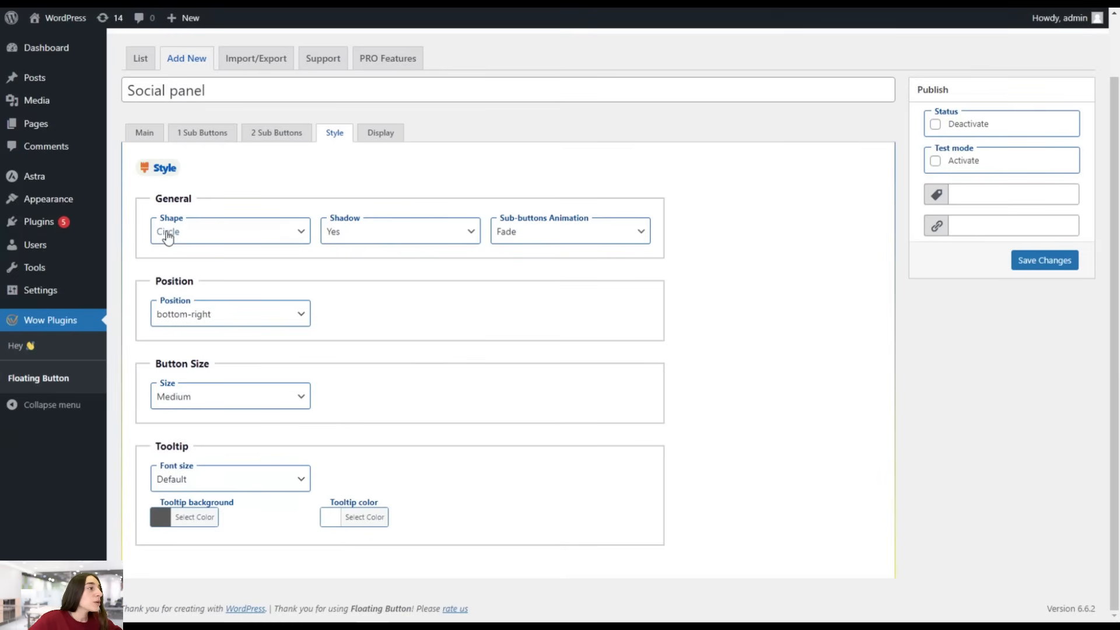
{"action": "left_click", "coordinate": [230, 231]}
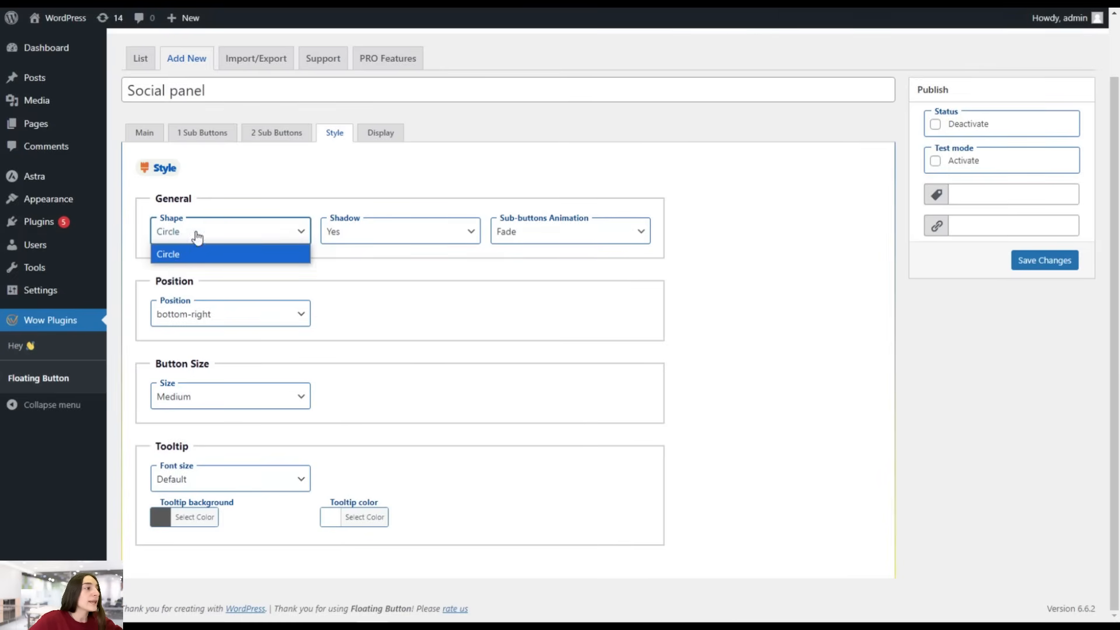
{"action": "left_click", "coordinate": [400, 231]}
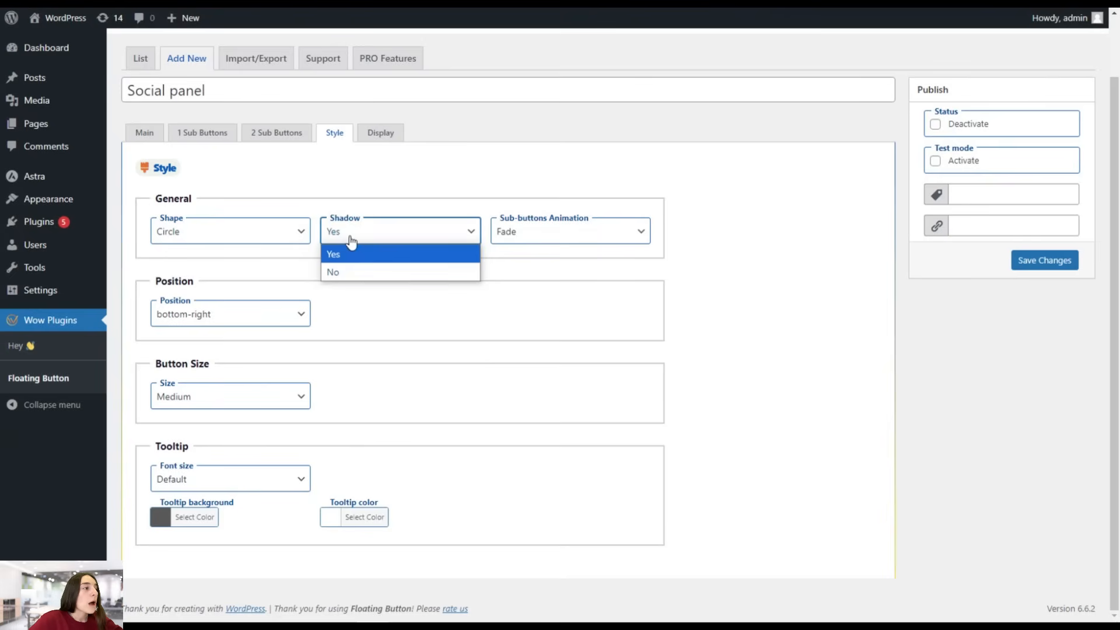
{"action": "mouse_move", "coordinate": [559, 236]}
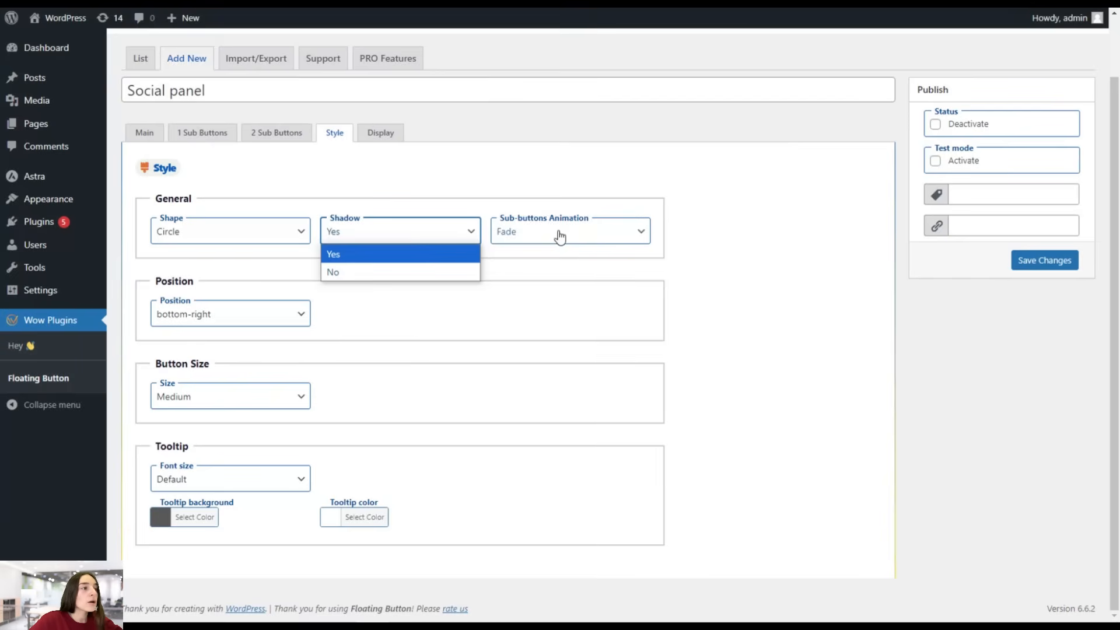
{"action": "left_click", "coordinate": [568, 231]}
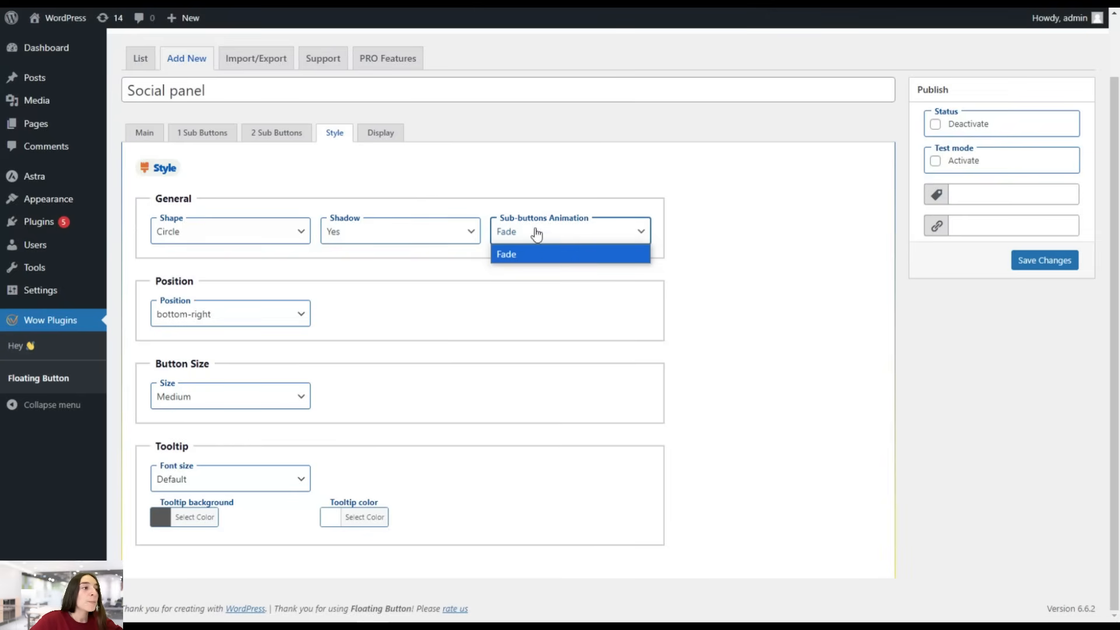
{"action": "left_click", "coordinate": [505, 254]}
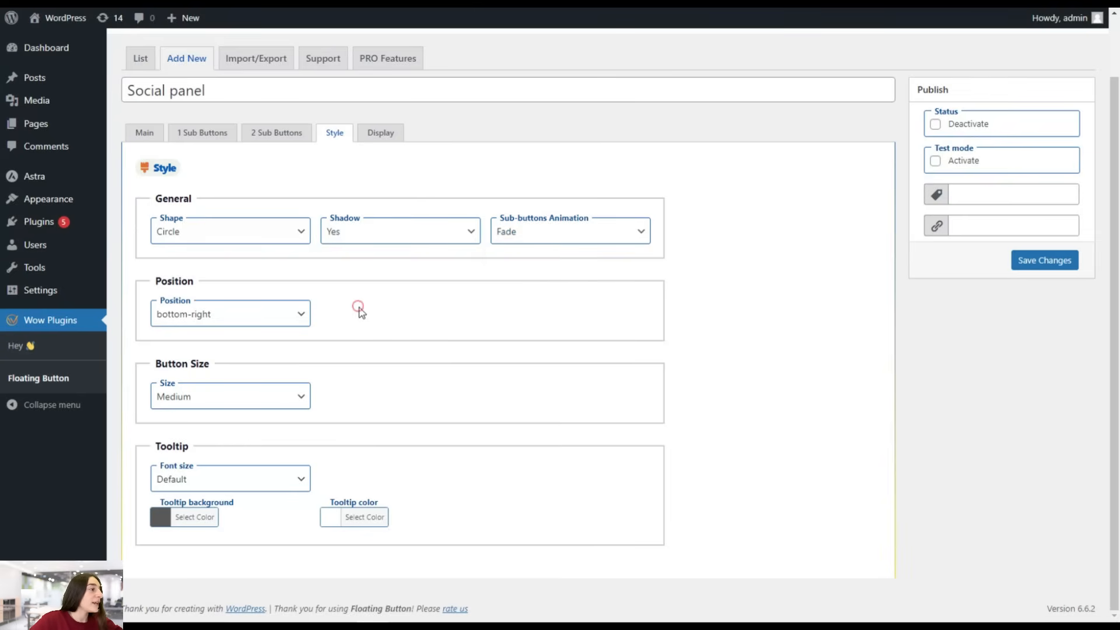
Step: Keep the position at bottom-right and set size to Medium after trying Small
{"action": "left_click", "coordinate": [230, 314]}
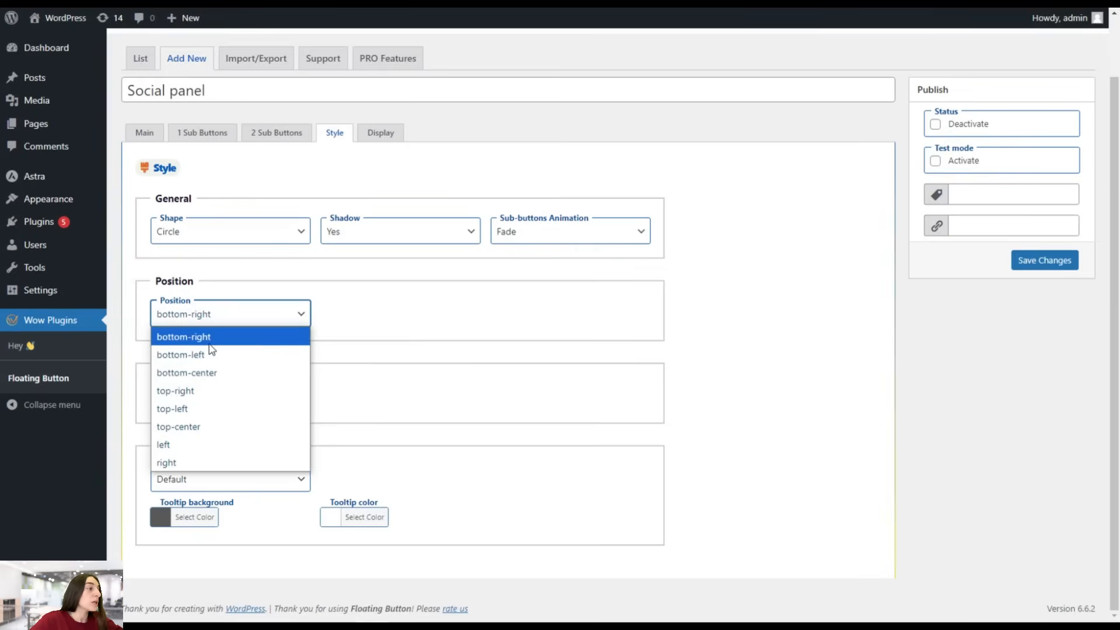
{"action": "mouse_move", "coordinate": [207, 372]}
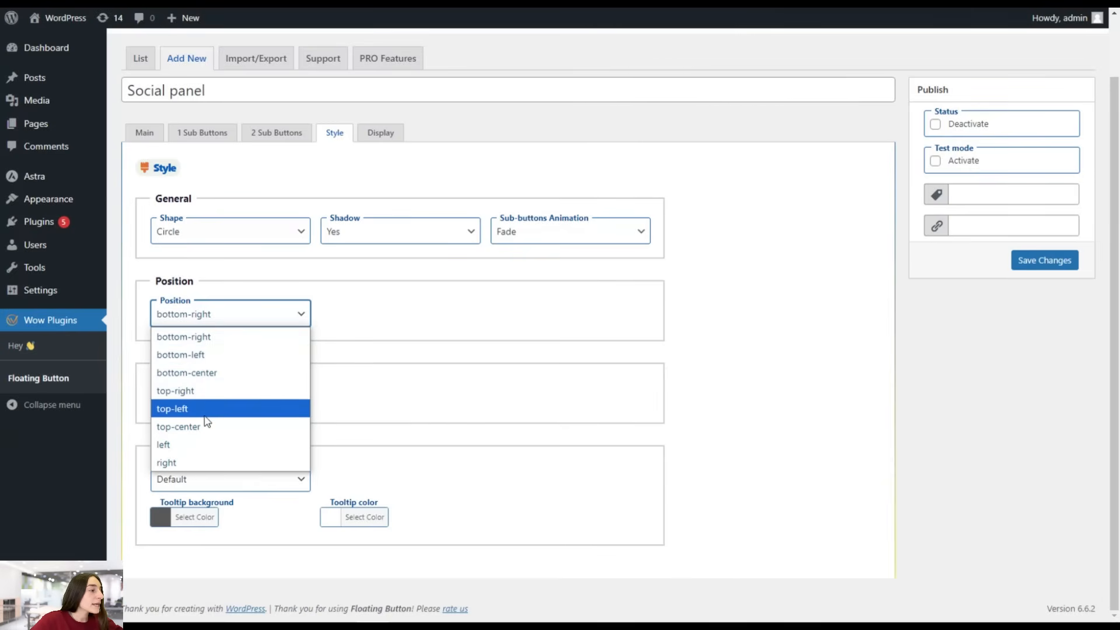
{"action": "mouse_move", "coordinate": [178, 457]}
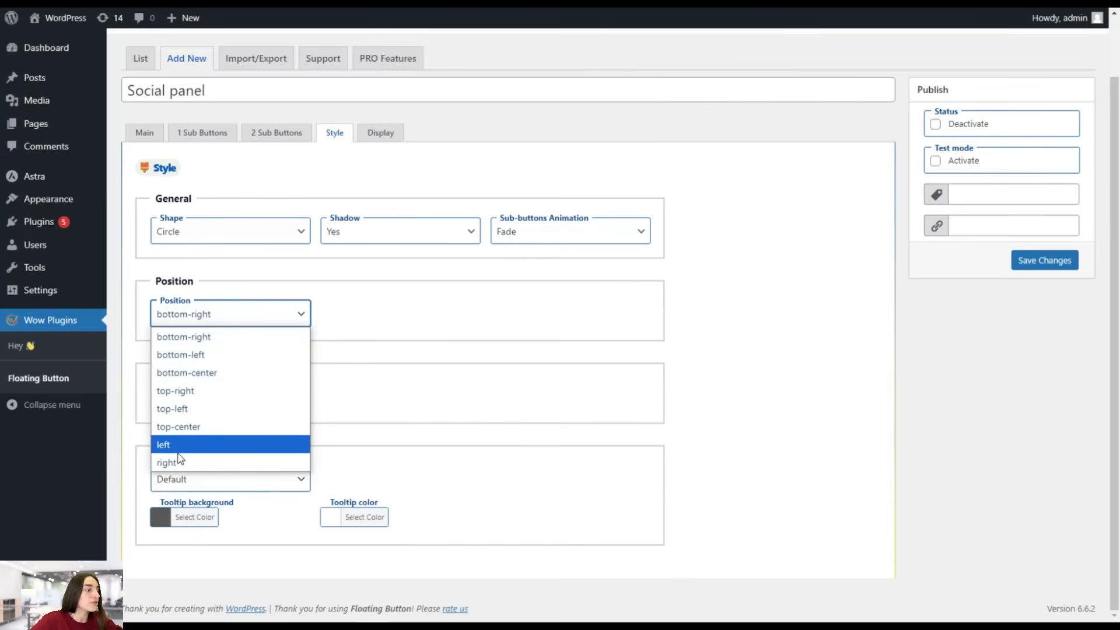
{"action": "mouse_move", "coordinate": [178, 448]}
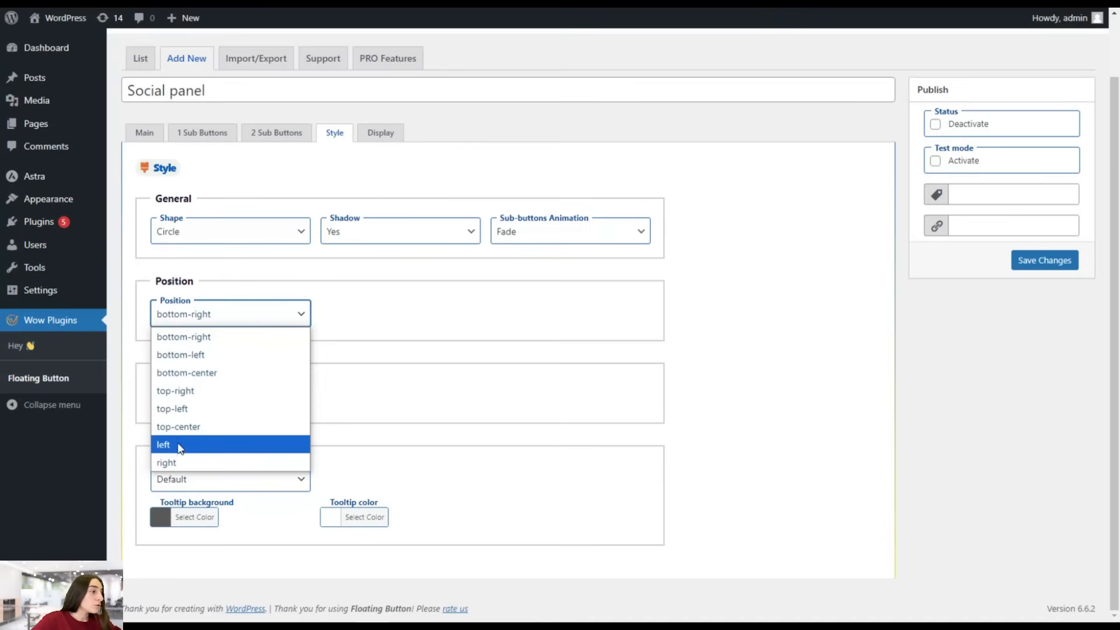
{"action": "mouse_move", "coordinate": [232, 336]}
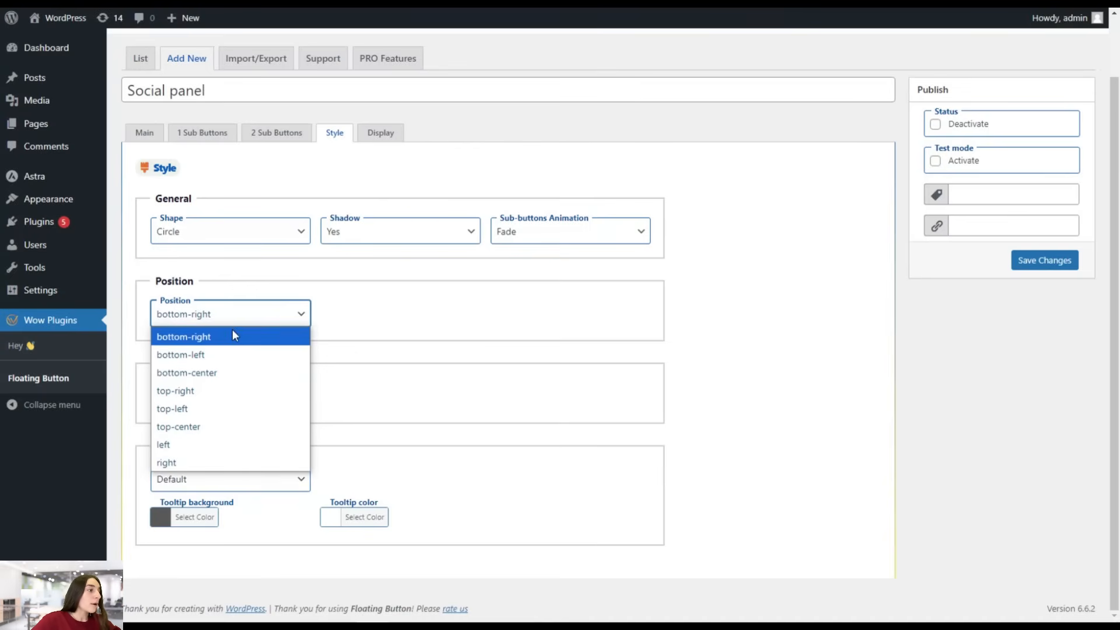
{"action": "left_click", "coordinate": [184, 337]}
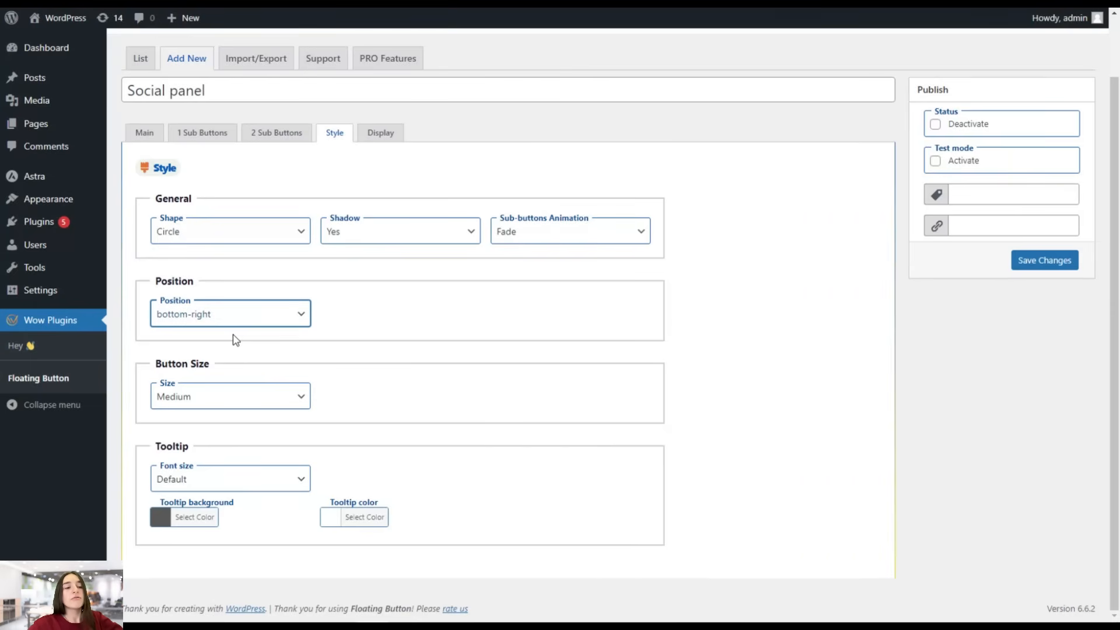
{"action": "mouse_move", "coordinate": [248, 348]}
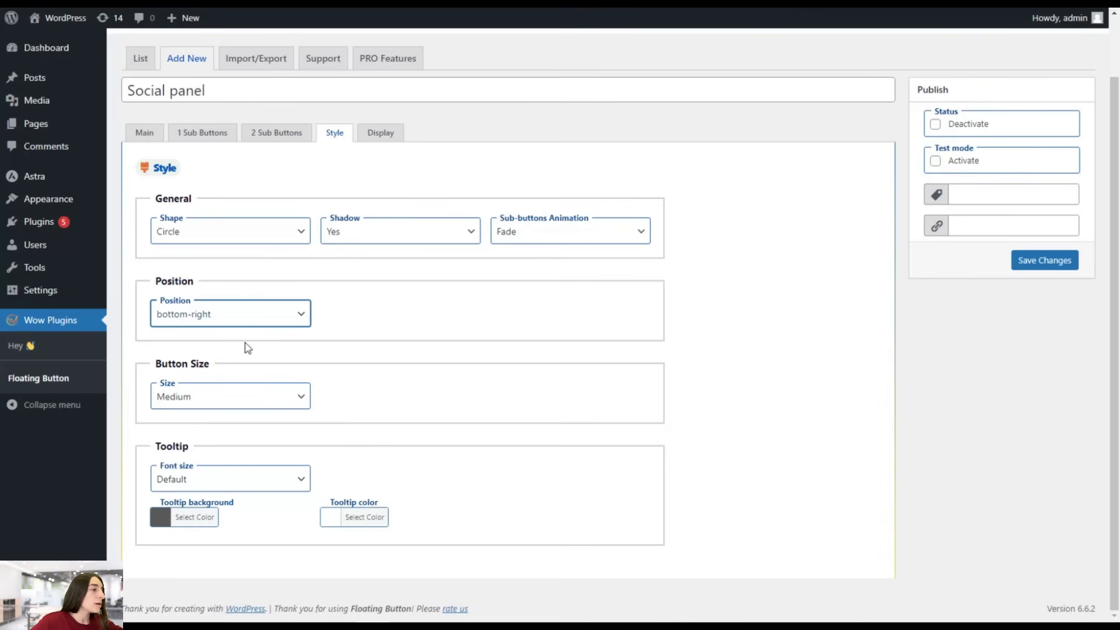
{"action": "left_click", "coordinate": [230, 396]}
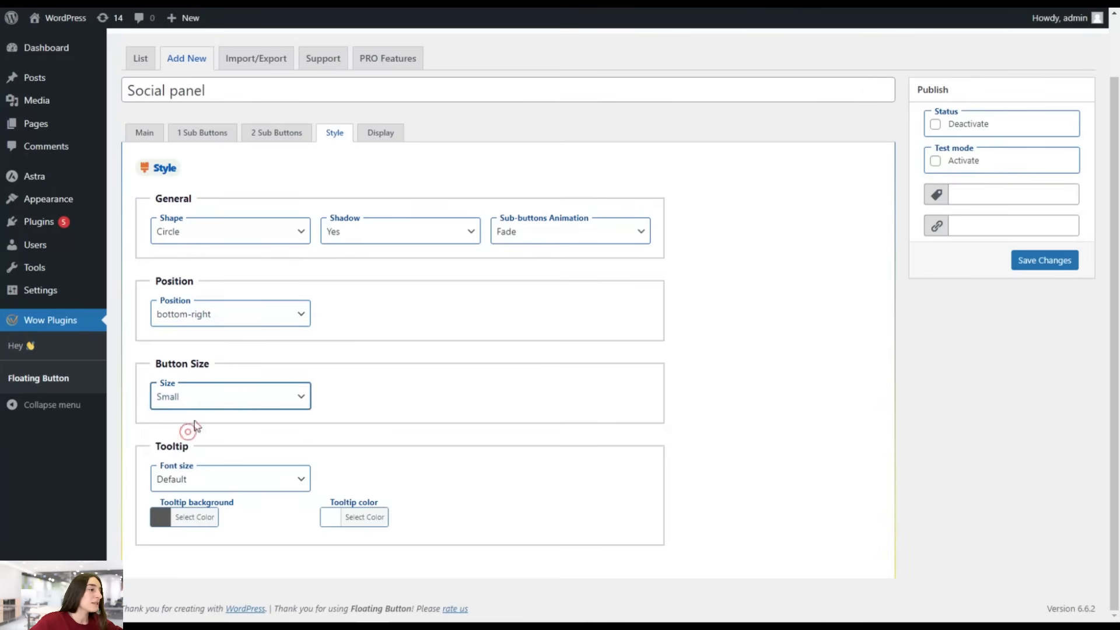
{"action": "left_click", "coordinate": [230, 397]}
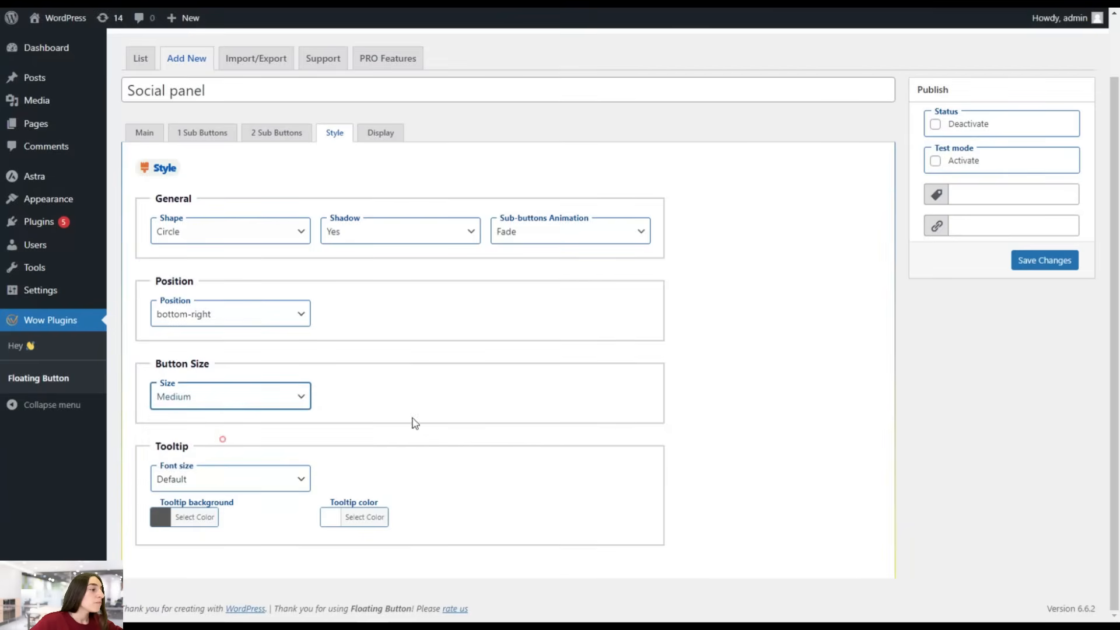
{"action": "mouse_move", "coordinate": [182, 478]}
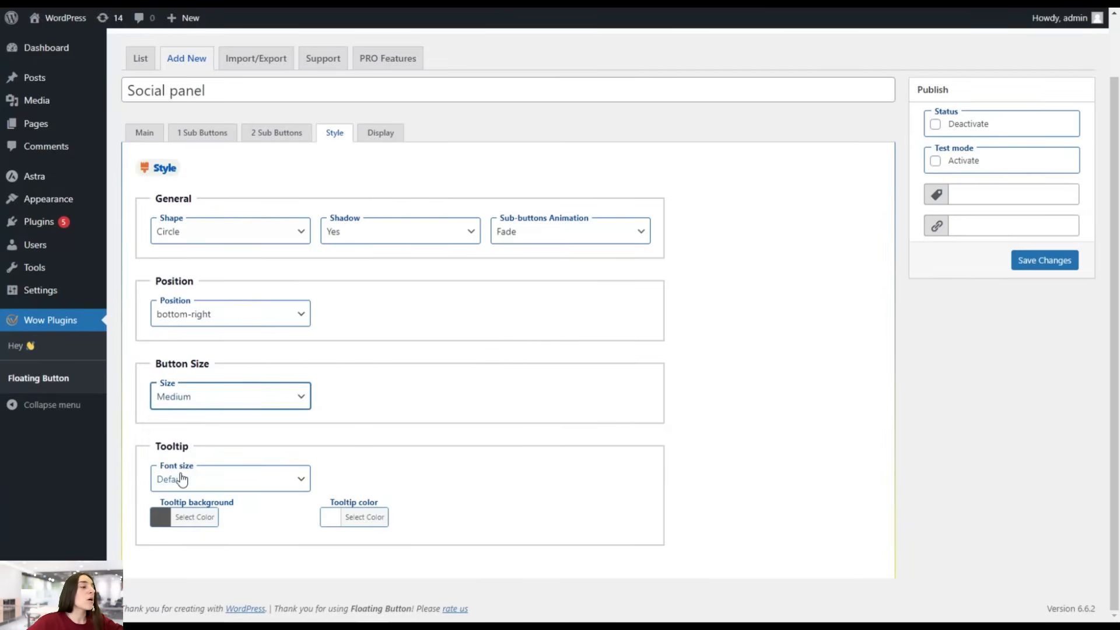
{"action": "scroll", "scroll_direction": "up", "scroll_amount": 3}
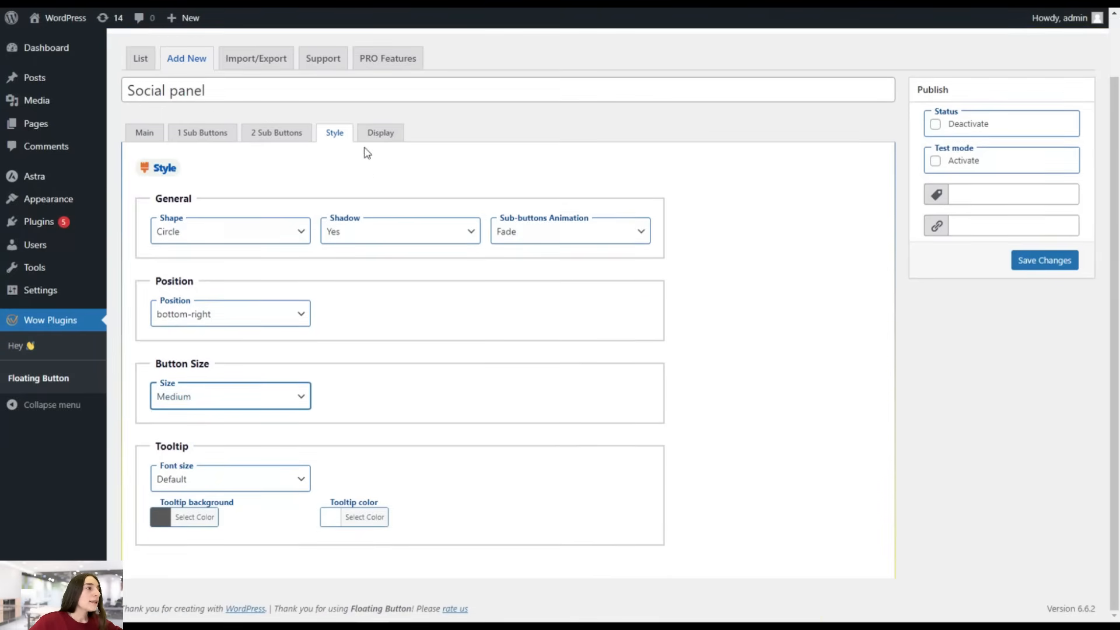
Step: Set Display to Shortcode, save, and select the generated [Floating-Button id="3"] shortcode
{"action": "left_click", "coordinate": [380, 132]}
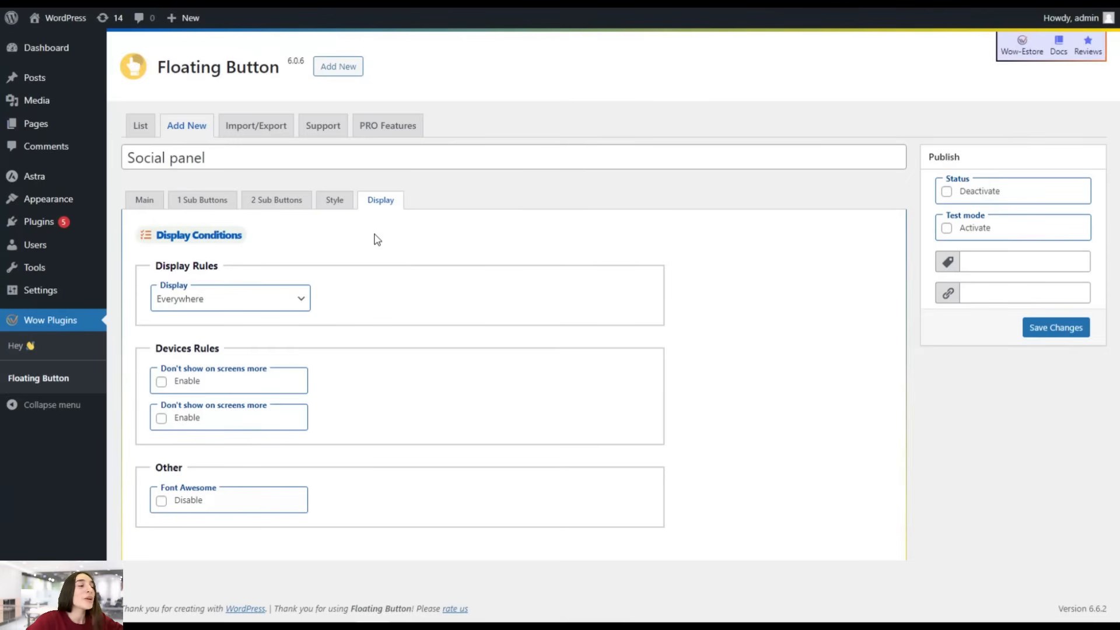
{"action": "mouse_move", "coordinate": [245, 274]}
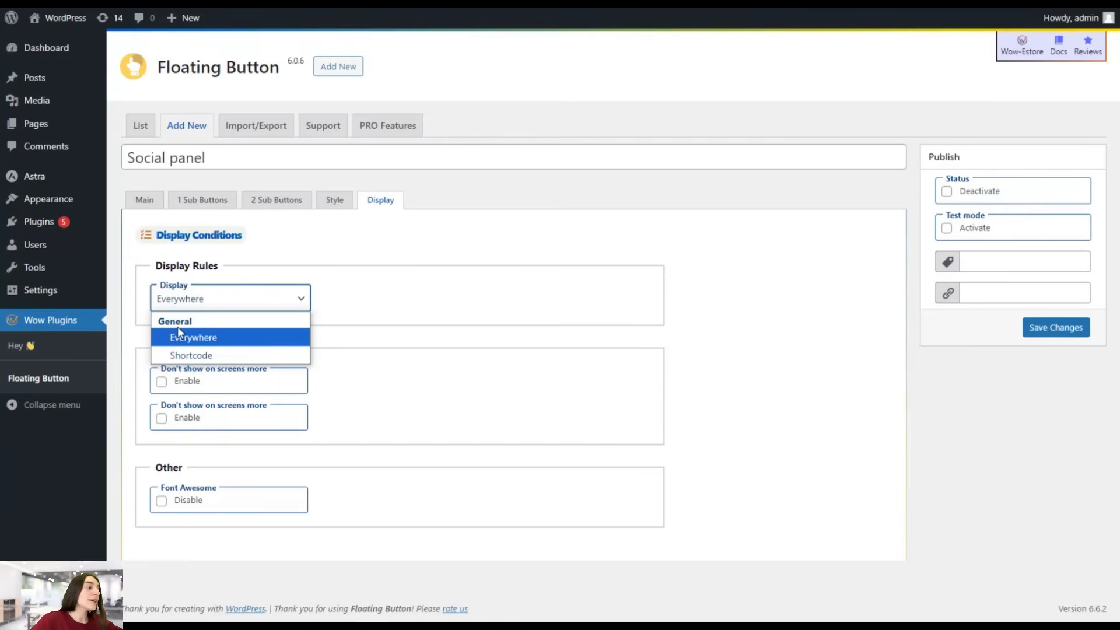
{"action": "mouse_move", "coordinate": [191, 355]}
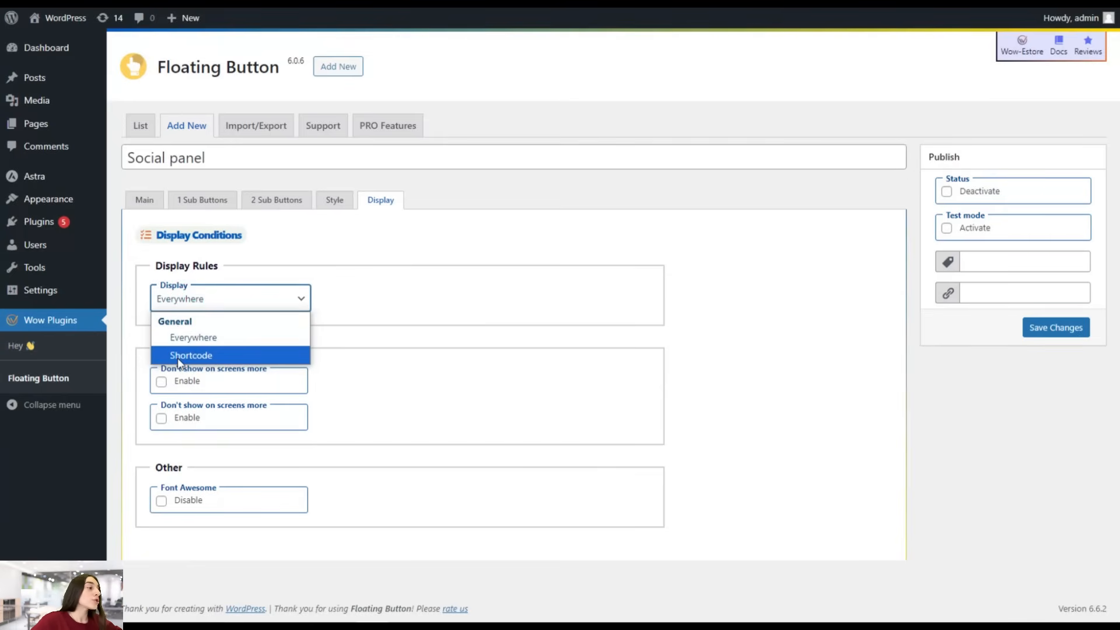
{"action": "mouse_move", "coordinate": [193, 337]}
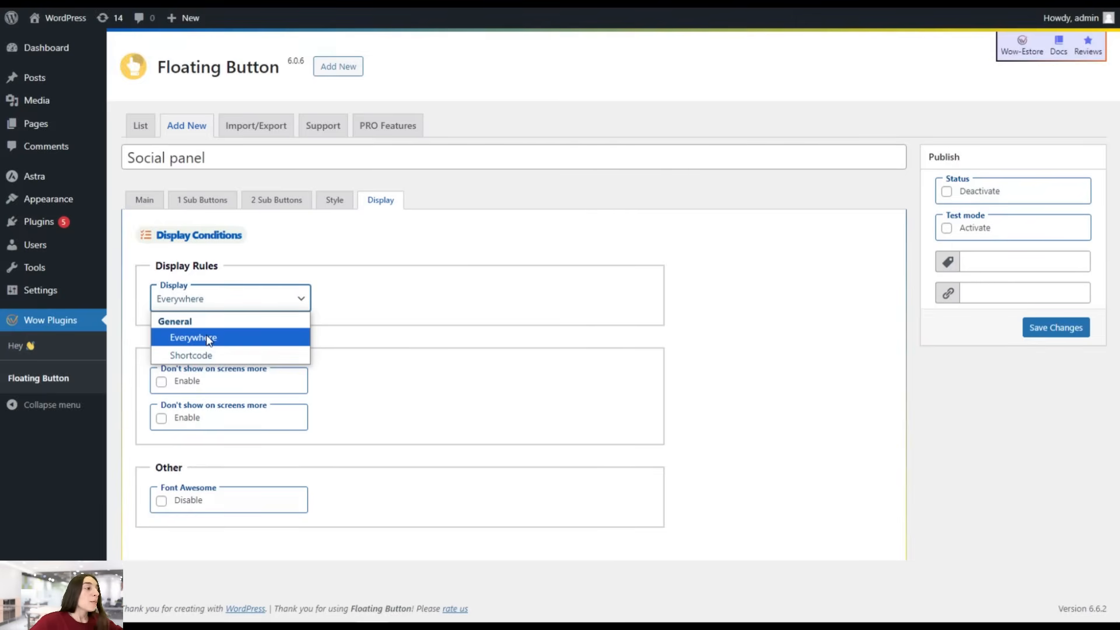
{"action": "left_click", "coordinate": [191, 355]}
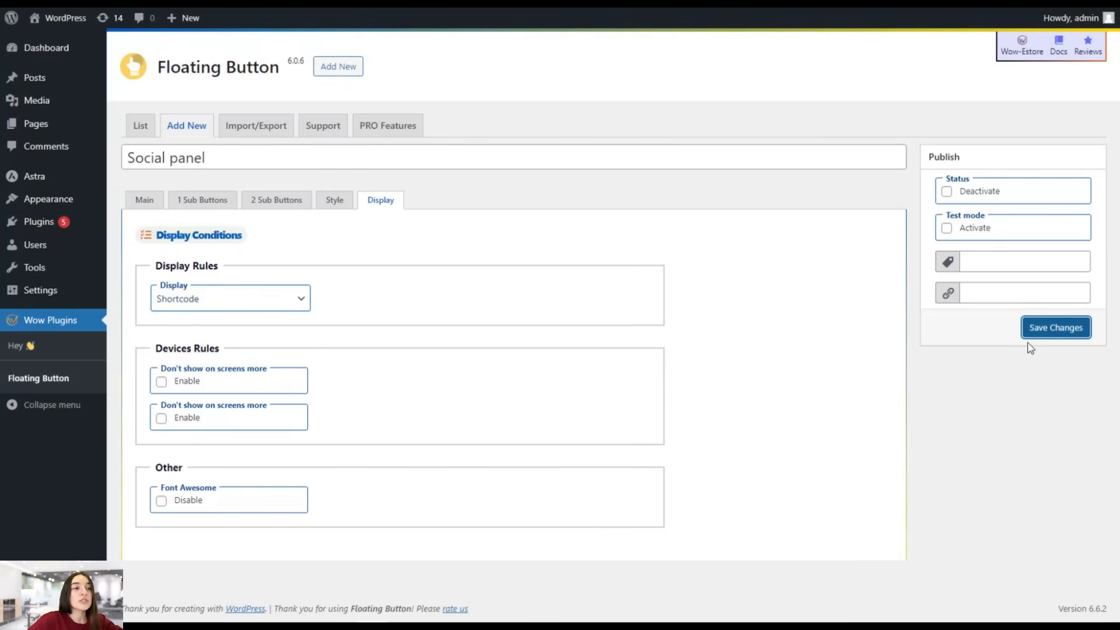
{"action": "left_click", "coordinate": [1055, 327]}
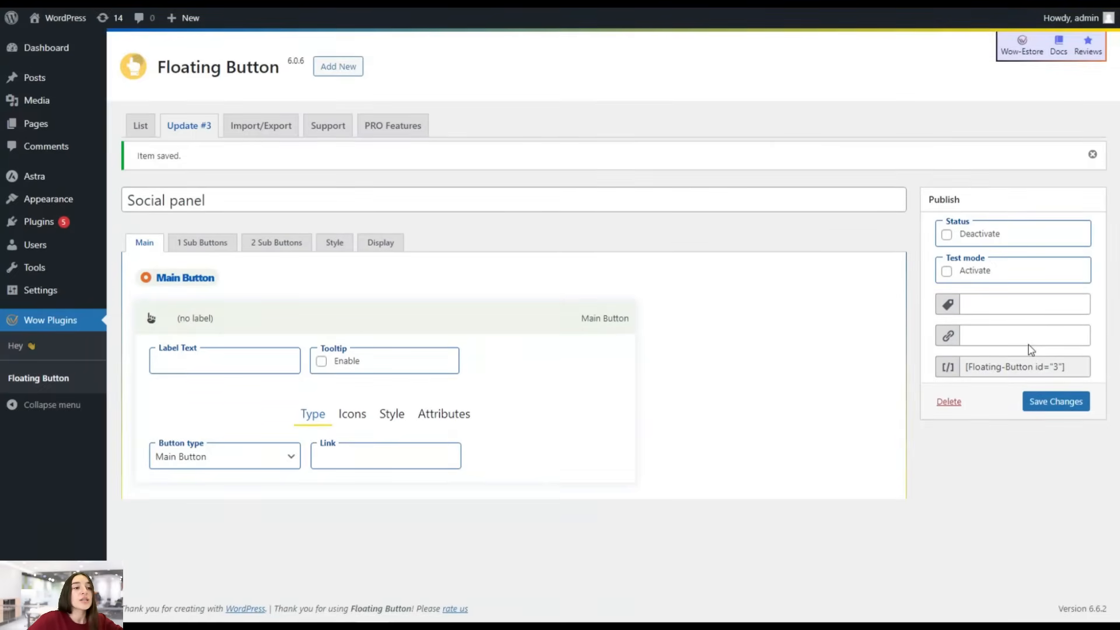
{"action": "left_click", "coordinate": [380, 242]}
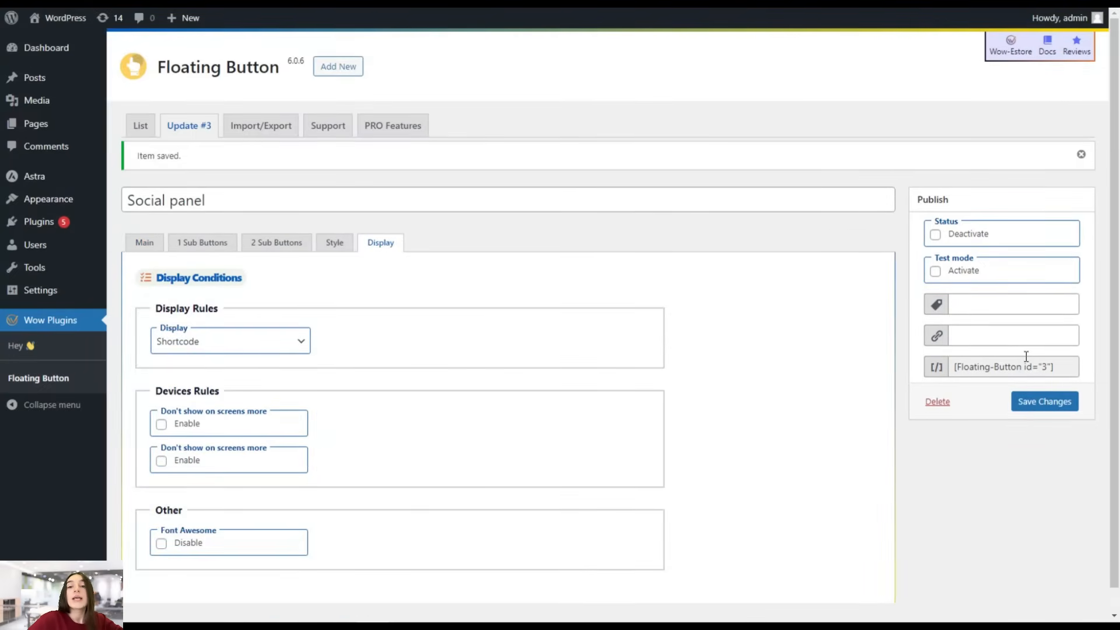
{"action": "mouse_move", "coordinate": [942, 373]}
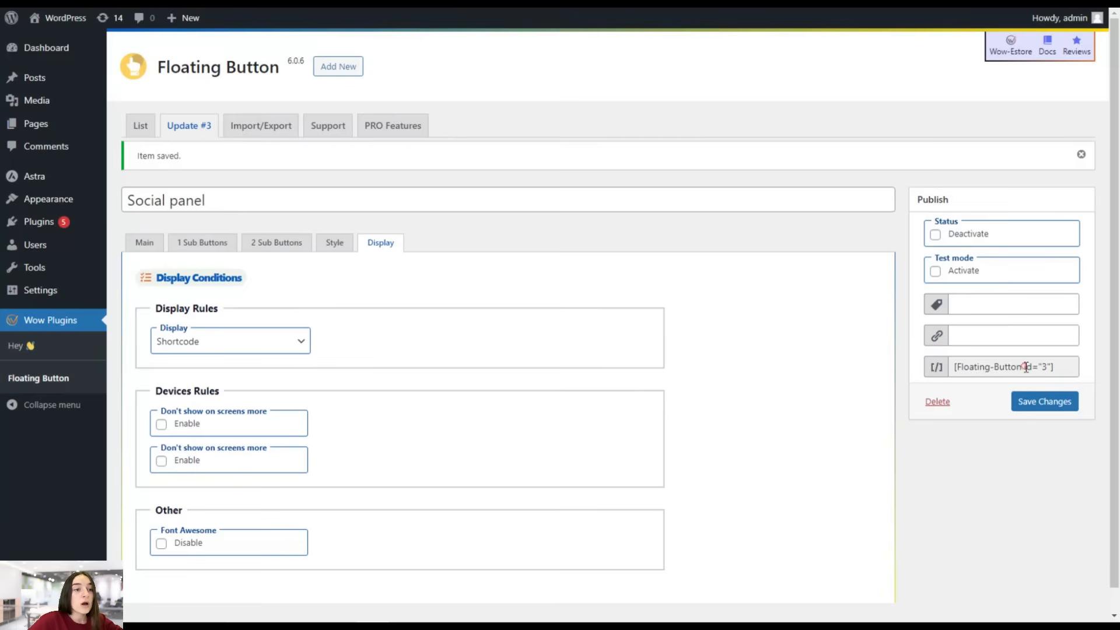
{"action": "triple_click", "coordinate": [1008, 366]}
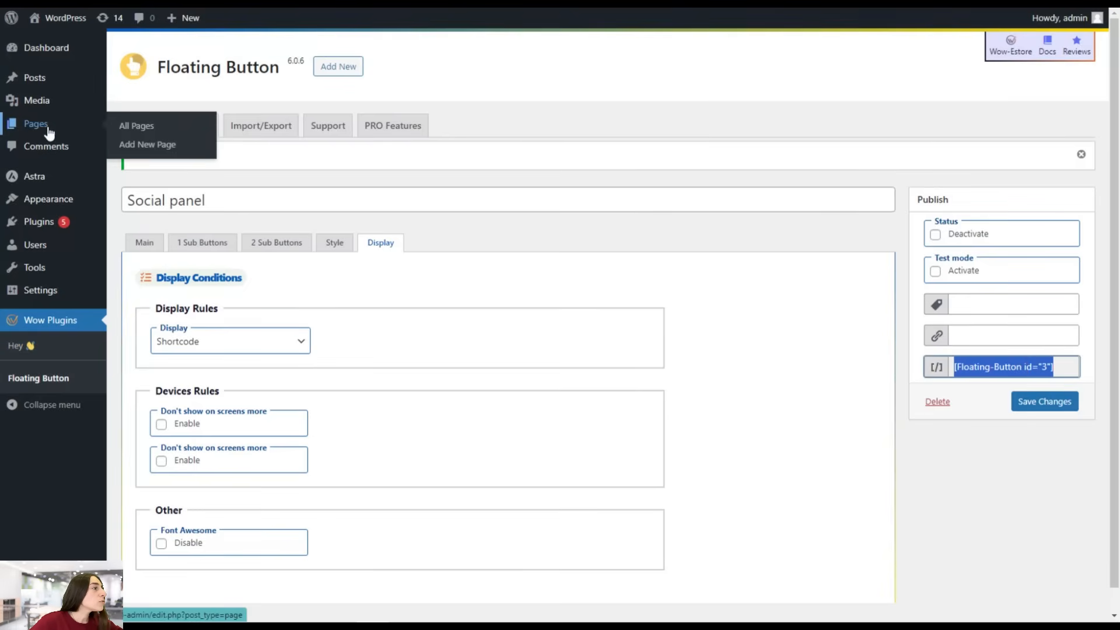
{"action": "mouse_move", "coordinate": [147, 144]}
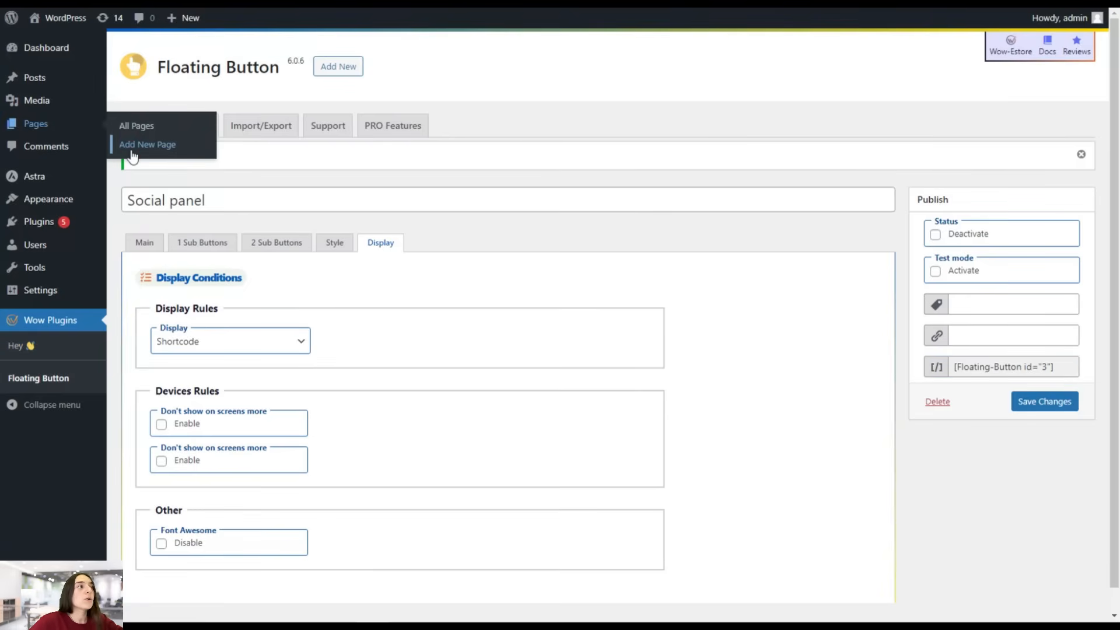
Step: Create a 'Home' page with a [Floating-Button id="3"] Shortcode block, then publish and view it
{"action": "left_click", "coordinate": [147, 144]}
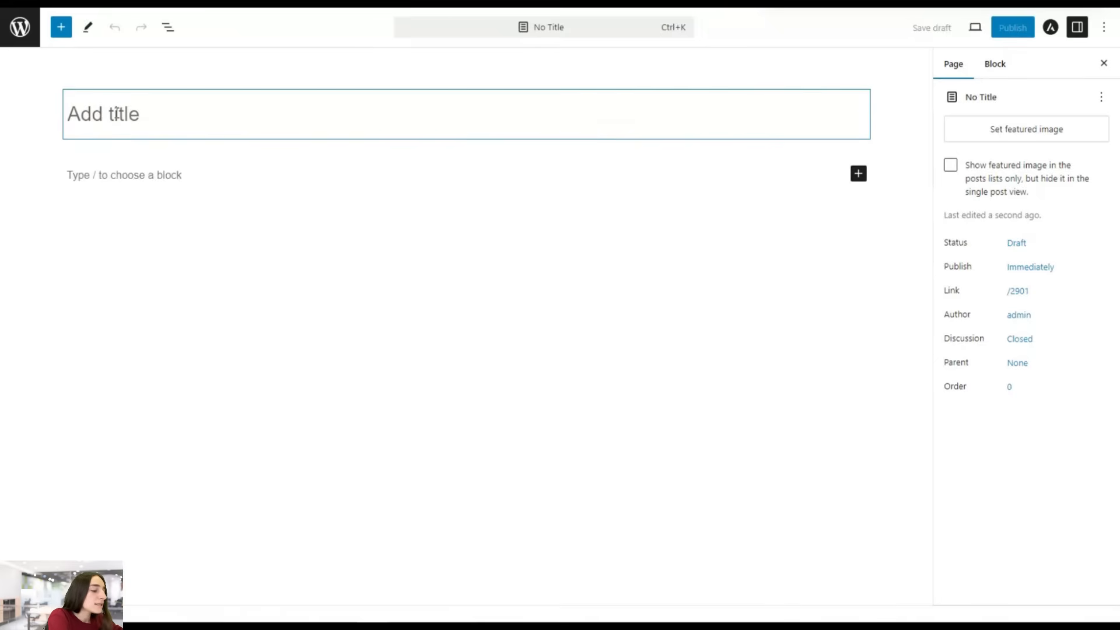
{"action": "type", "text": "Home"}
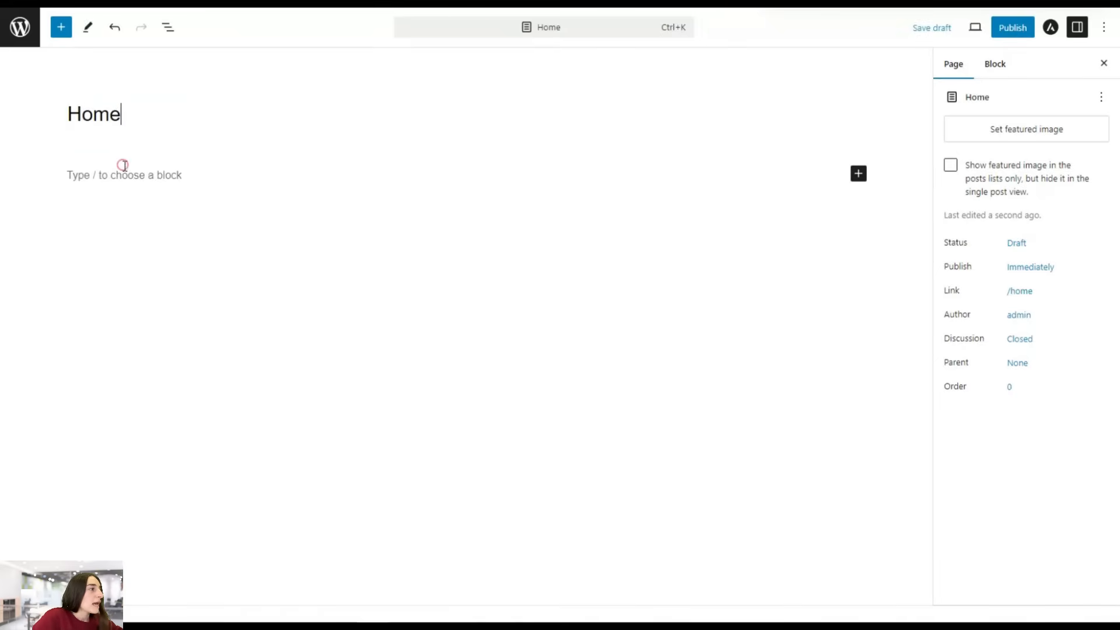
{"action": "left_click", "coordinate": [858, 163]}
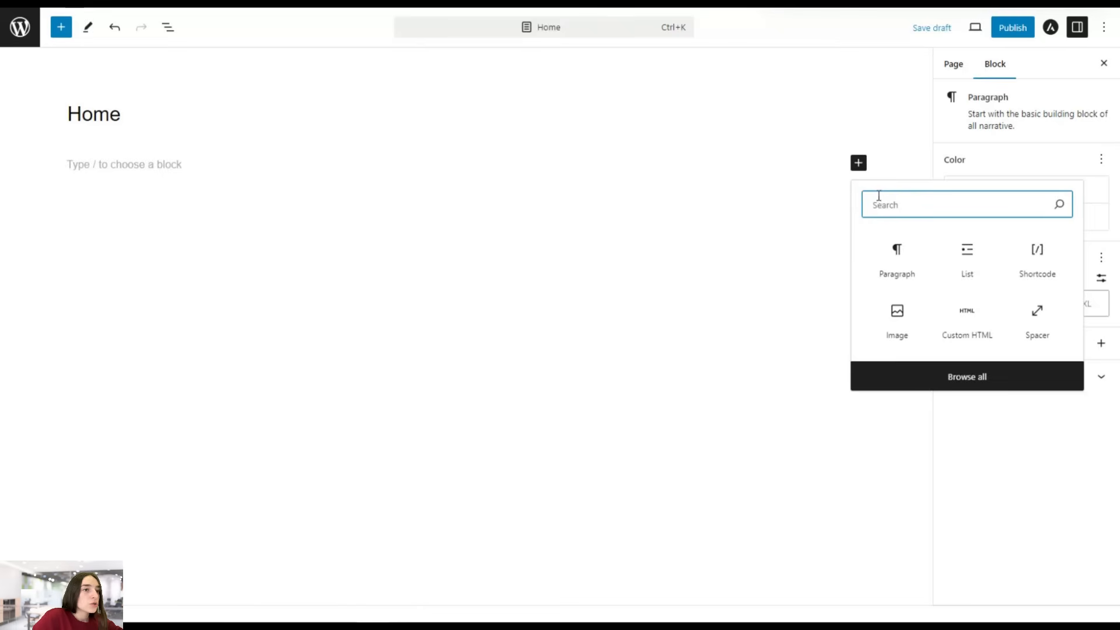
{"action": "left_click", "coordinate": [1036, 257]}
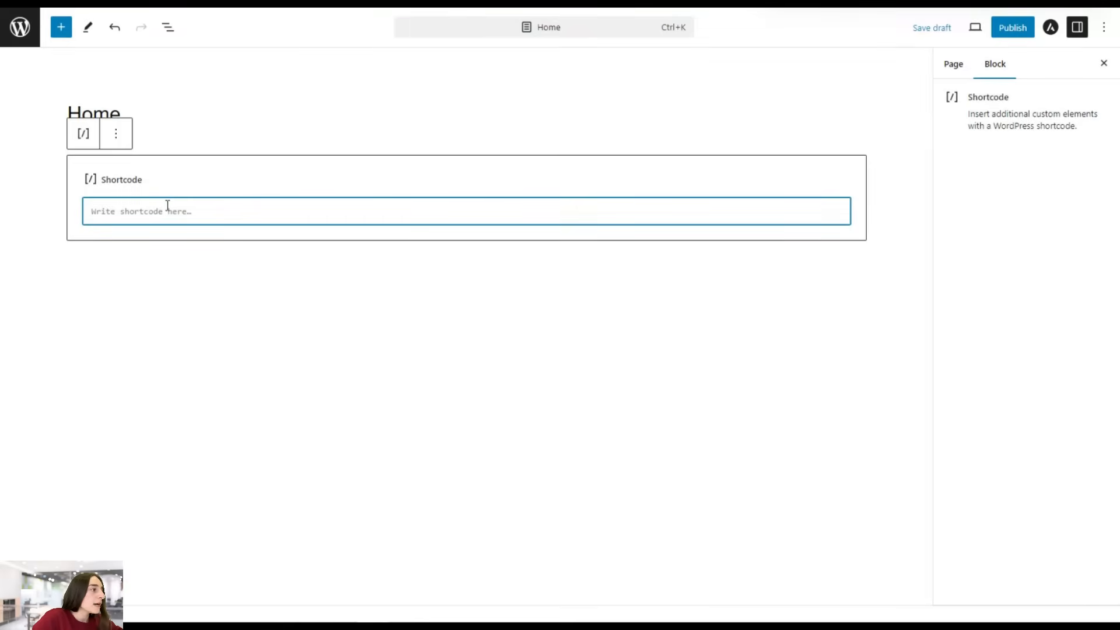
{"action": "type", "text": "[Floating-Button id=\"3\"]"}
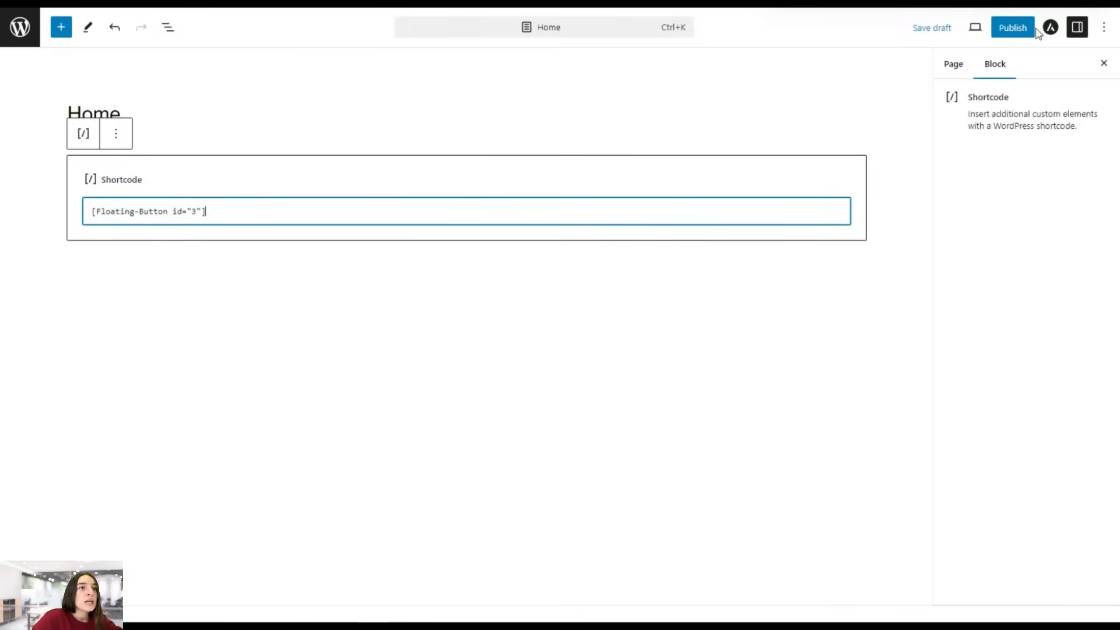
{"action": "left_click", "coordinate": [1012, 27]}
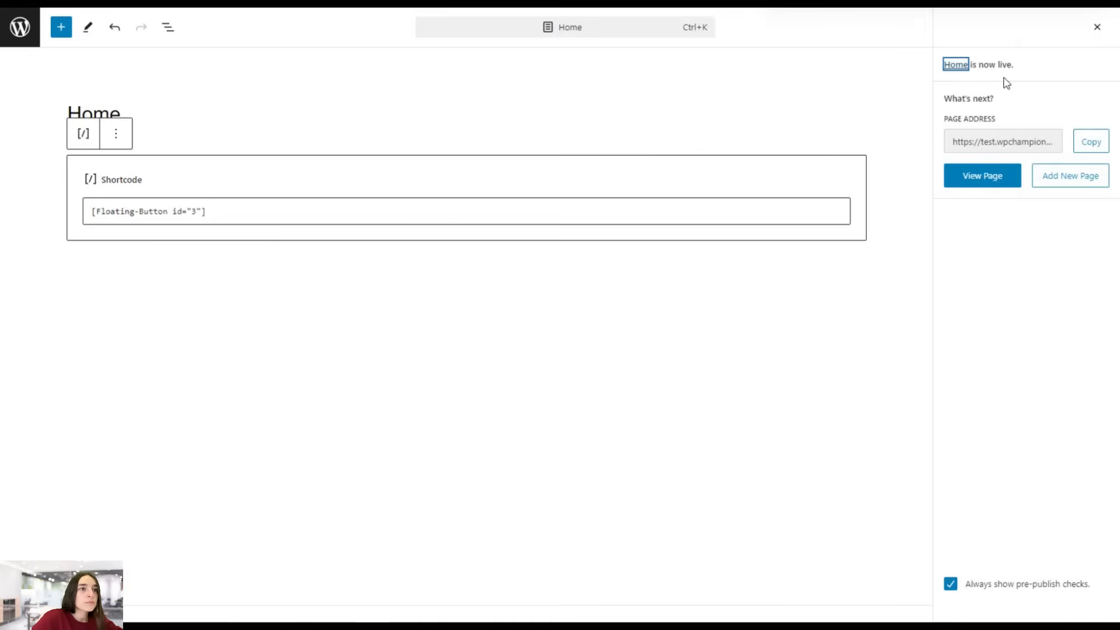
{"action": "left_click", "coordinate": [980, 175]}
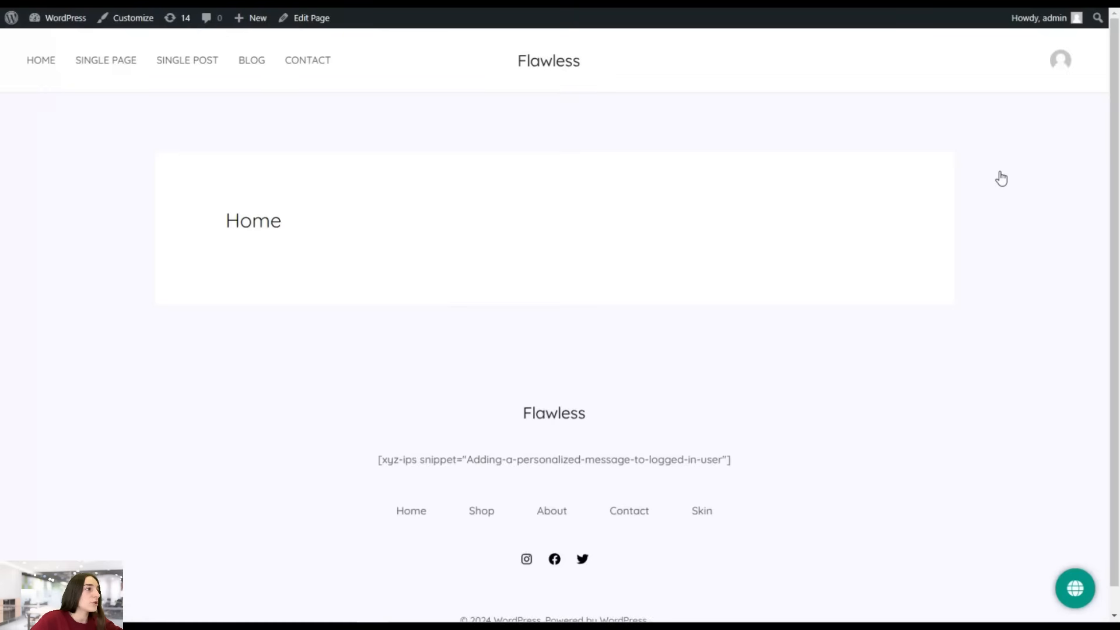
{"action": "mouse_move", "coordinate": [1064, 591]}
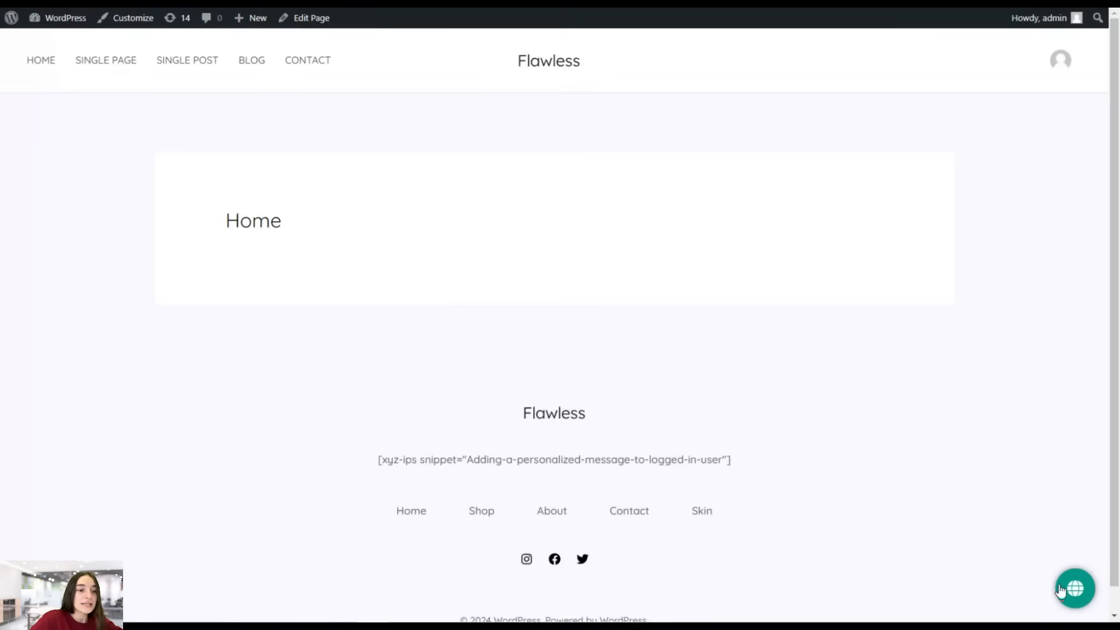
Step: Expand the globe button's social sub-buttons and open the TikTok link
{"action": "left_click", "coordinate": [1074, 588]}
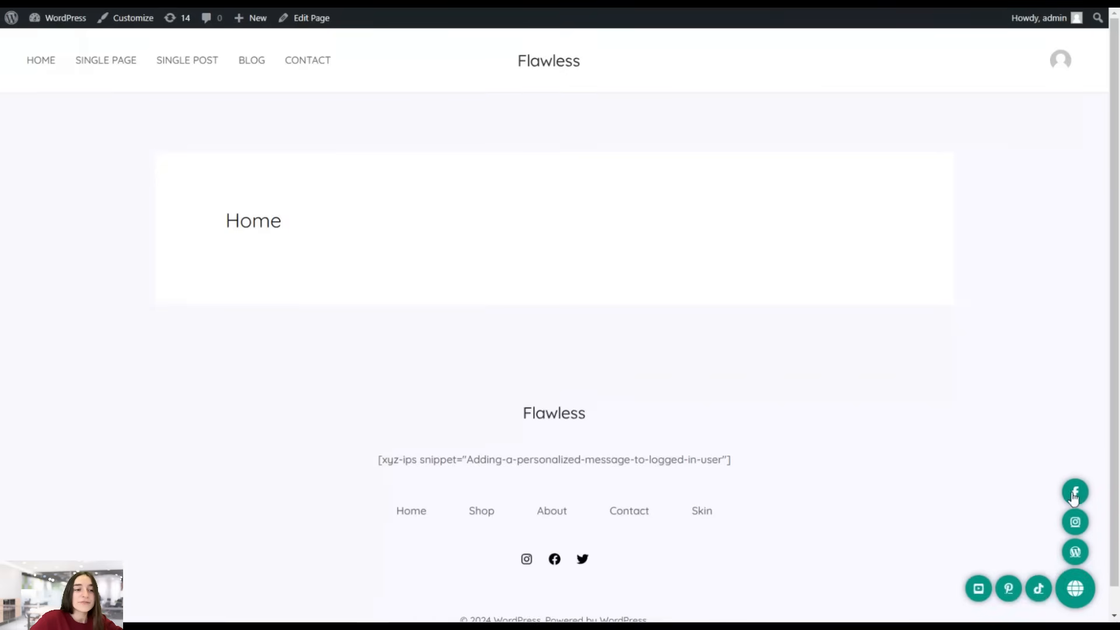
{"action": "mouse_move", "coordinate": [999, 591]}
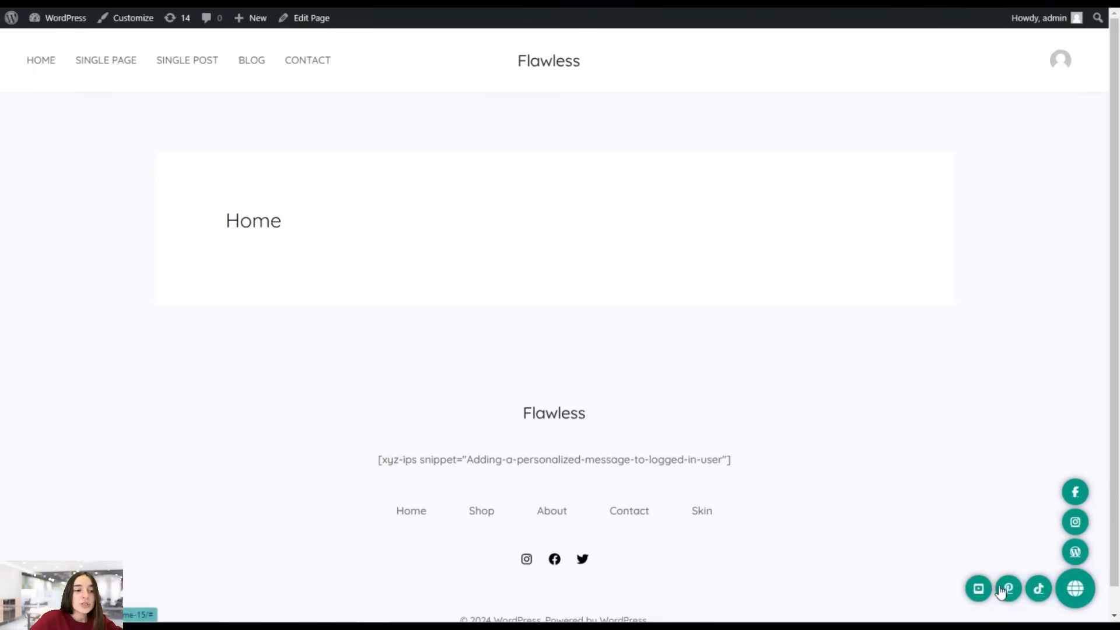
{"action": "mouse_move", "coordinate": [946, 478]}
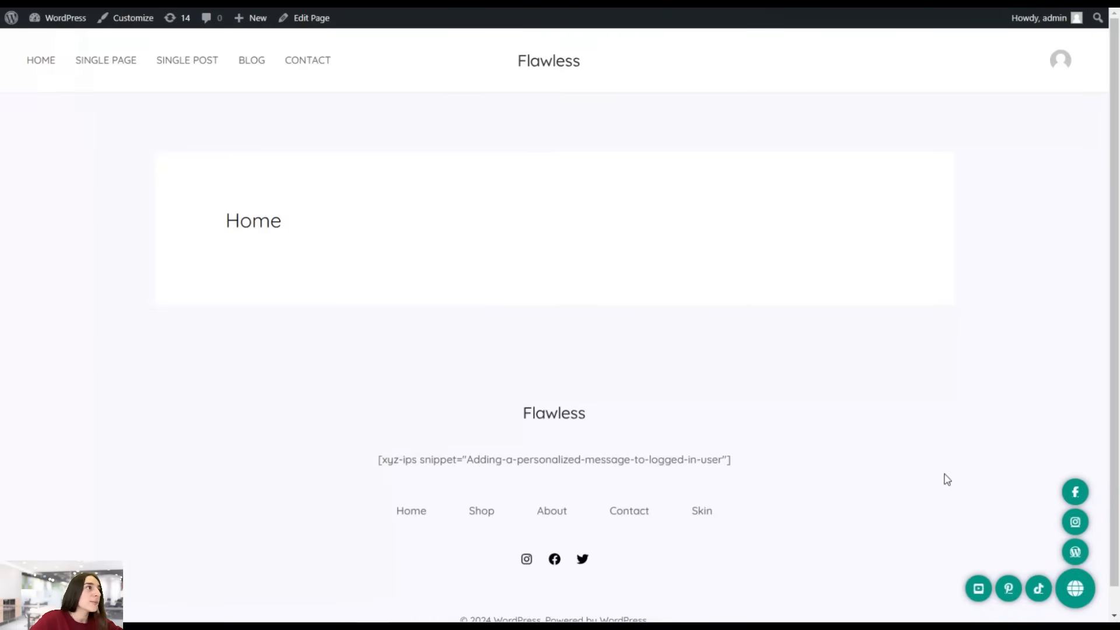
{"action": "left_click", "coordinate": [1036, 588]}
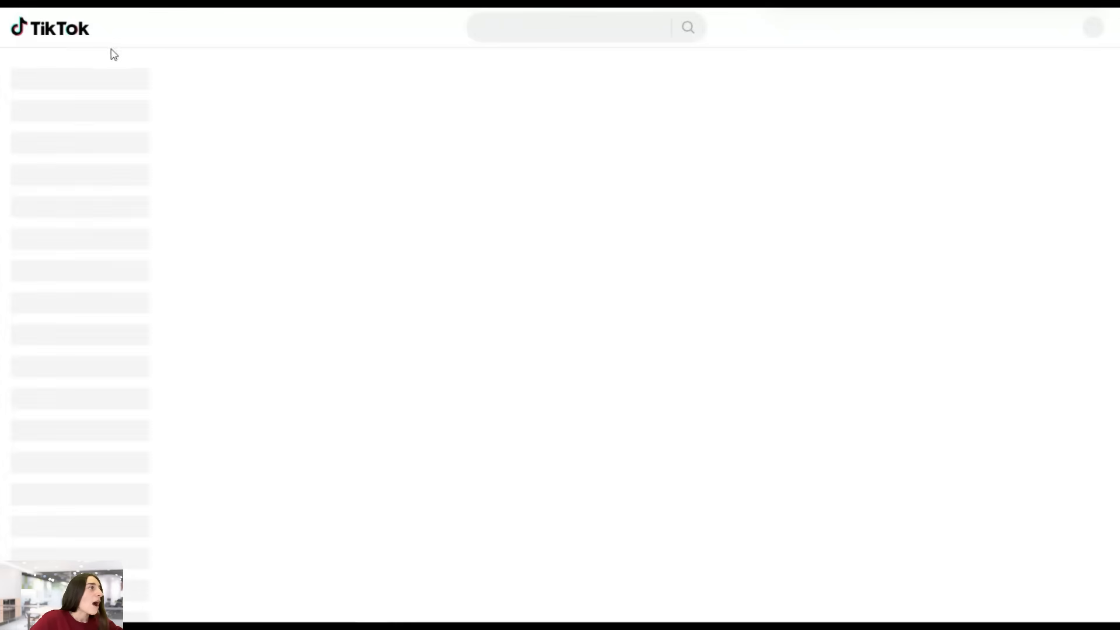